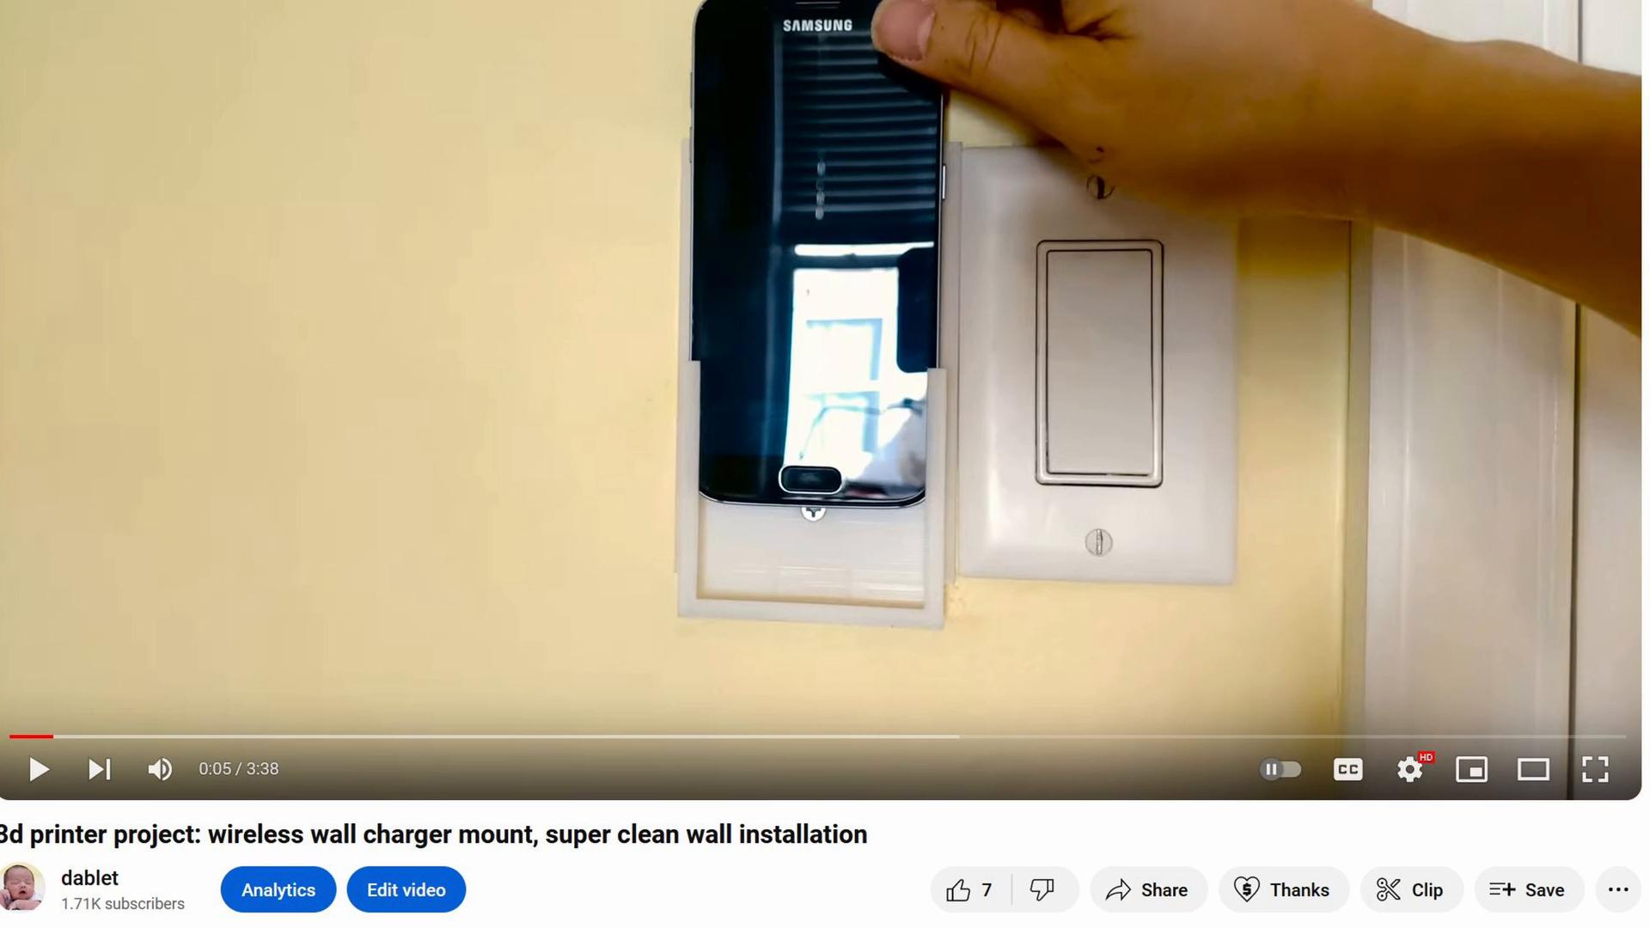
Load the raspios_lite_armhf 2021-05-07 download URL in Firefox to fetch the image.
{"action": "left_click", "coordinate": [100, 769]}
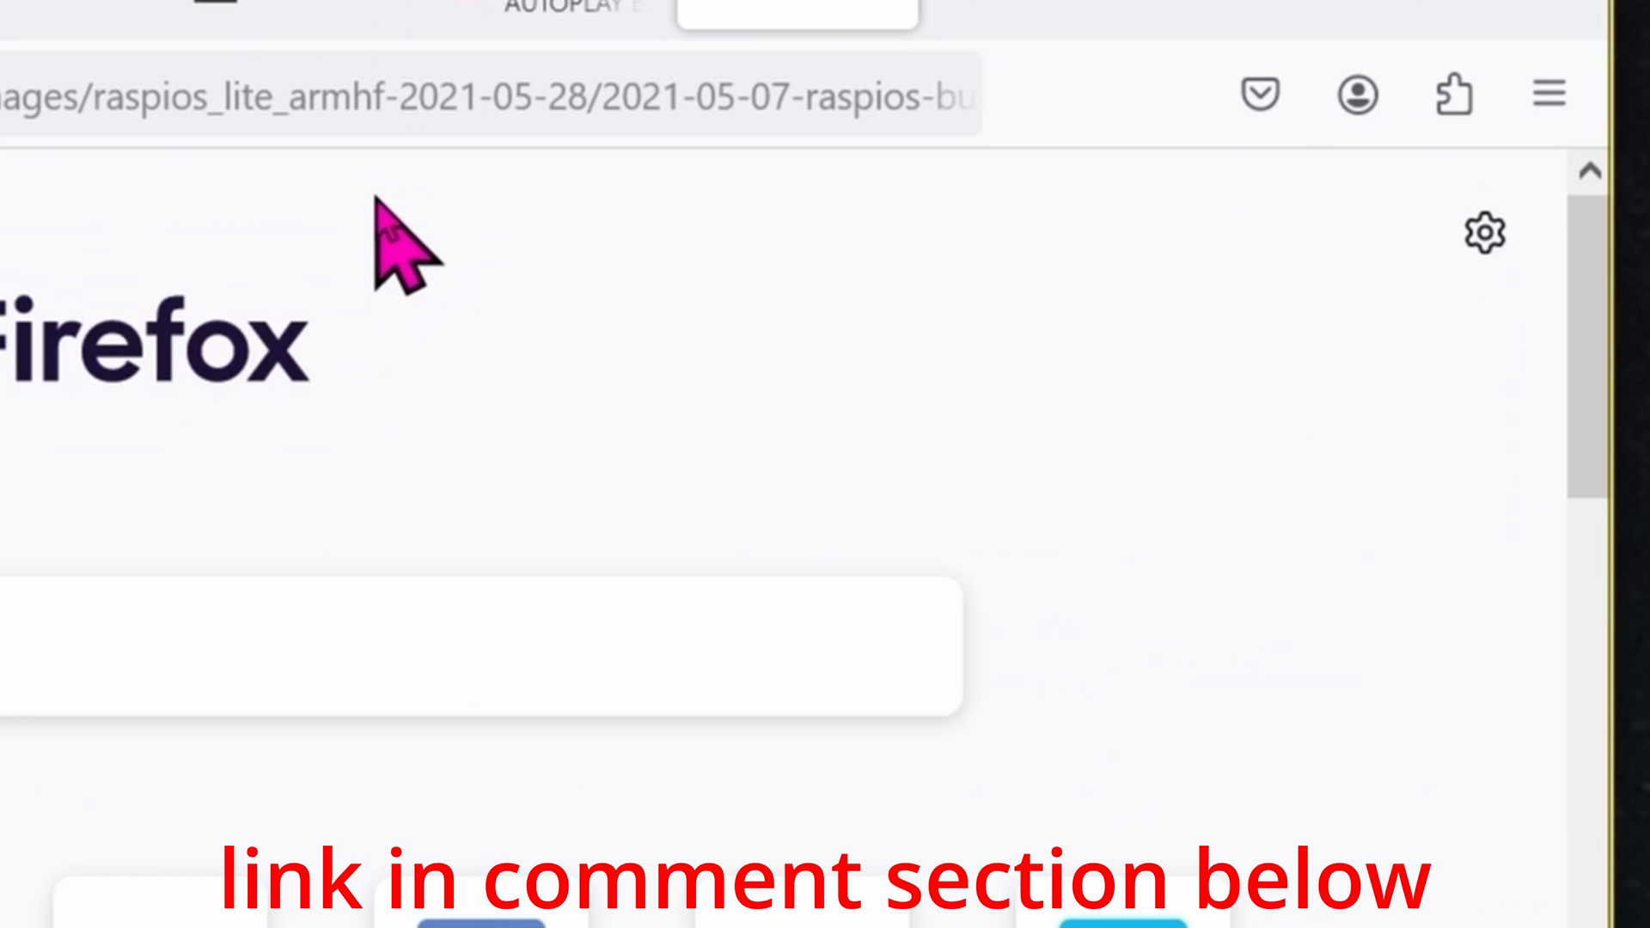
{"action": "left_click", "coordinate": [1258, 92]}
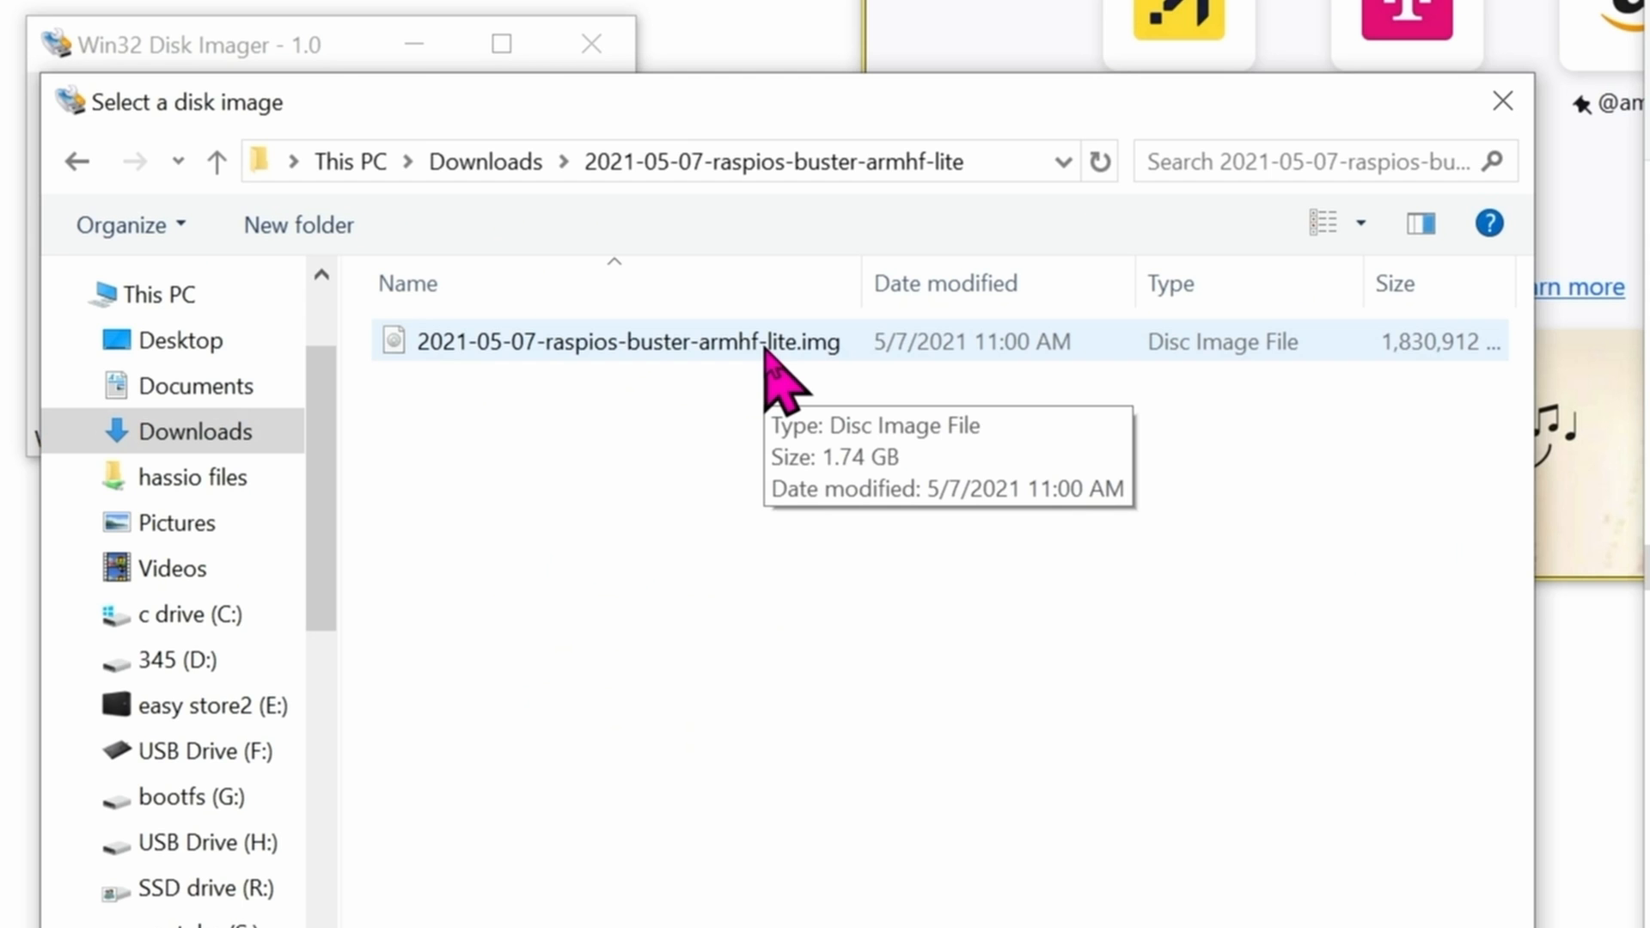
Select the 2021-05-07 raspios-buster-armhf-lite .img and set the target device to G:\.
{"action": "double_click", "coordinate": [619, 340]}
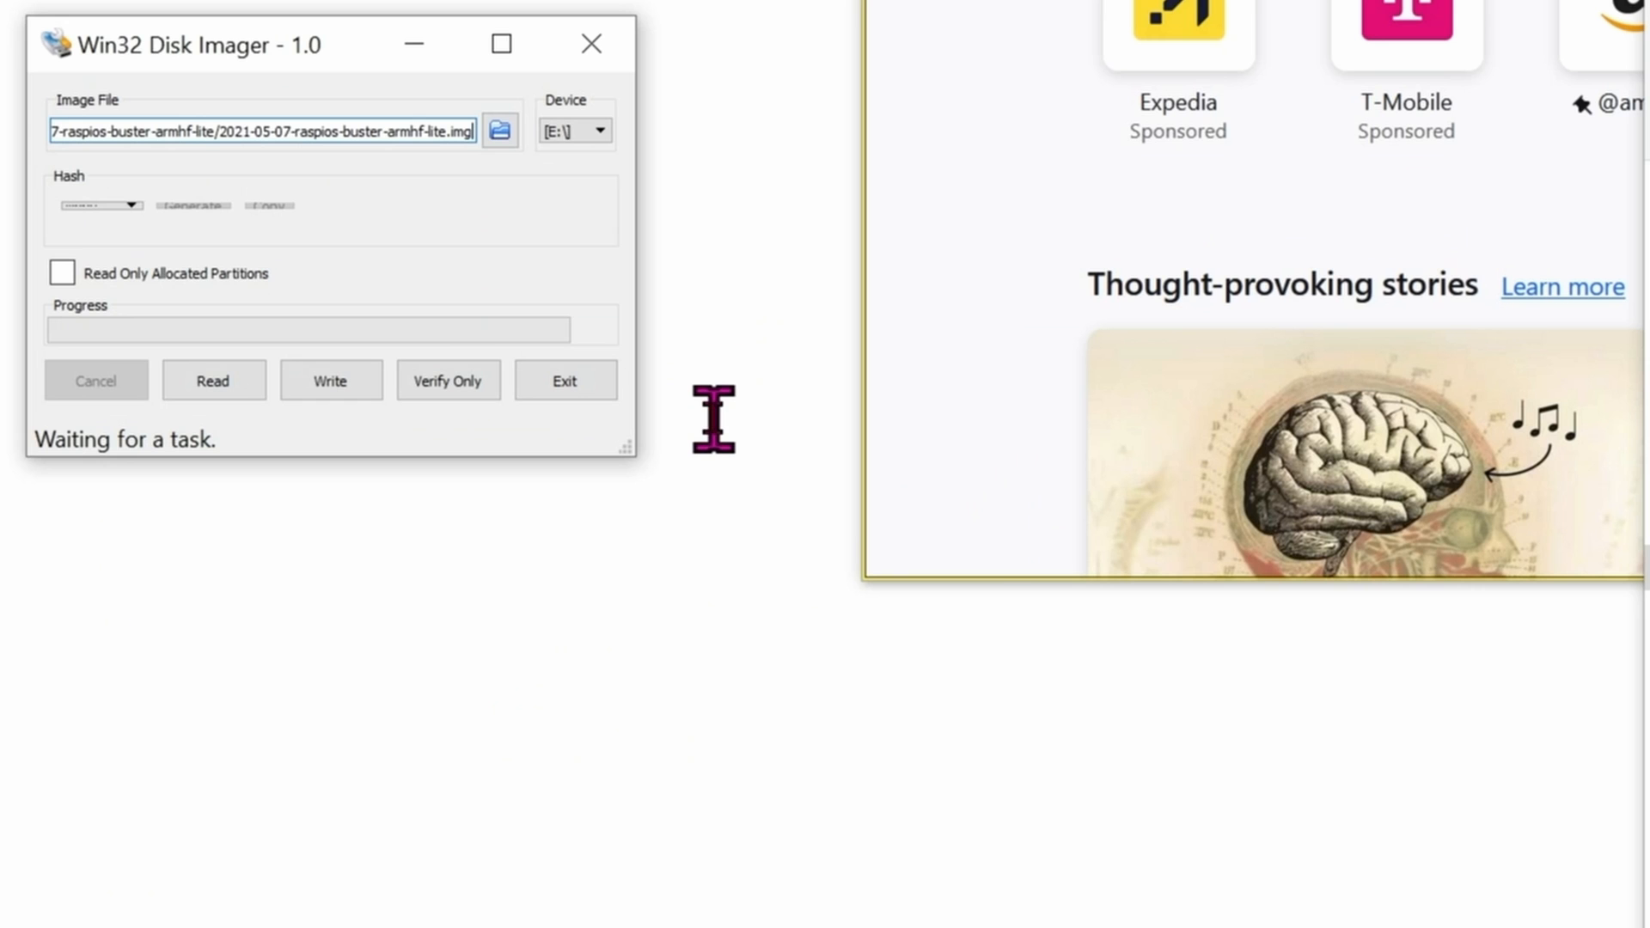
{"action": "left_click", "coordinate": [499, 129]}
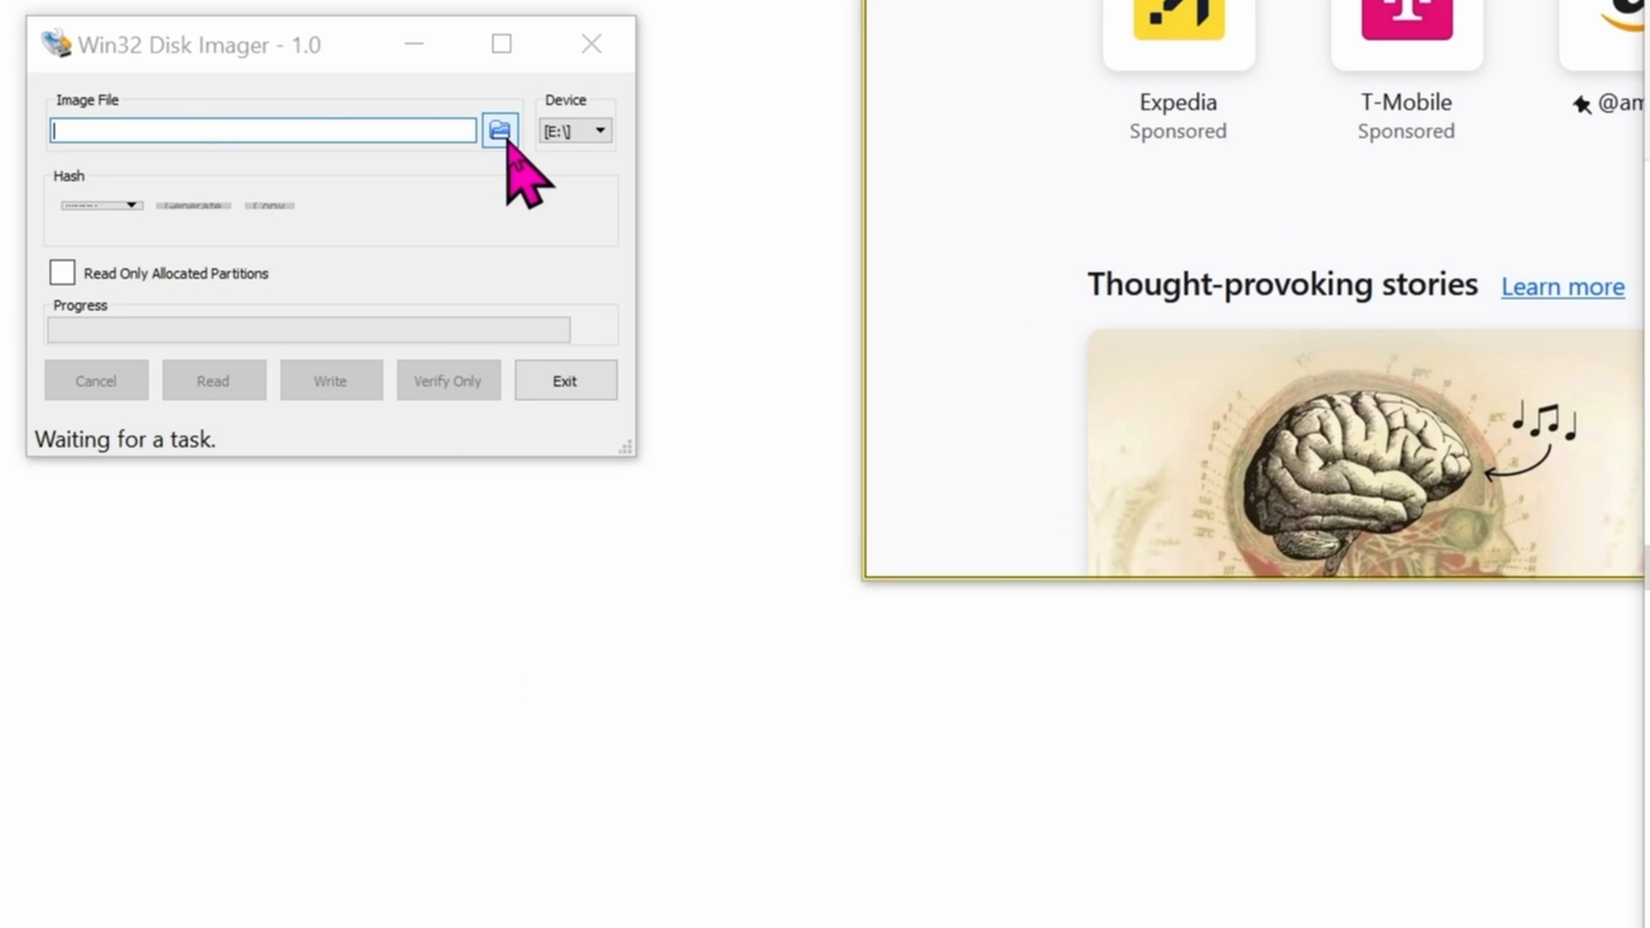
{"action": "left_click", "coordinate": [498, 128]}
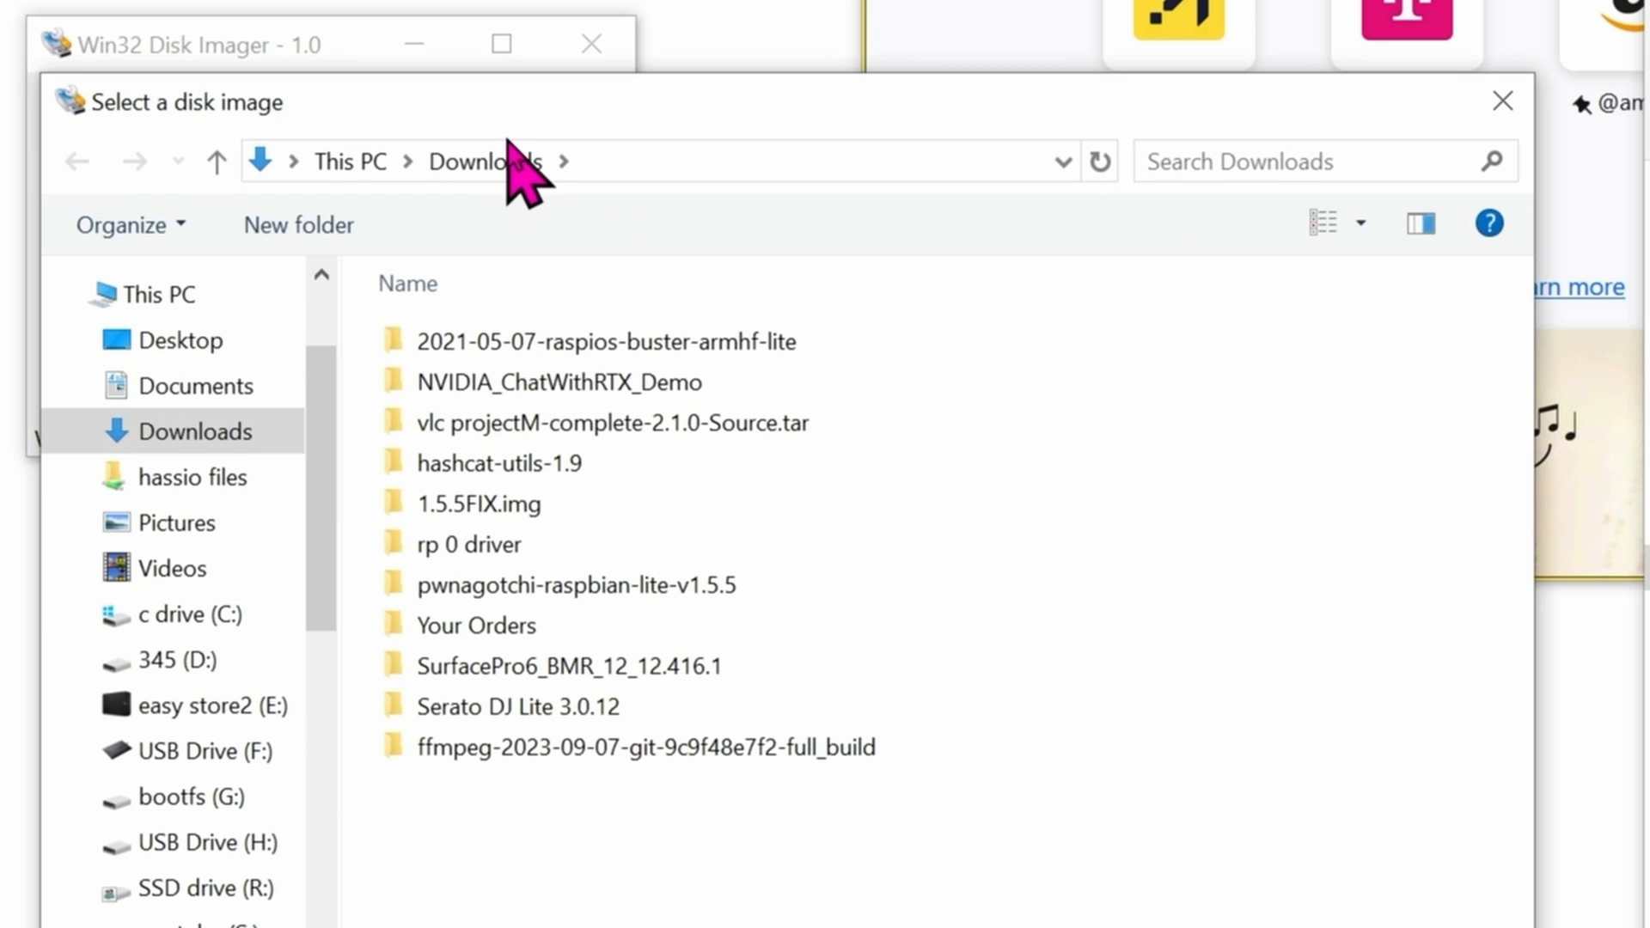
{"action": "double_click", "coordinate": [611, 341]}
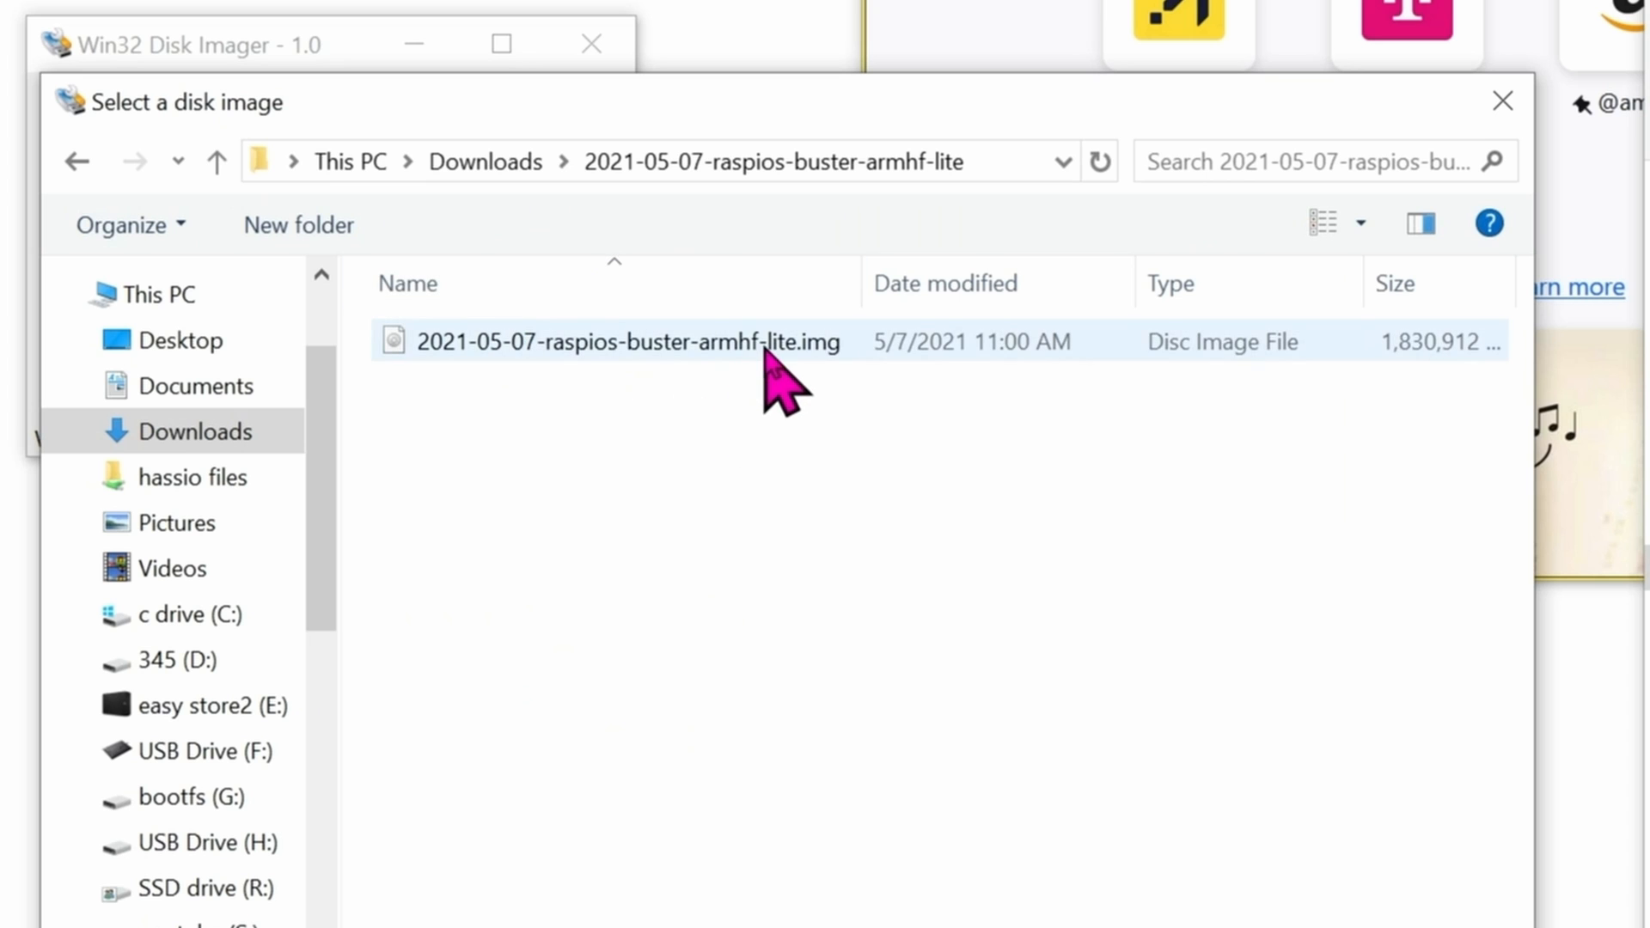
{"action": "mouse_move", "coordinate": [631, 340]}
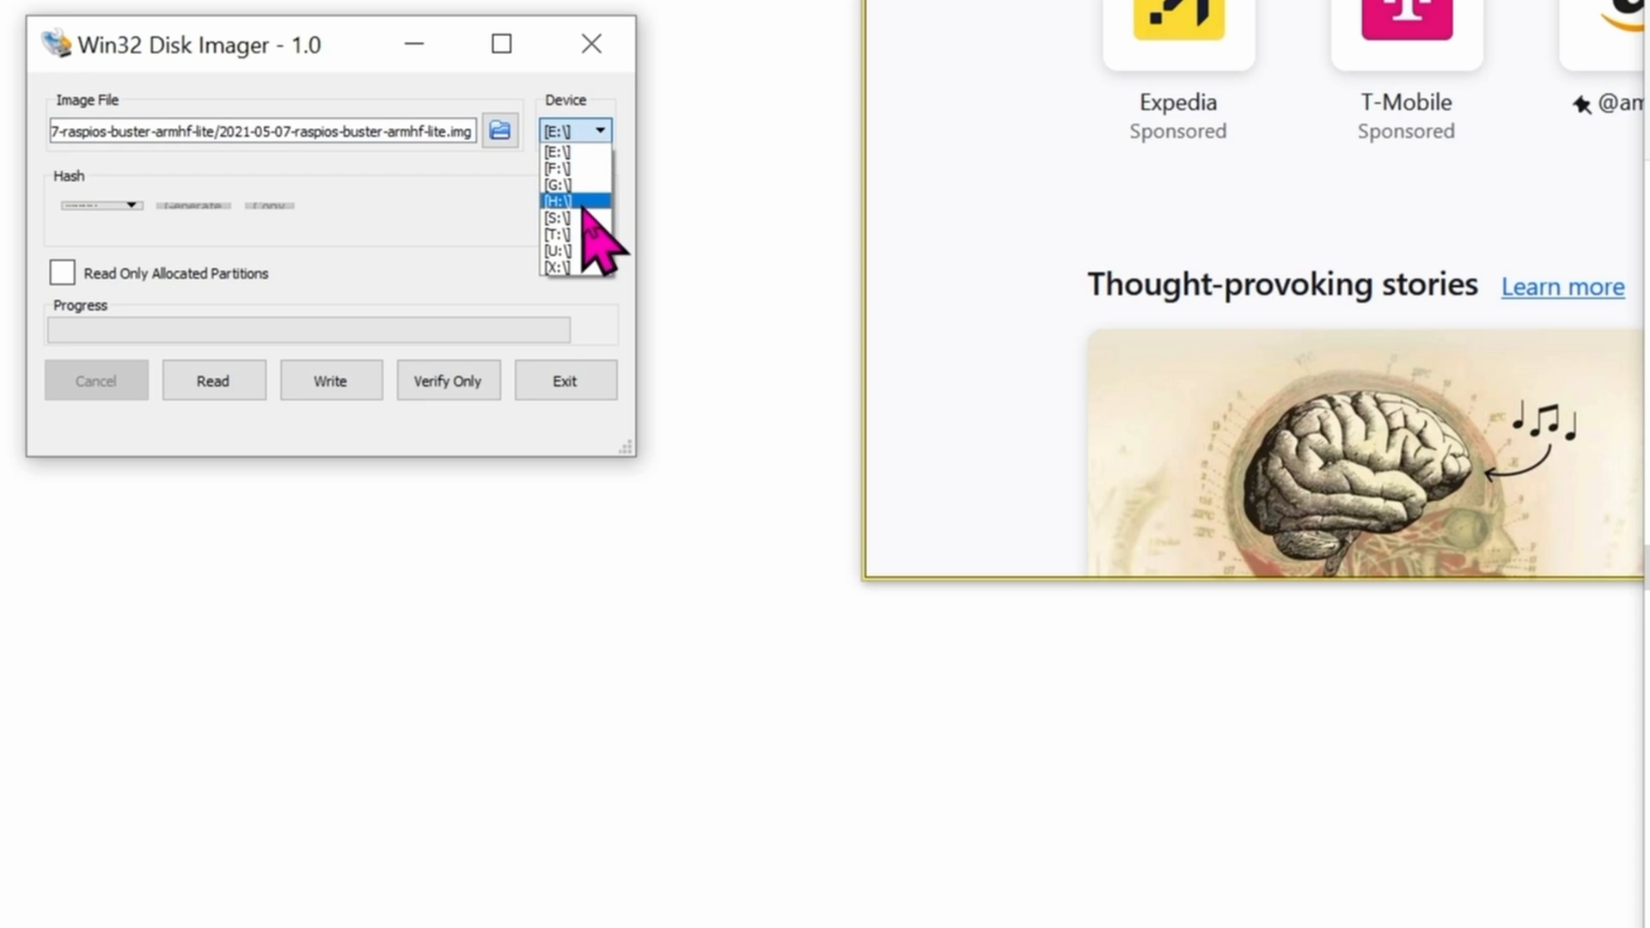
{"action": "left_click", "coordinate": [557, 184]}
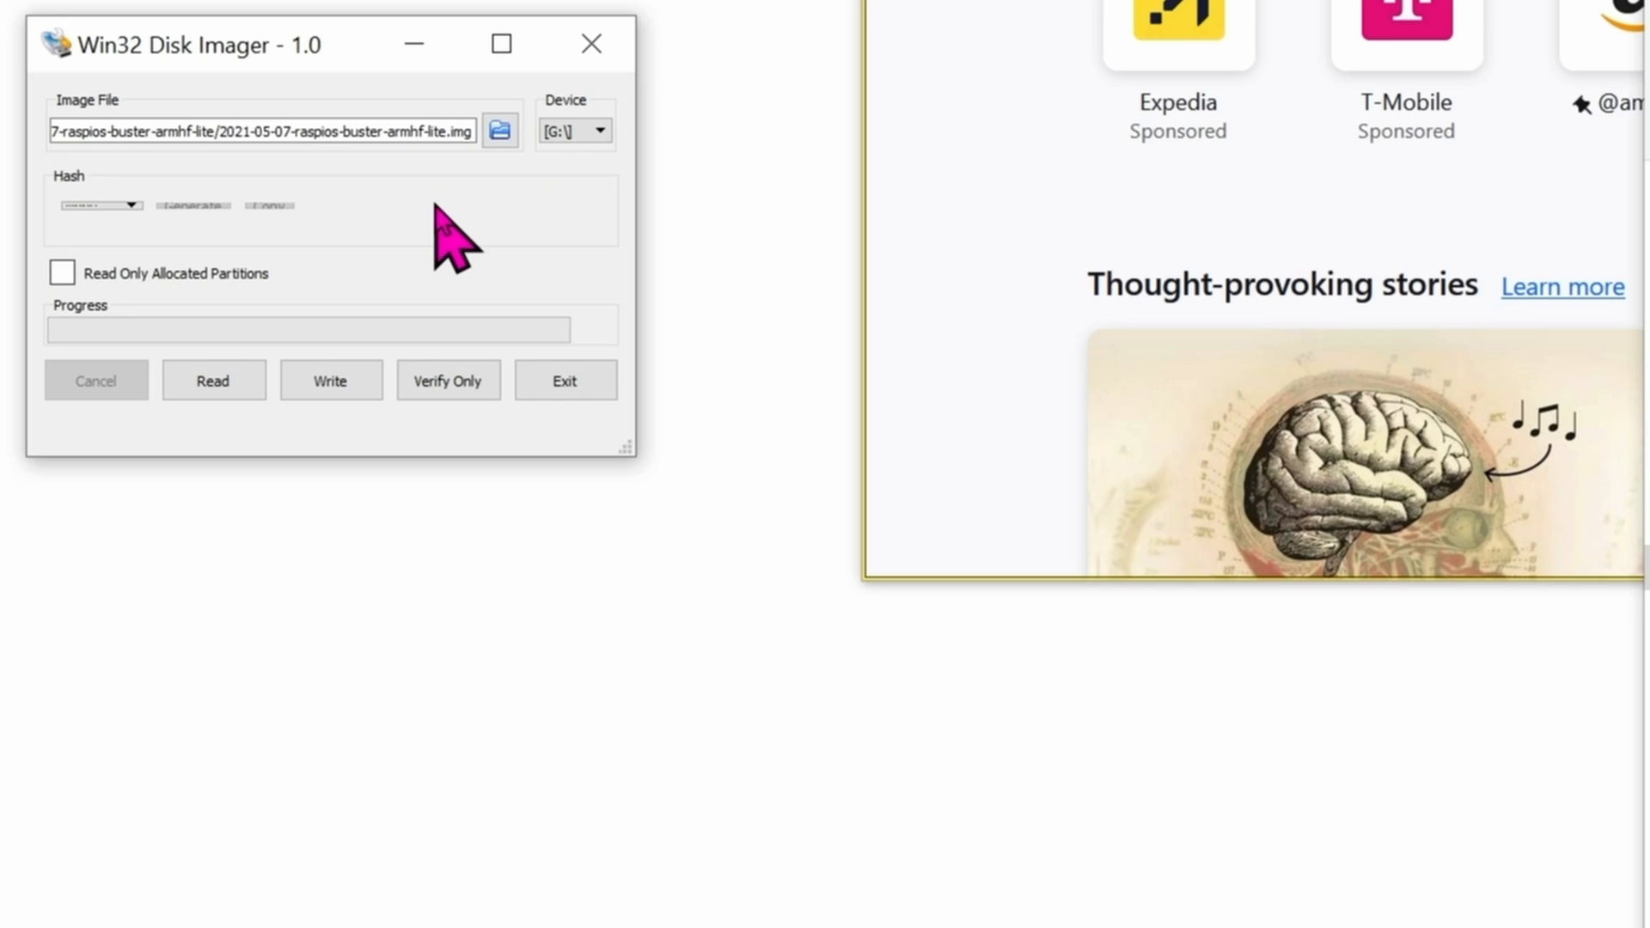
Write the image to drive G:, confirming the overwrite and declining Windows format prompts for H:.
{"action": "left_click", "coordinate": [330, 380]}
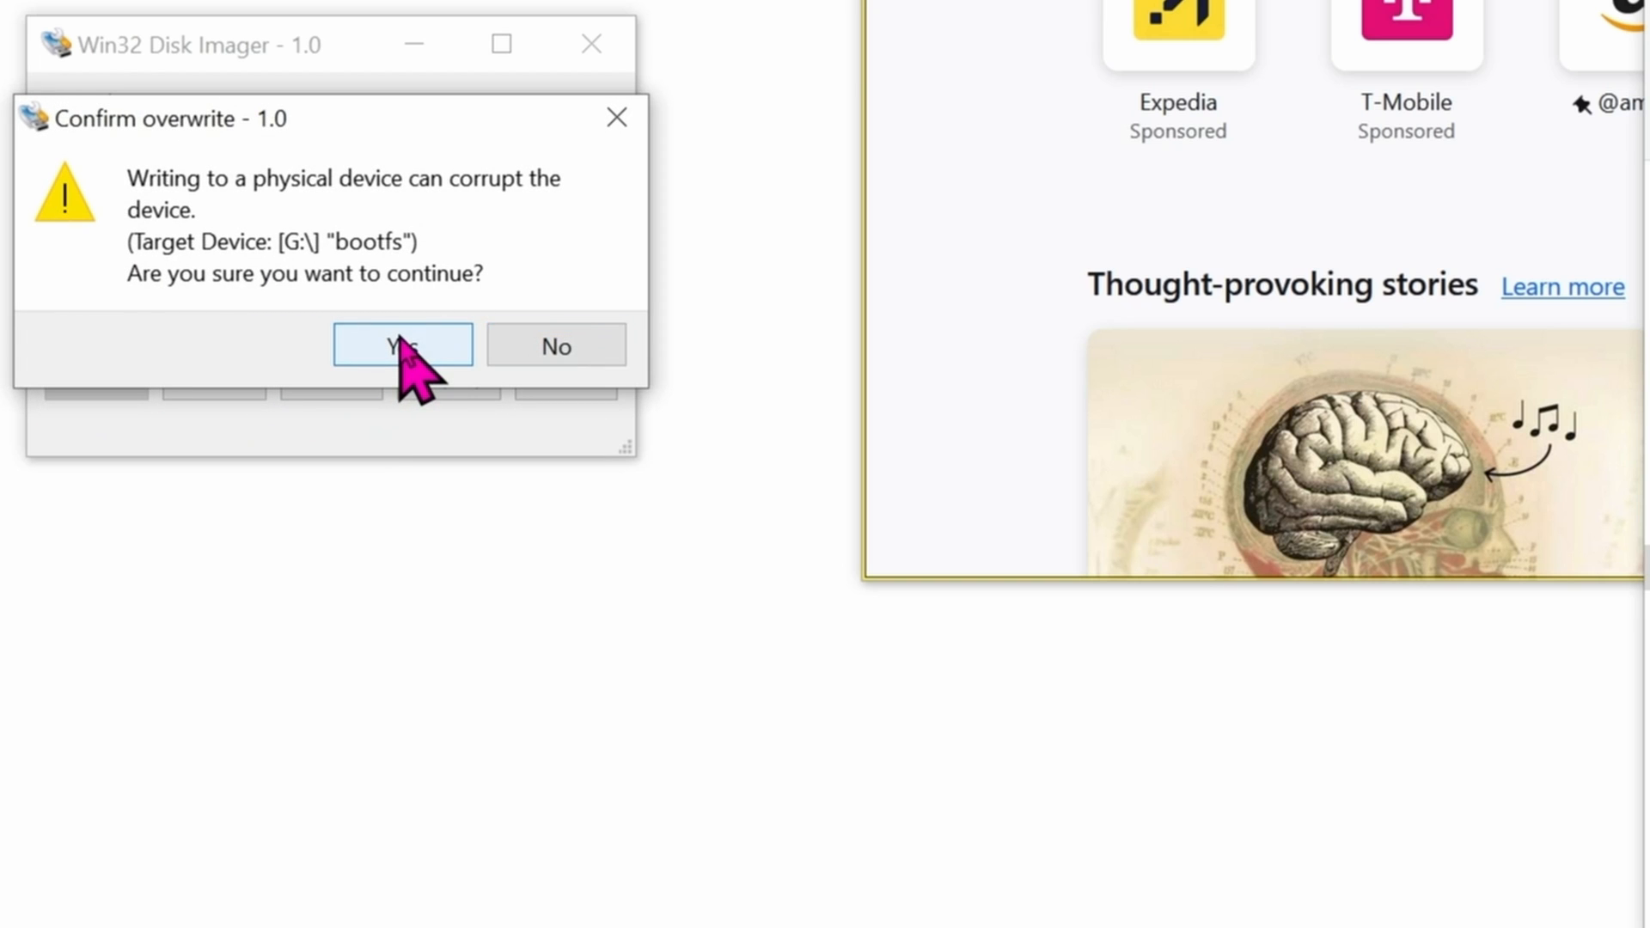
{"action": "left_click", "coordinate": [402, 346]}
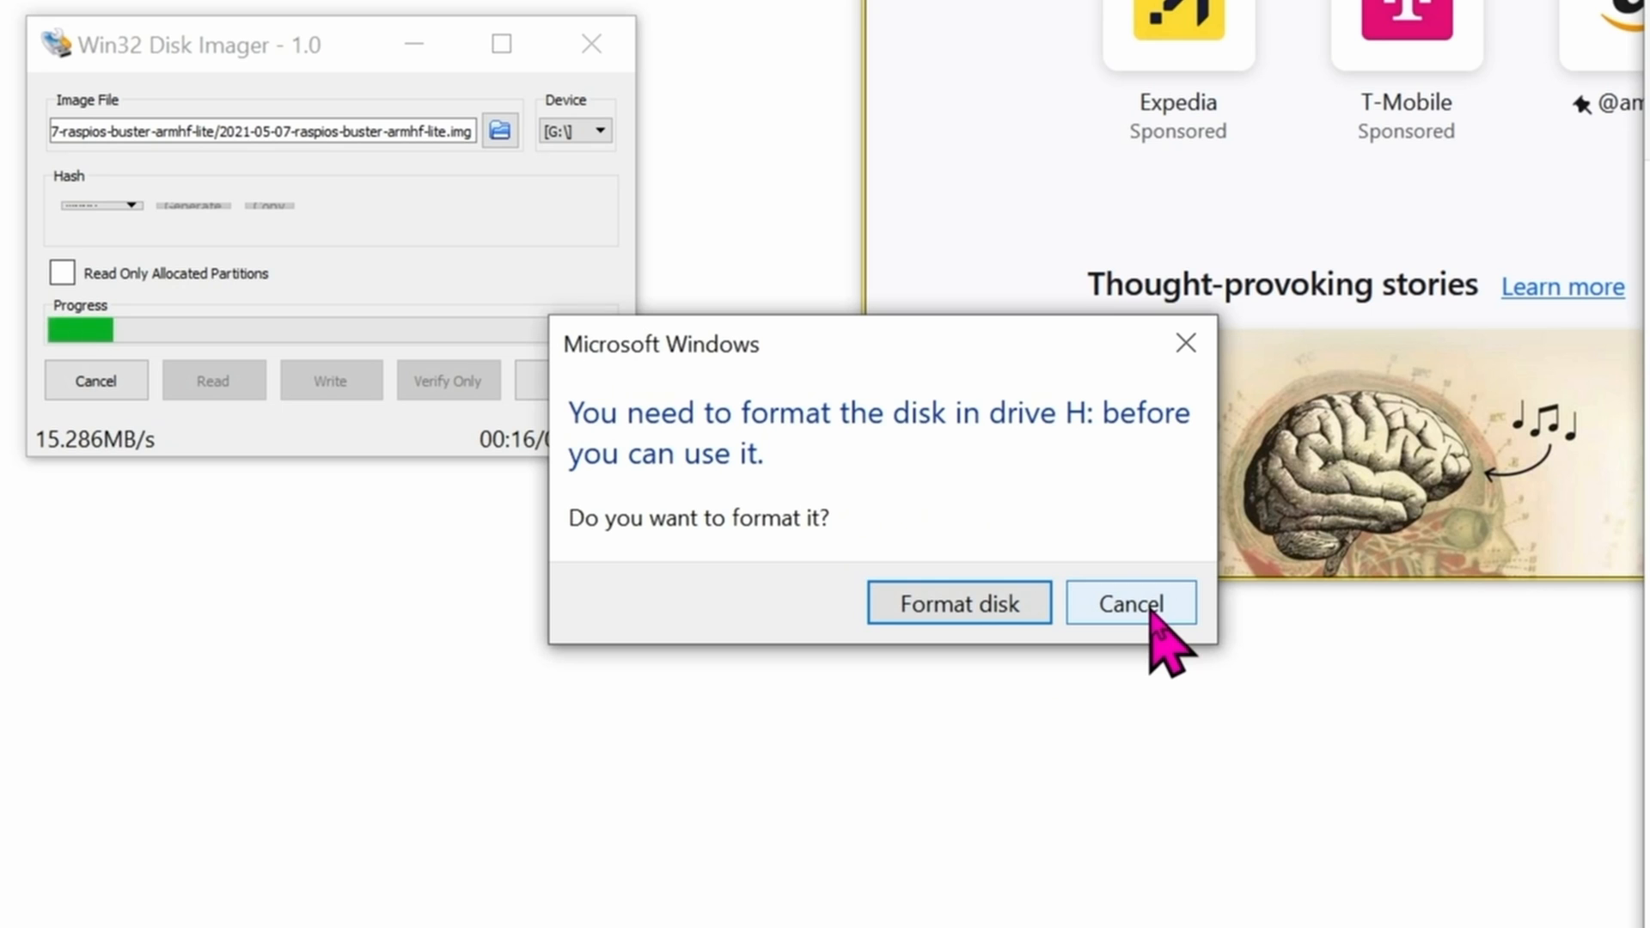
{"action": "left_click", "coordinate": [1129, 604]}
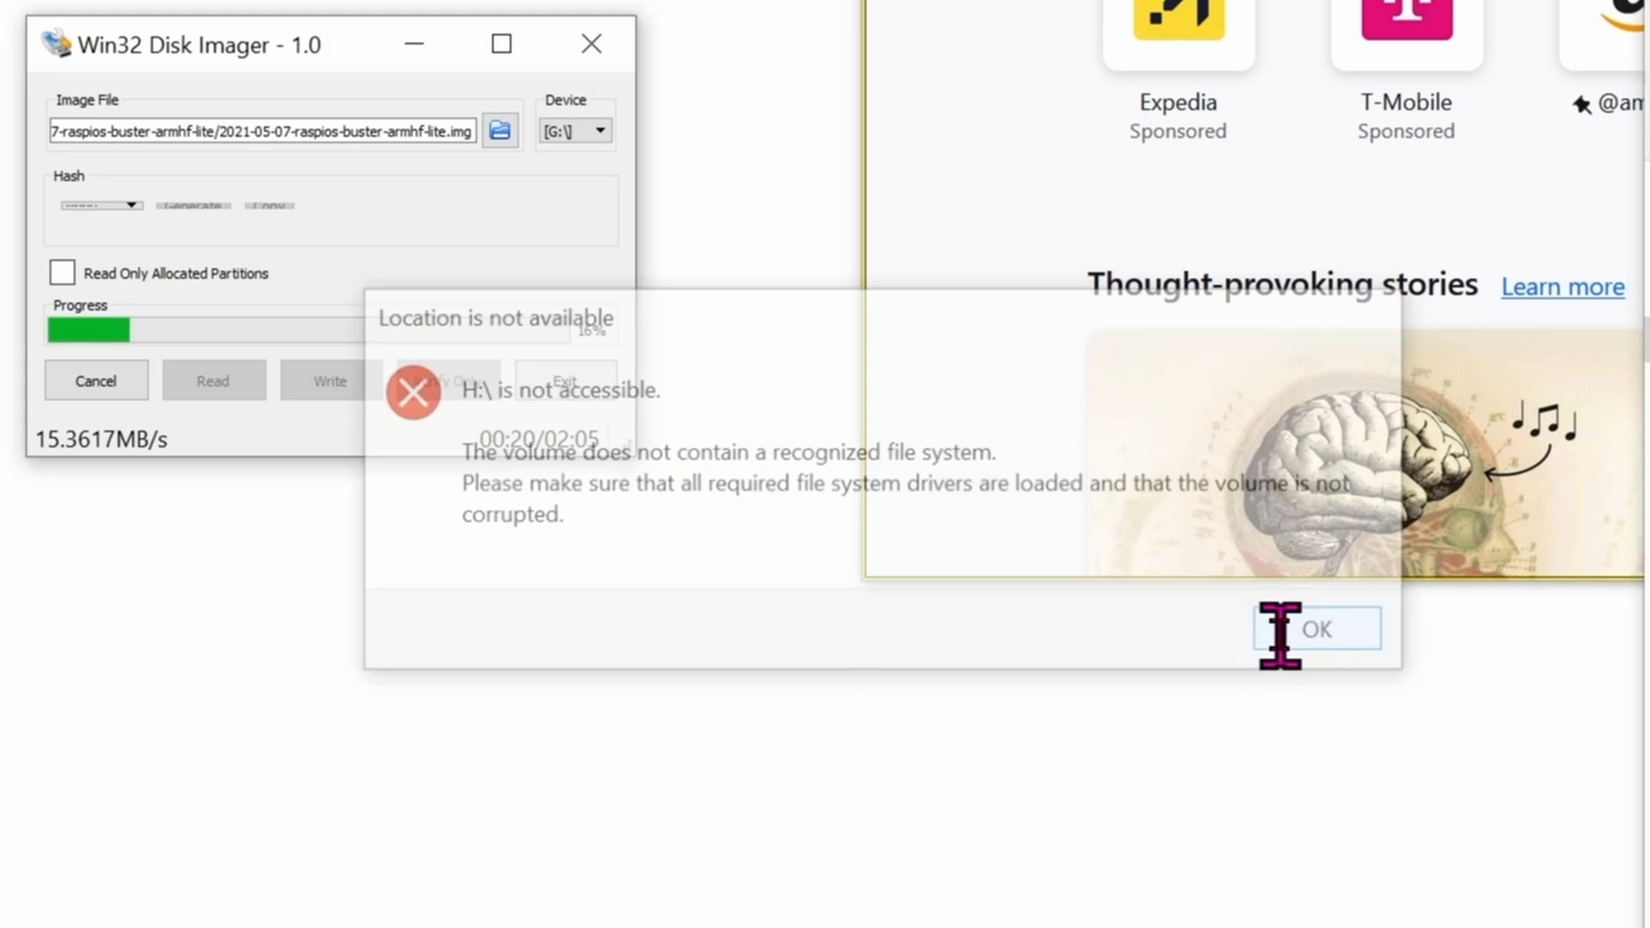
{"action": "left_click", "coordinate": [1315, 629]}
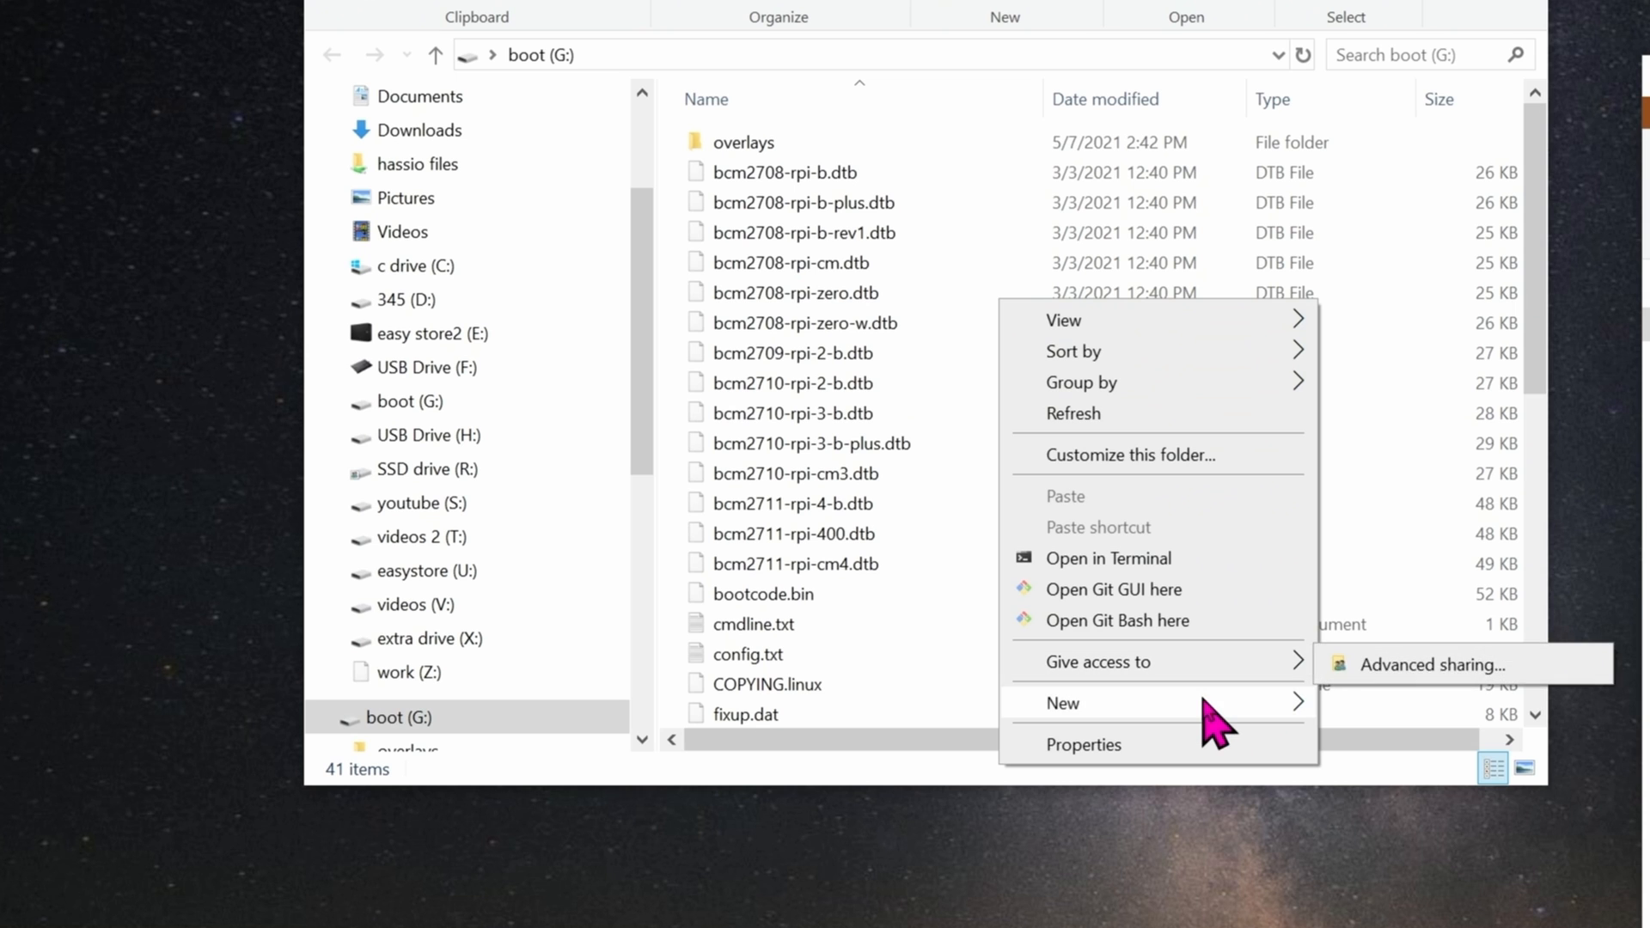
Create an empty file named ssh without the .txt extension on boot (G:).
{"action": "left_click", "coordinate": [1064, 703]}
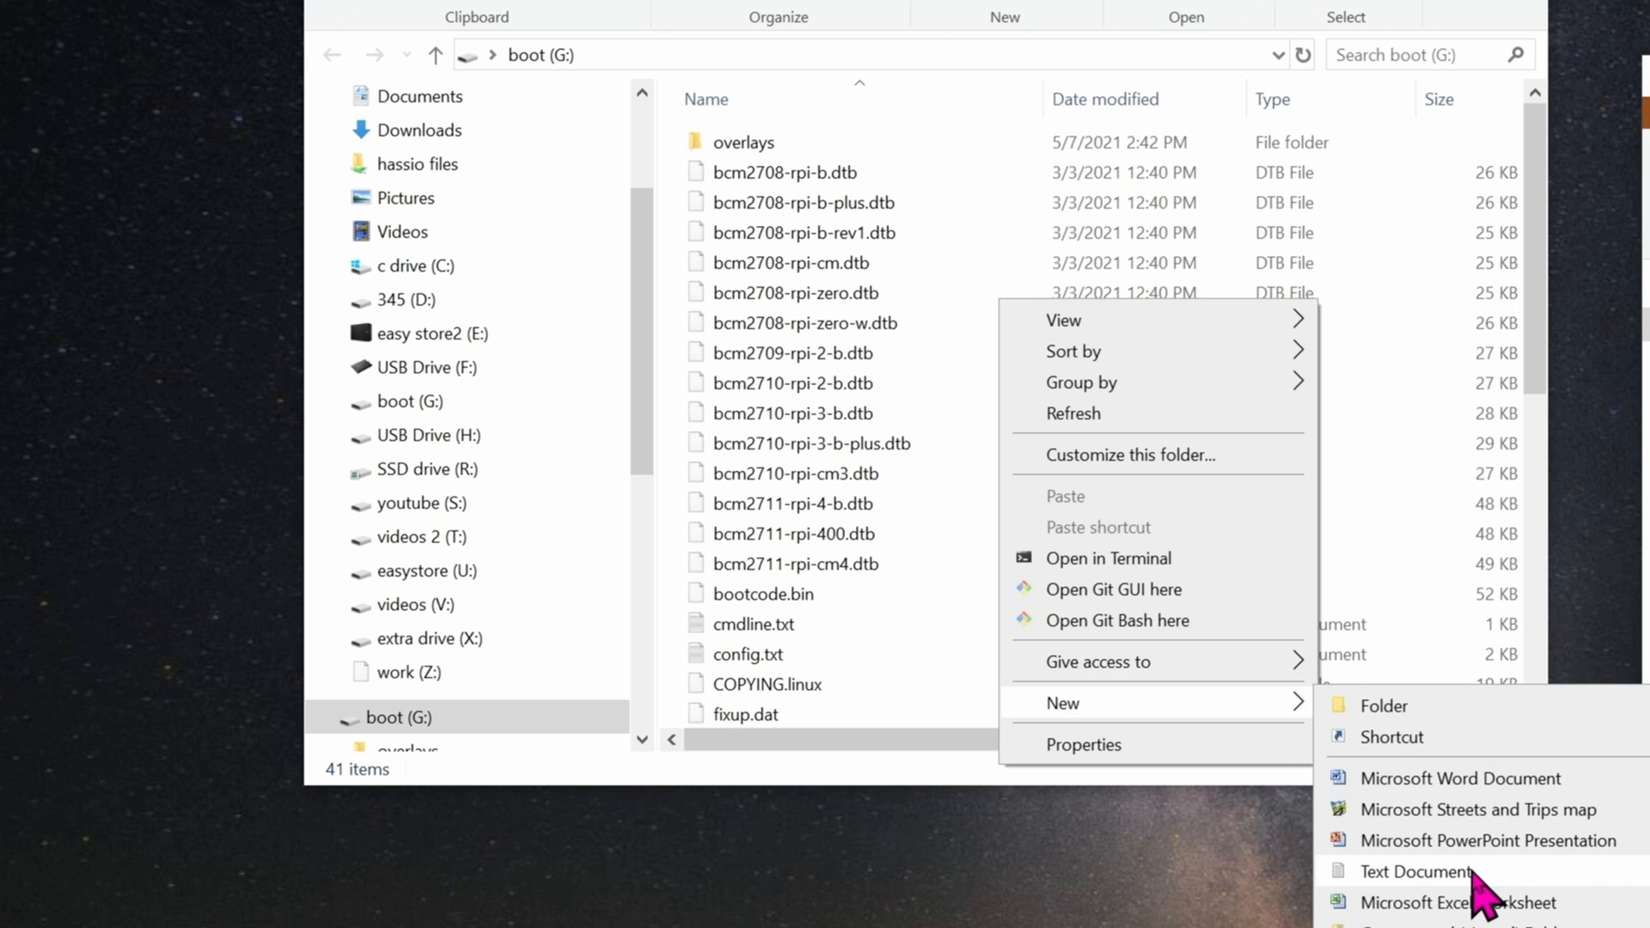
{"action": "left_click", "coordinate": [1414, 871]}
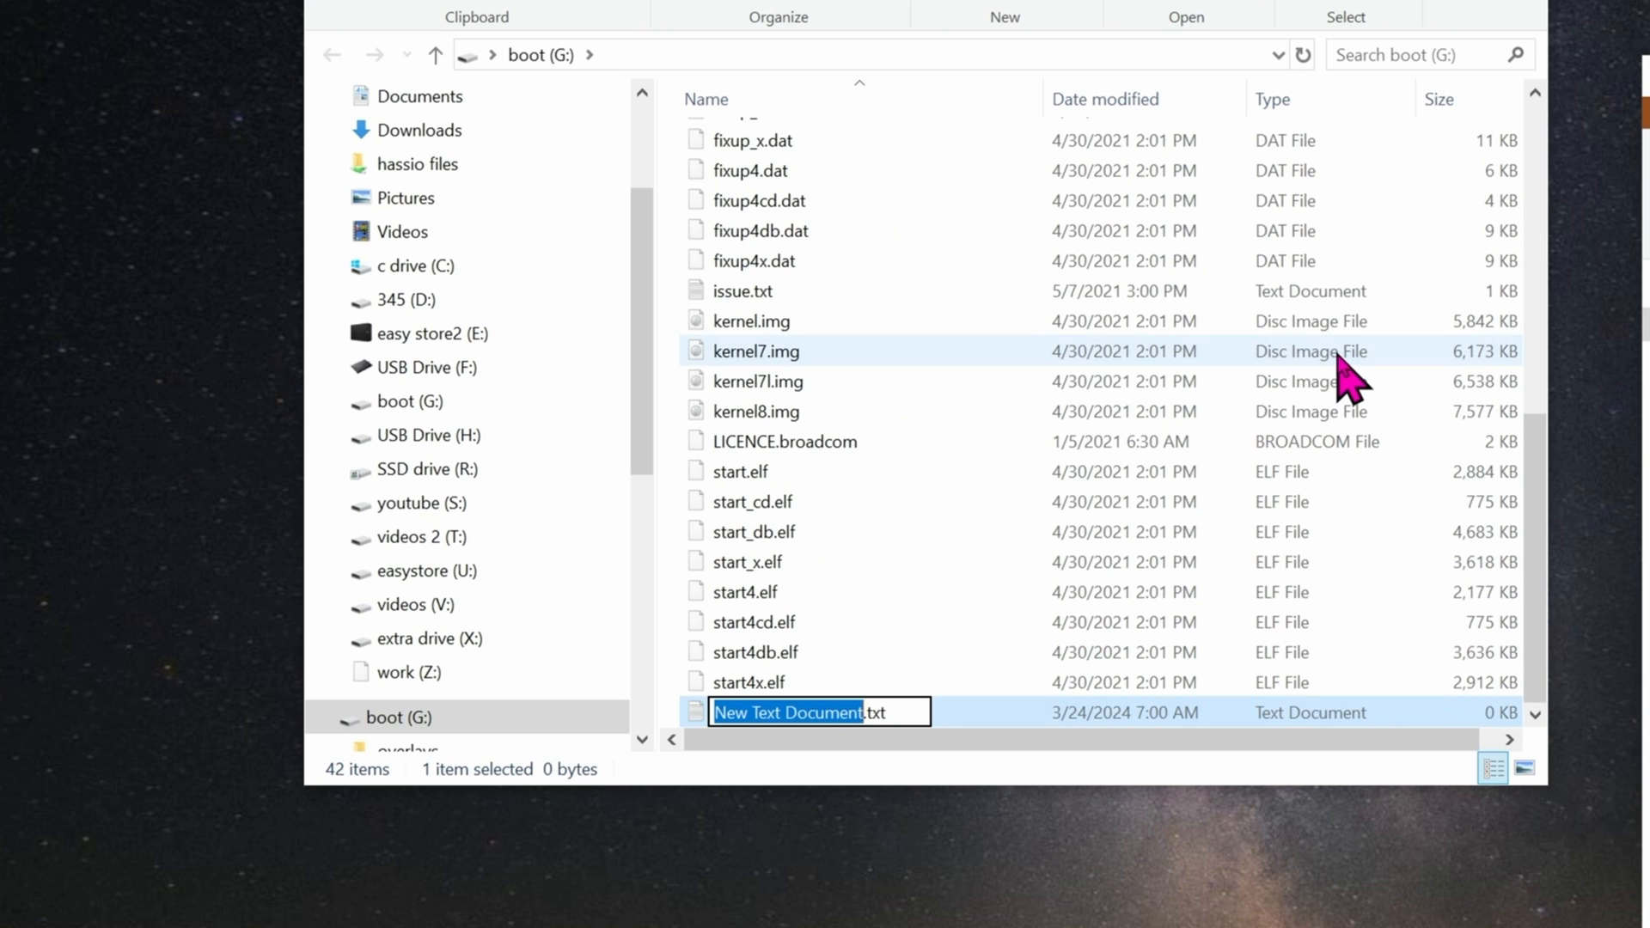
{"action": "type", "text": "ssh"}
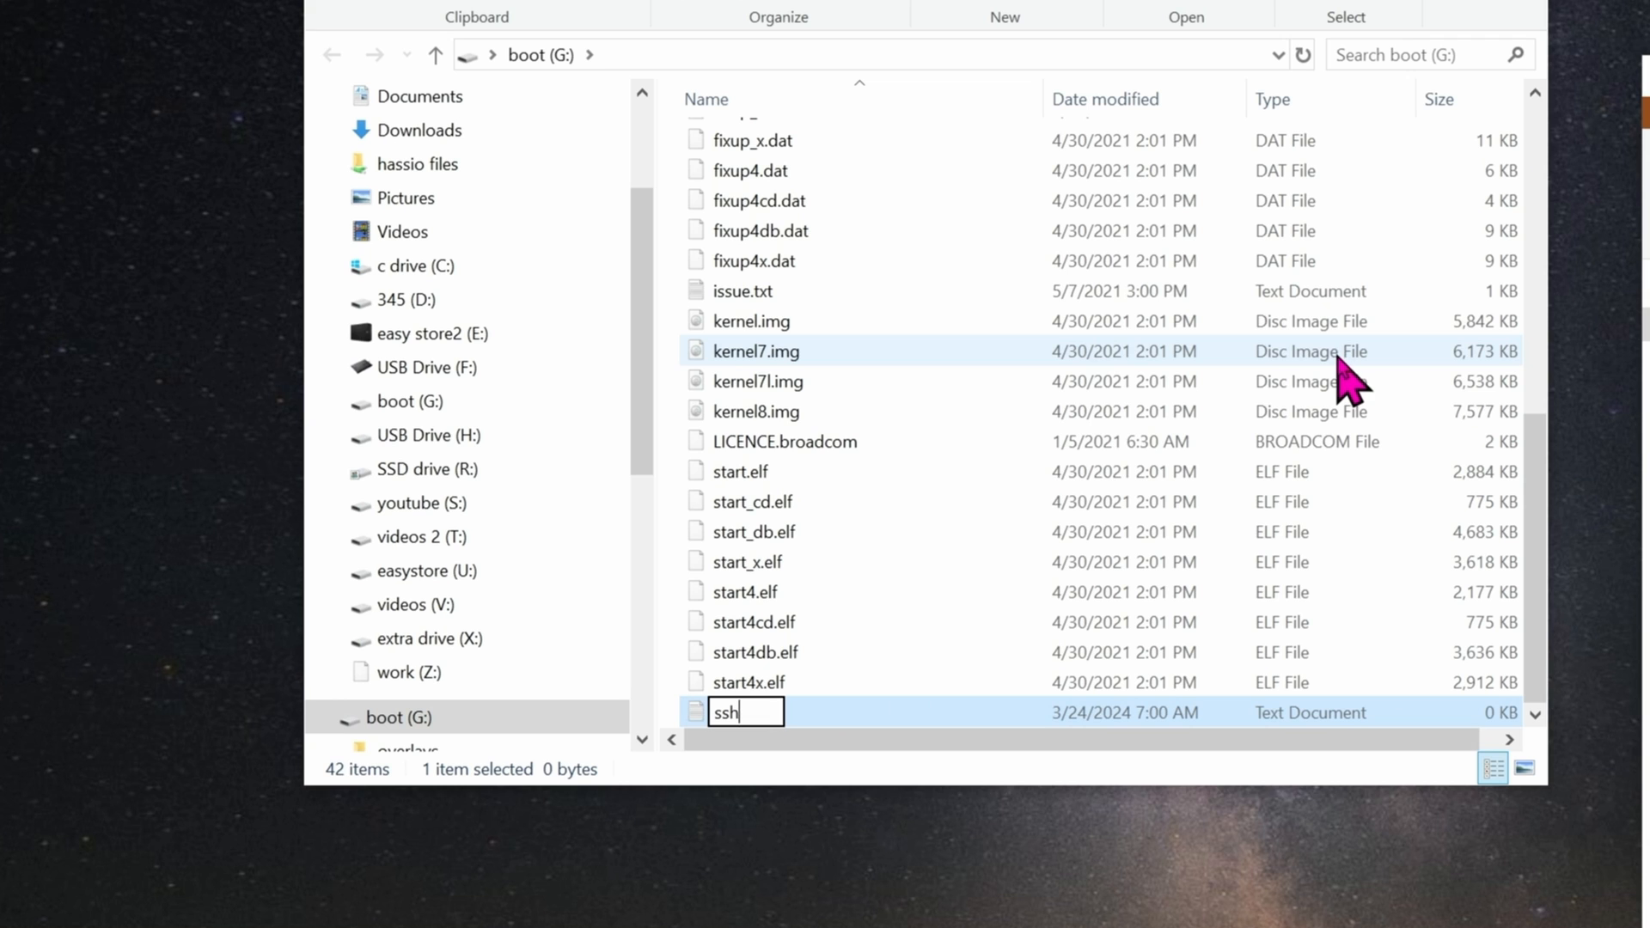
{"action": "key", "text": "Enter"}
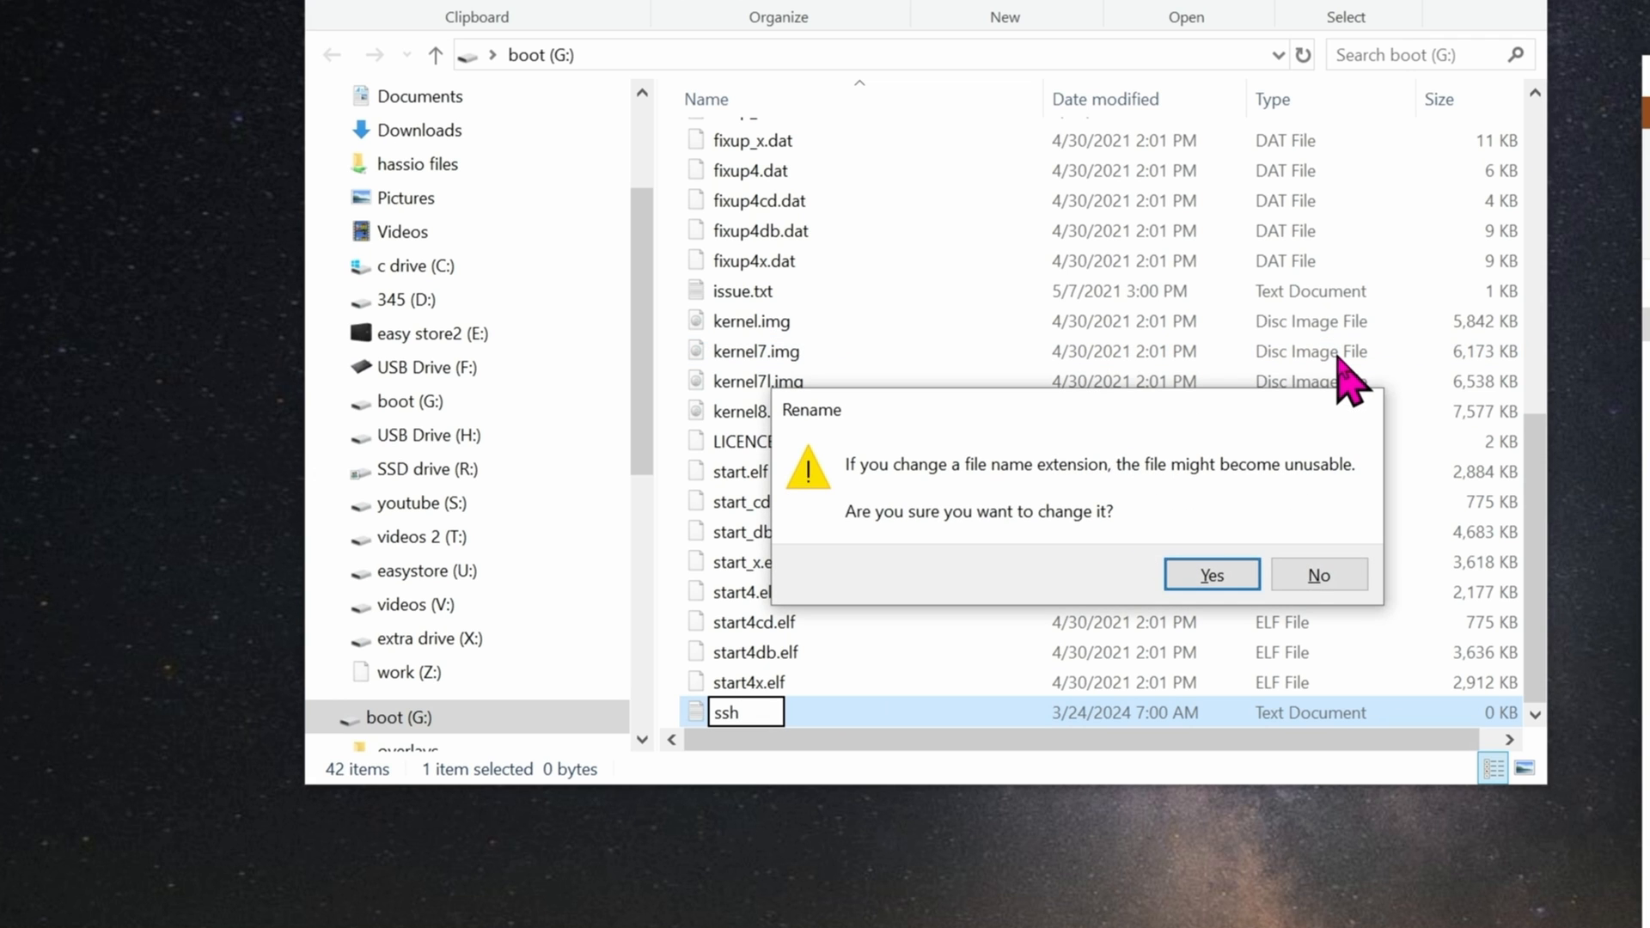
{"action": "left_click", "coordinate": [1210, 574]}
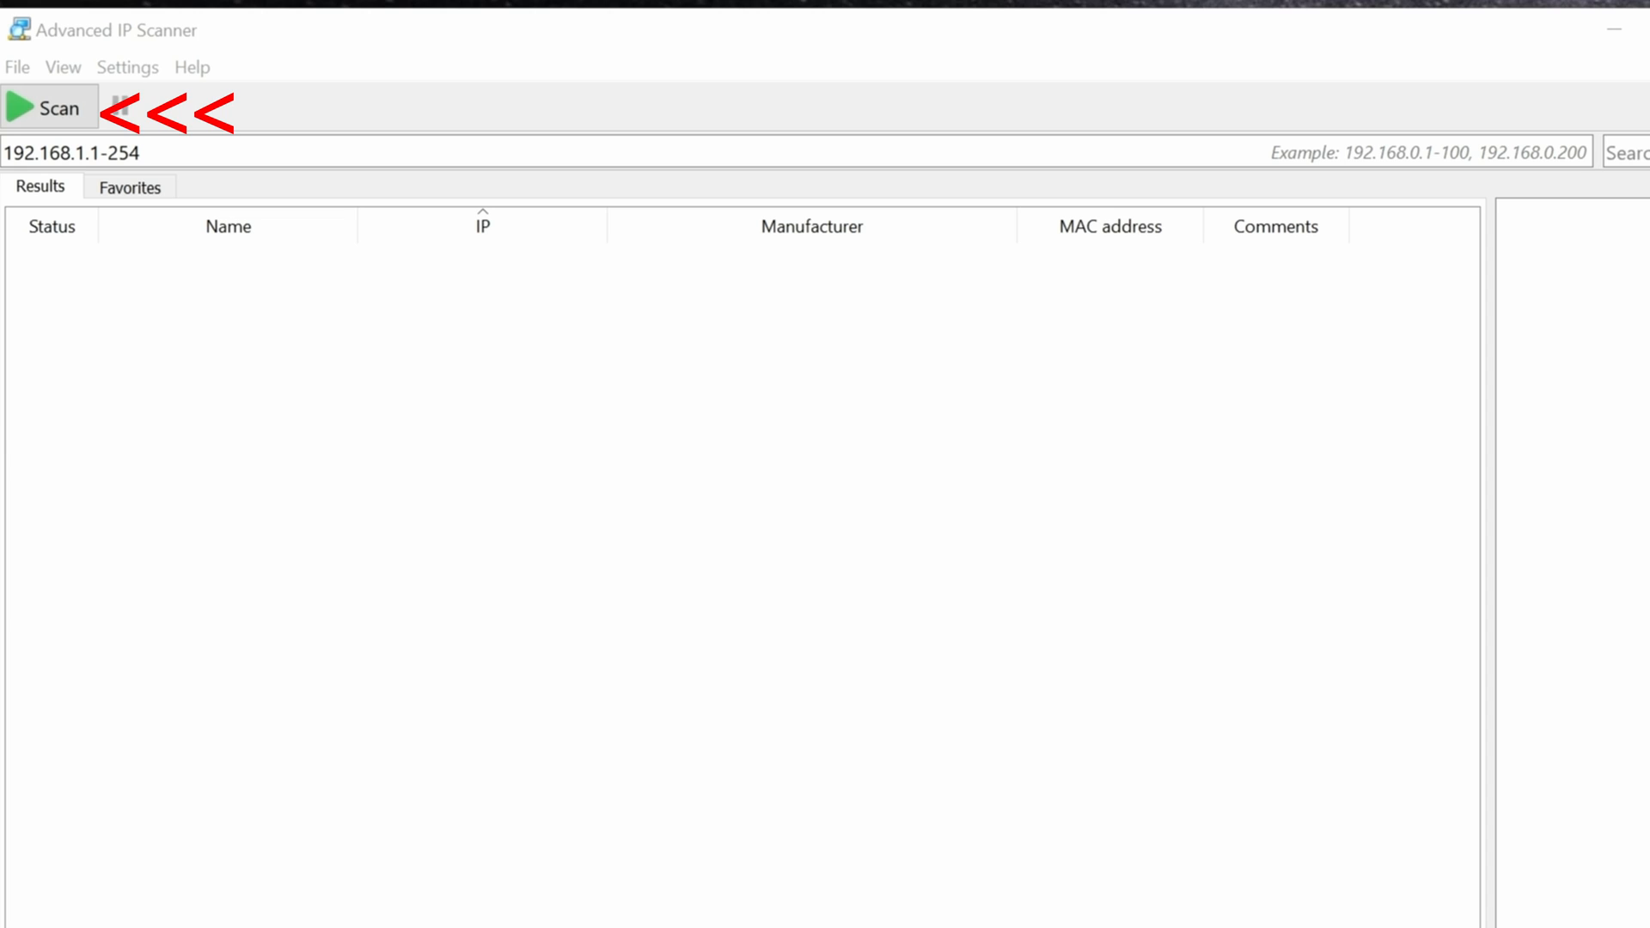
Scan the network and select the raspberrypi device at 192.168.1.32.
{"action": "left_click", "coordinate": [50, 107]}
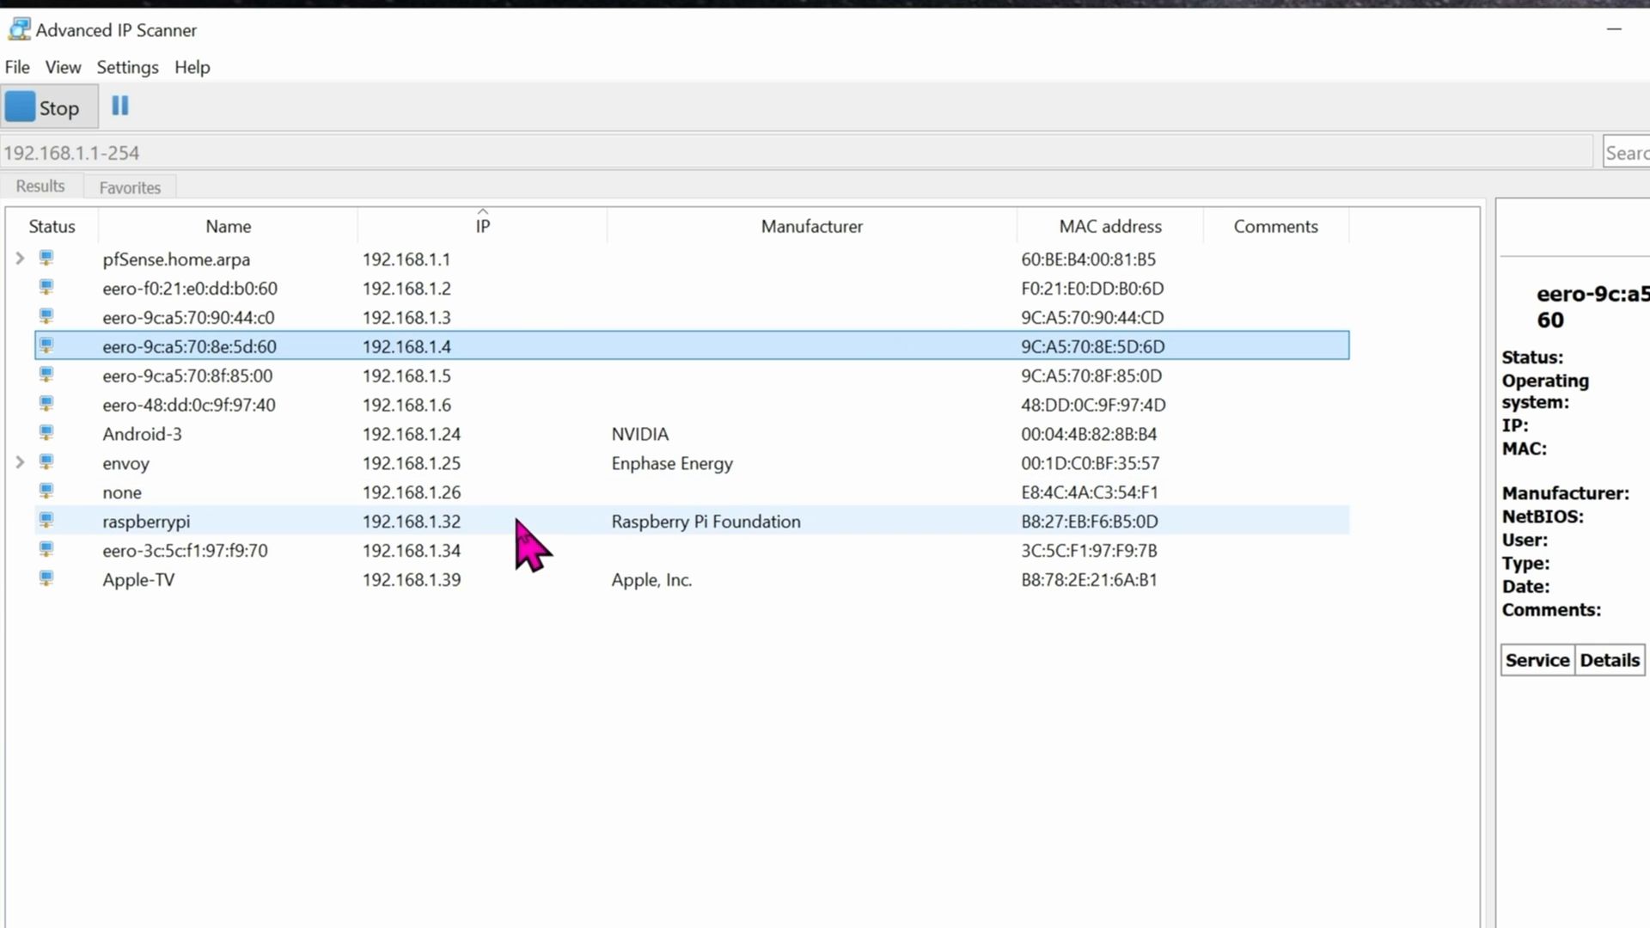
{"action": "left_click", "coordinate": [148, 521]}
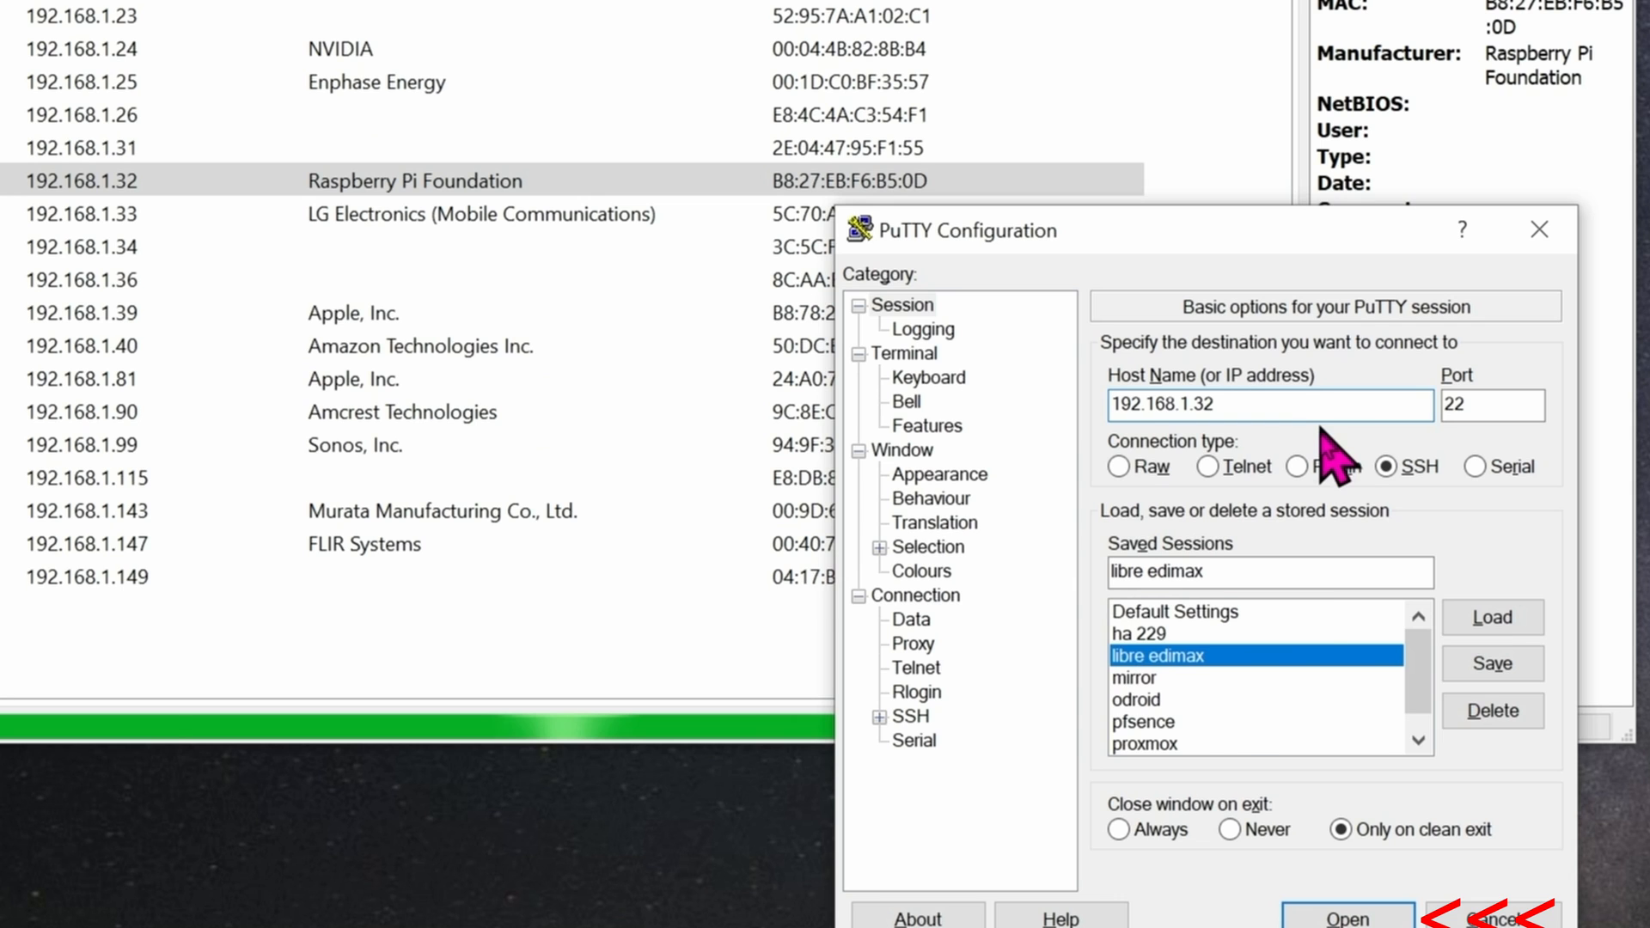
SSH to 192.168.1.32 as pi and run the wget 3cxsbc.zip | sudo bash installer command.
{"action": "left_click", "coordinate": [1347, 918]}
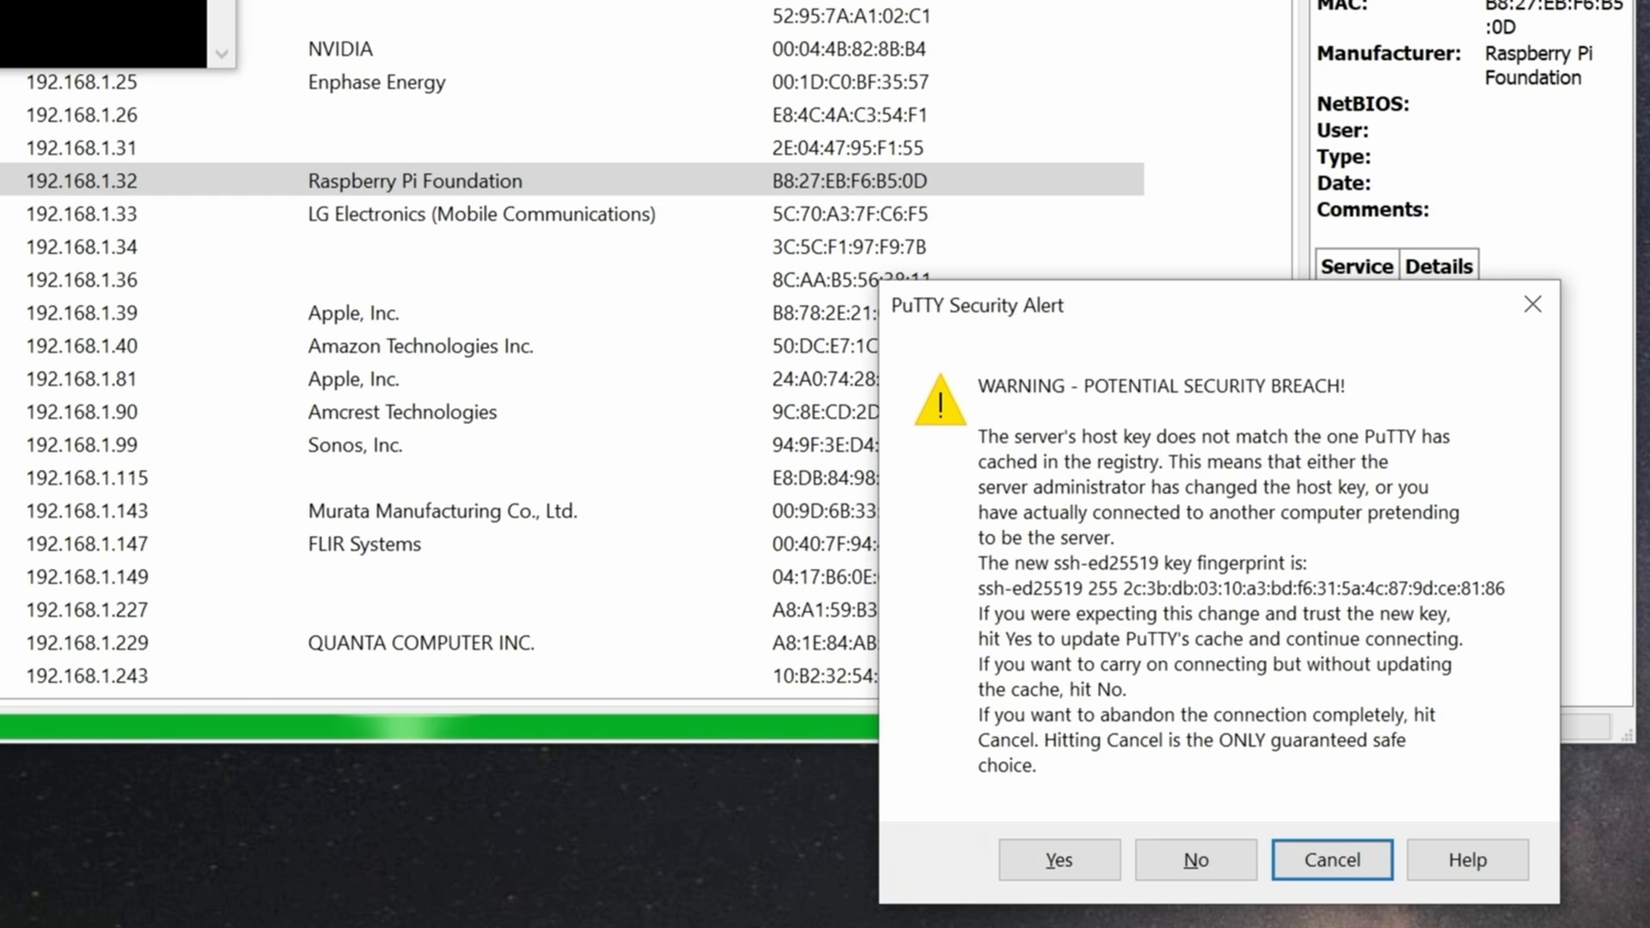
{"action": "left_click", "coordinate": [1057, 859]}
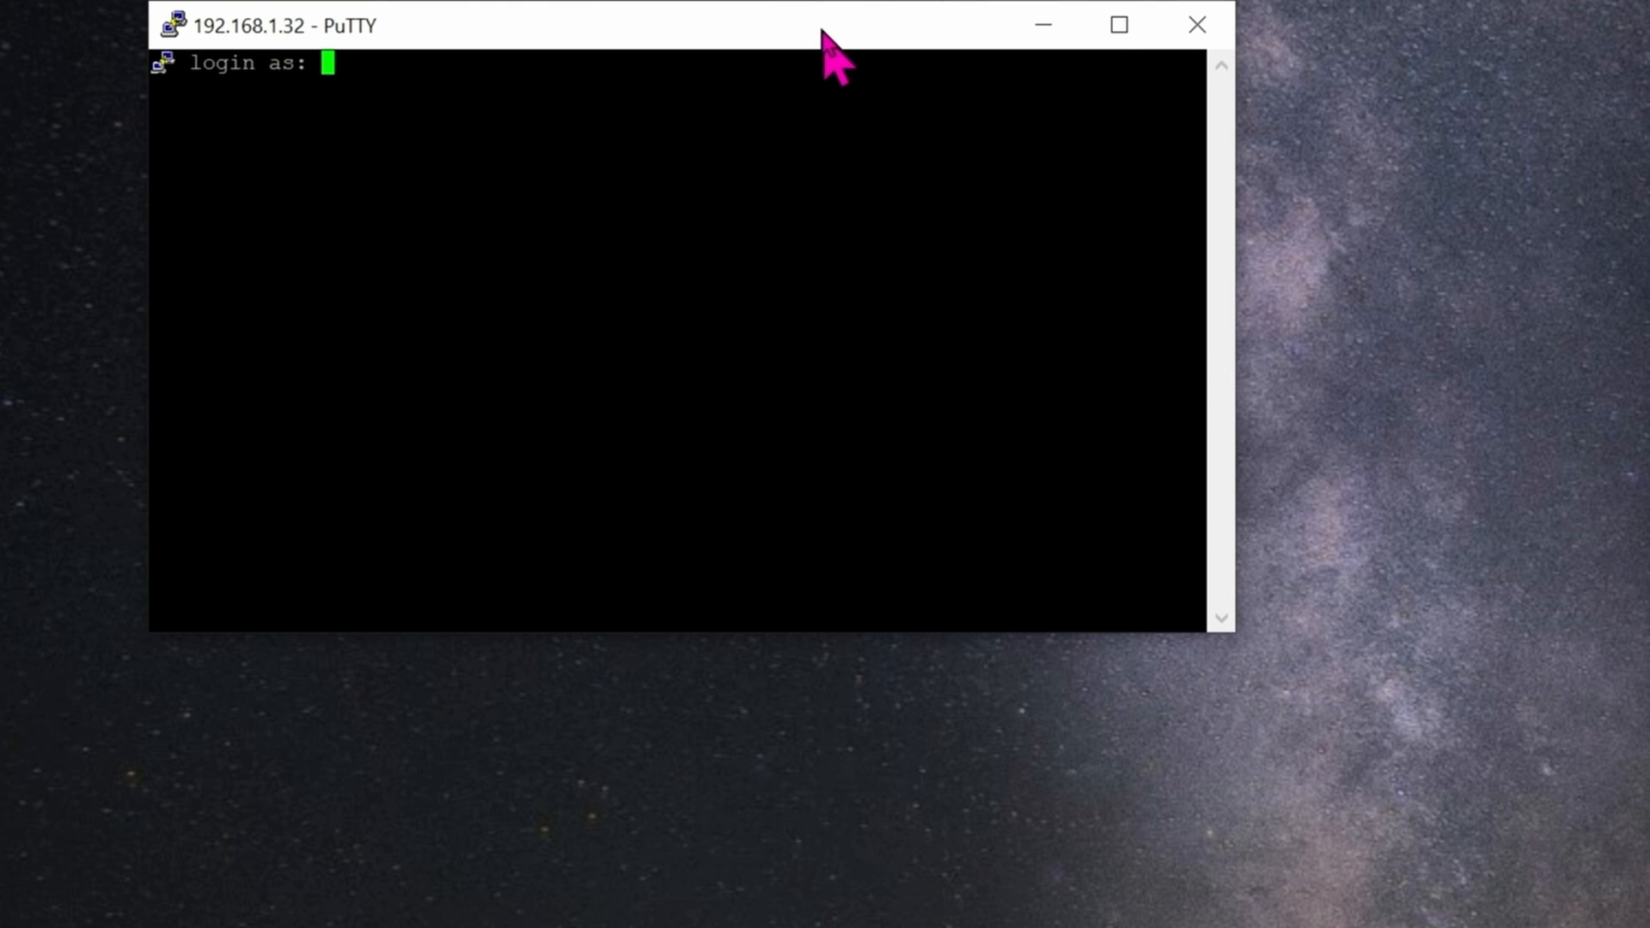
{"action": "type", "text": "pi"}
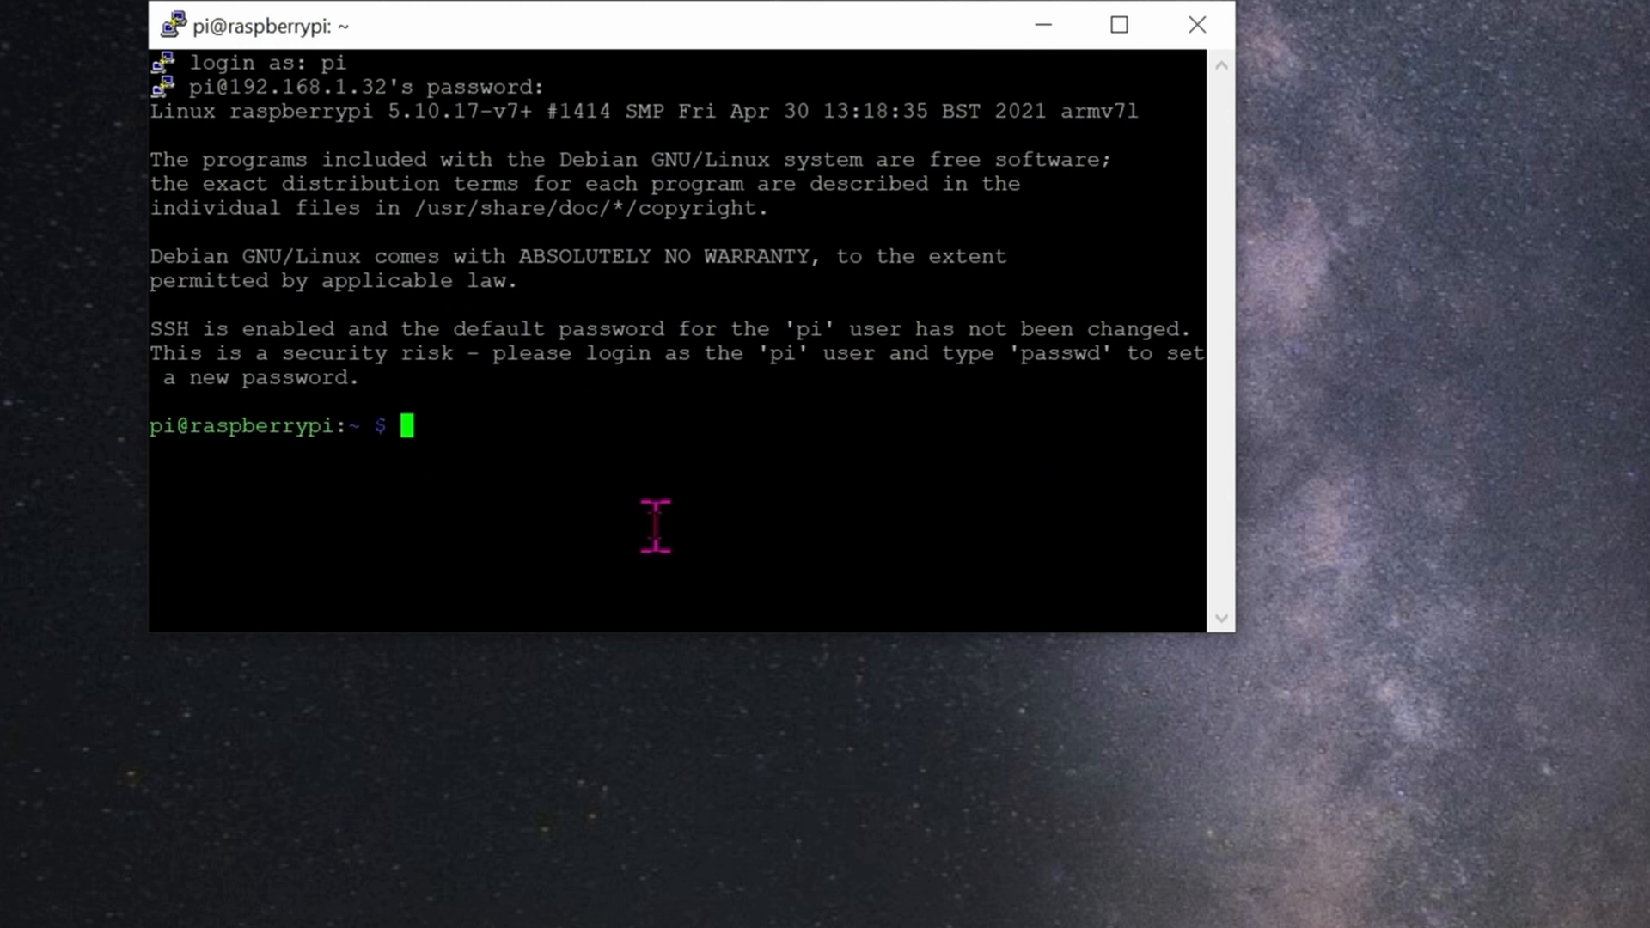
{"action": "type", "text": "wget http://downloads-global.3cx.com/downloads/sbc/3cxsbc.zip -O- | sudo bash"}
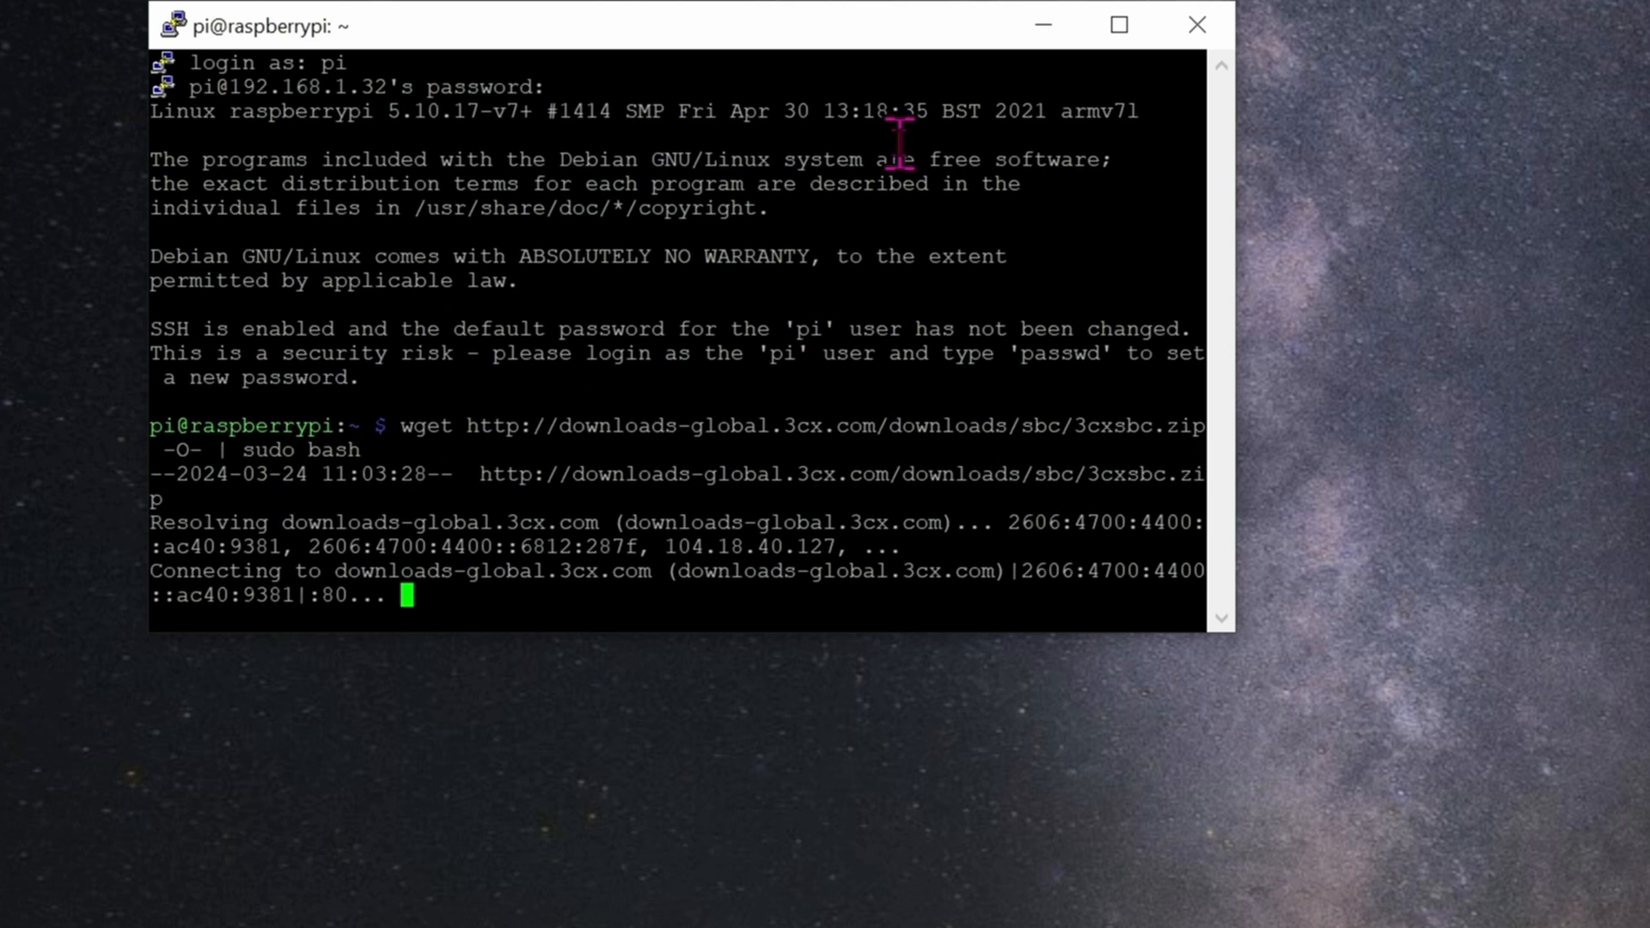
{"action": "mouse_move", "coordinate": [1125, 74]}
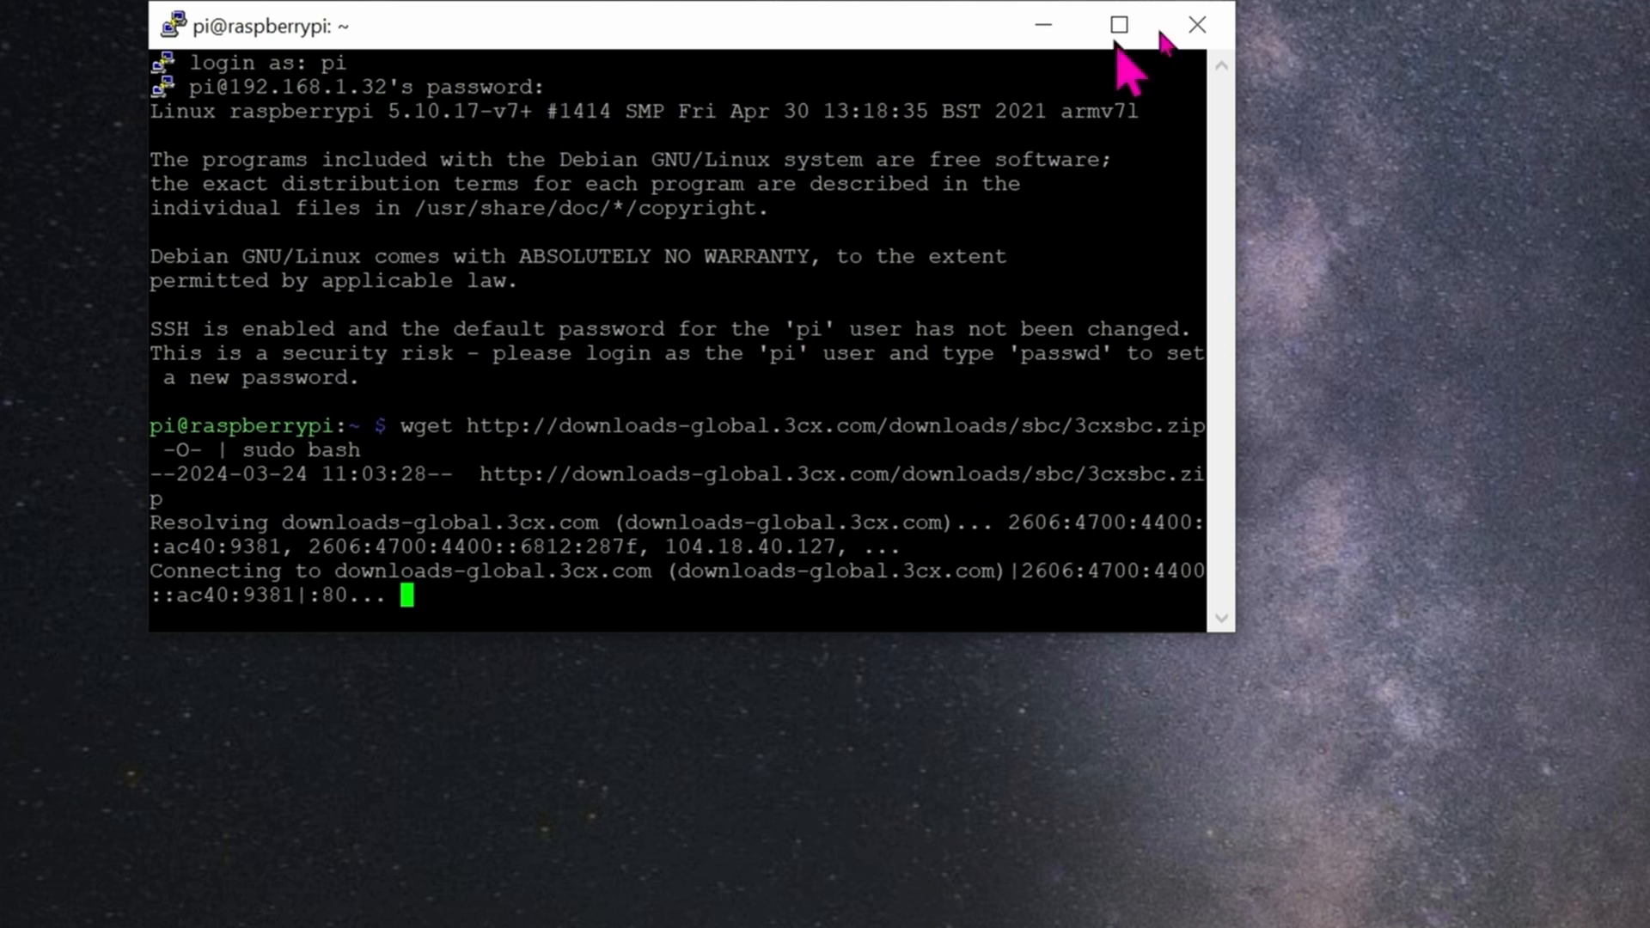
{"action": "mouse_move", "coordinate": [1168, 54]}
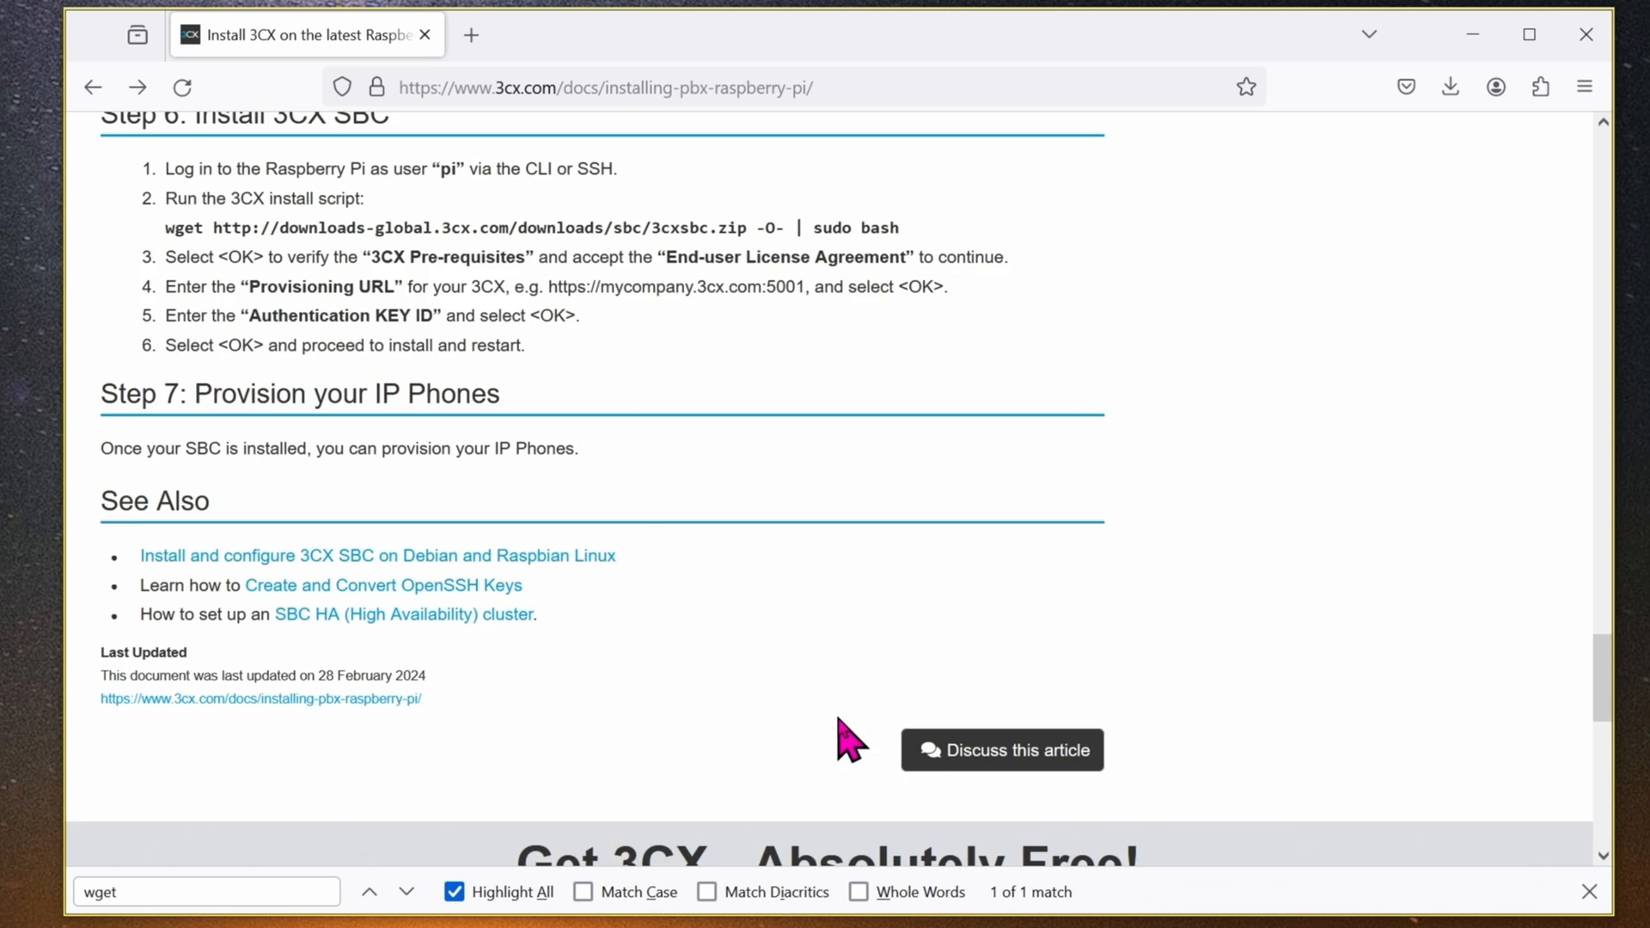
Sign up for 3CX Cloud using the existing Google account.
{"action": "scroll", "scroll_direction": "down", "scroll_amount": 3}
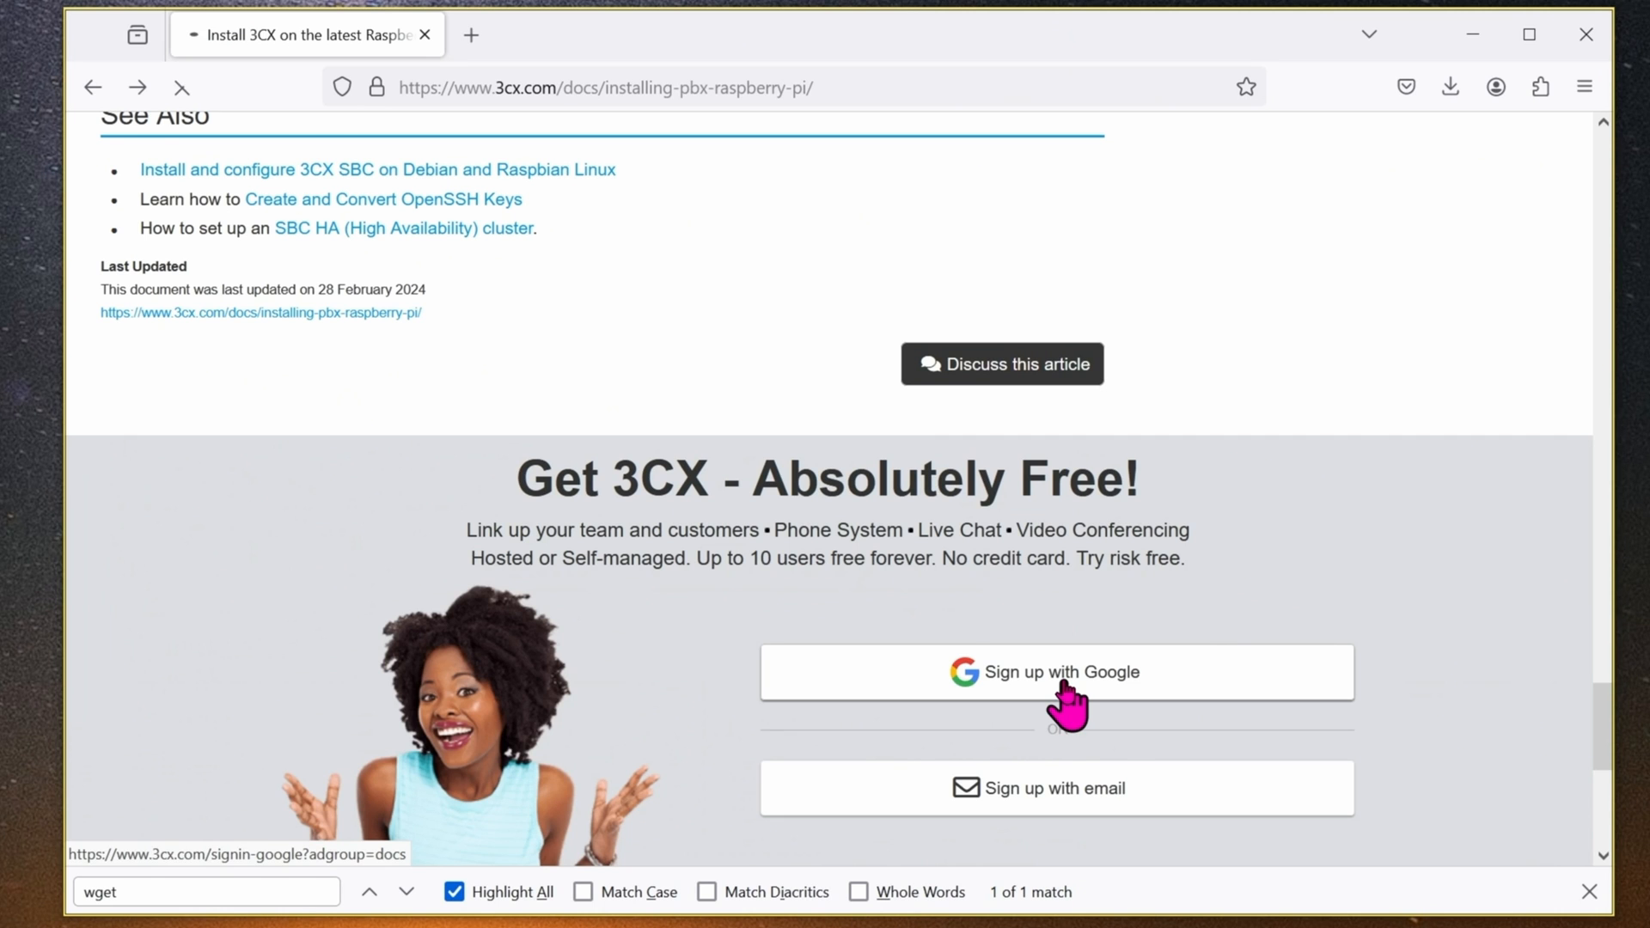
{"action": "left_click", "coordinate": [1057, 672]}
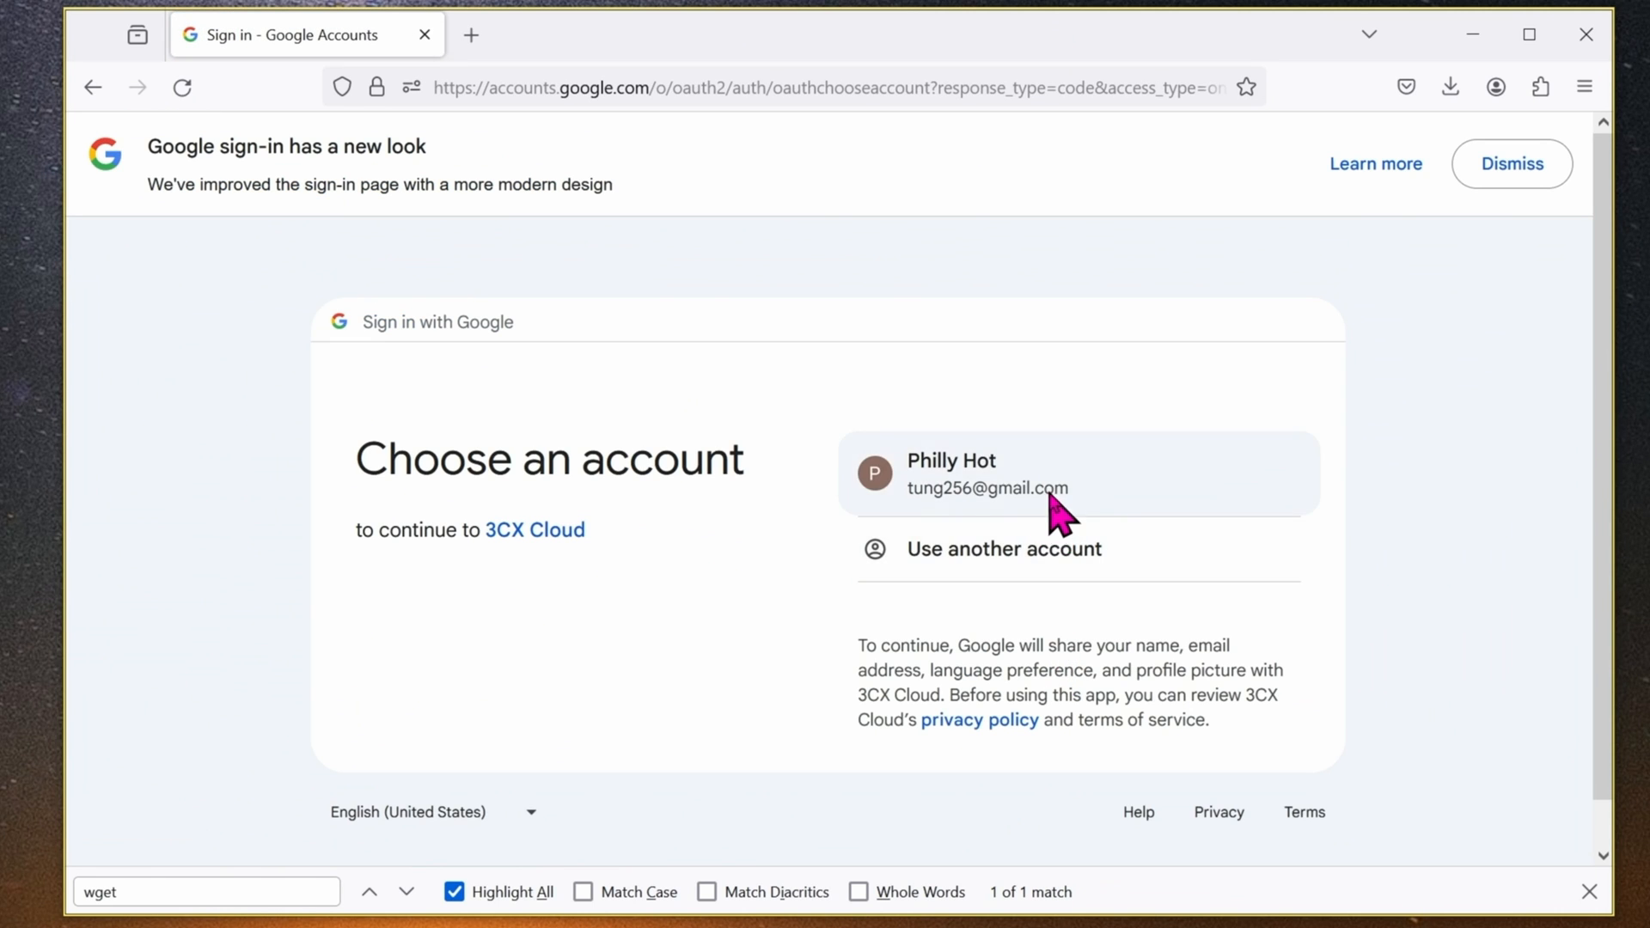
{"action": "left_click", "coordinate": [1063, 473]}
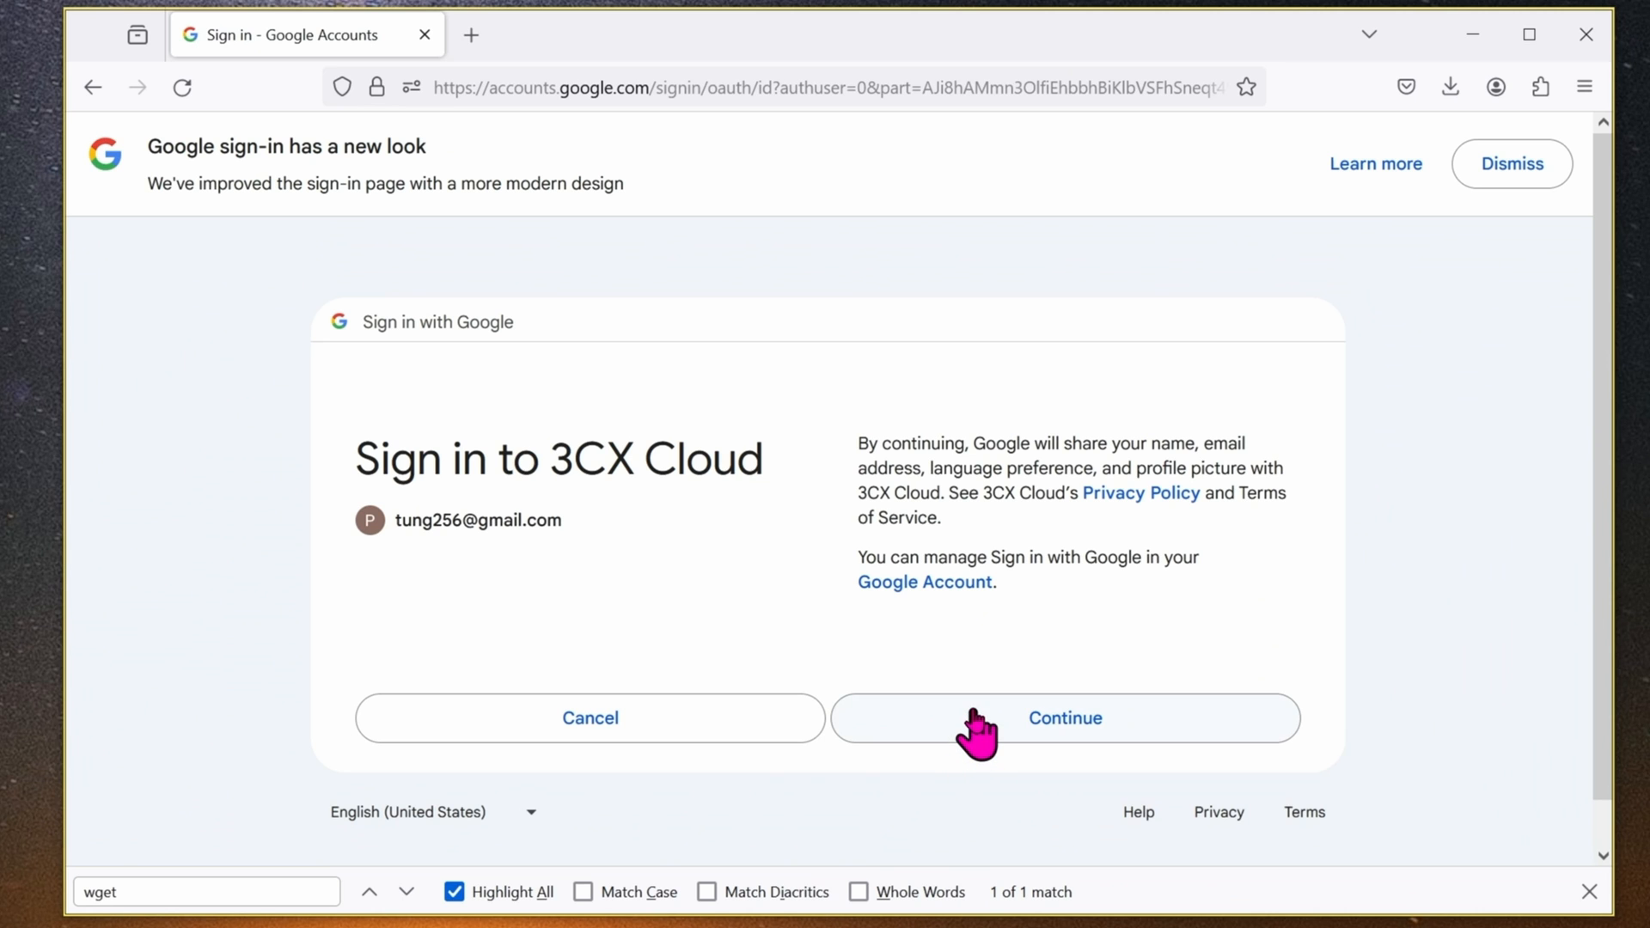
{"action": "left_click", "coordinate": [1064, 718]}
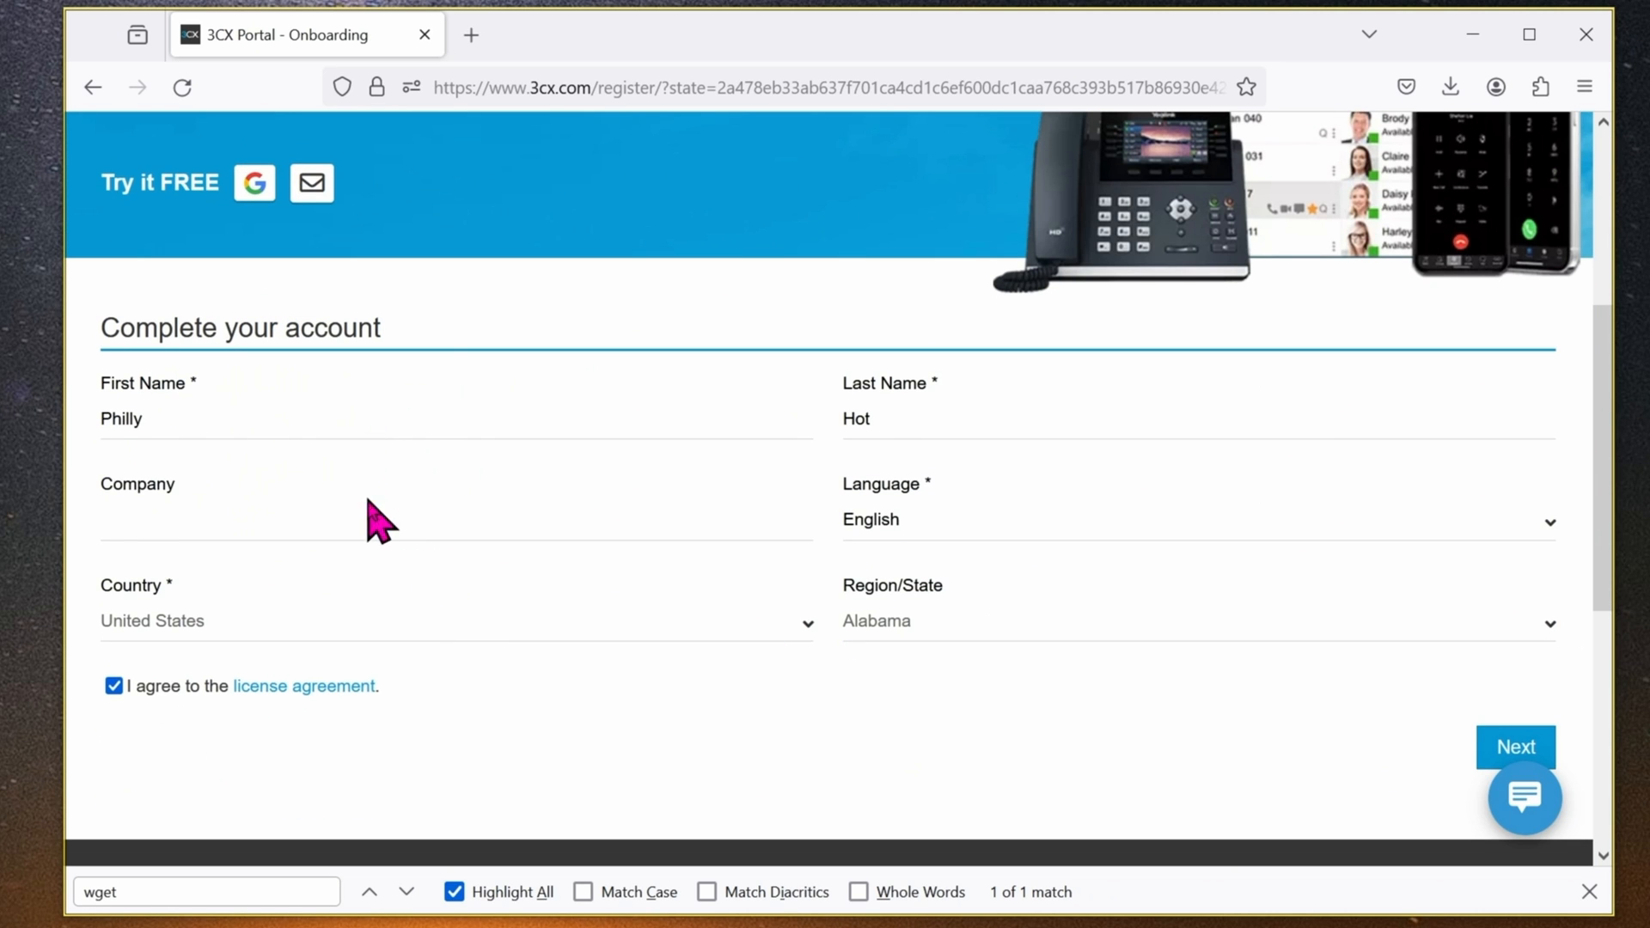
{"action": "mouse_move", "coordinate": [384, 590]}
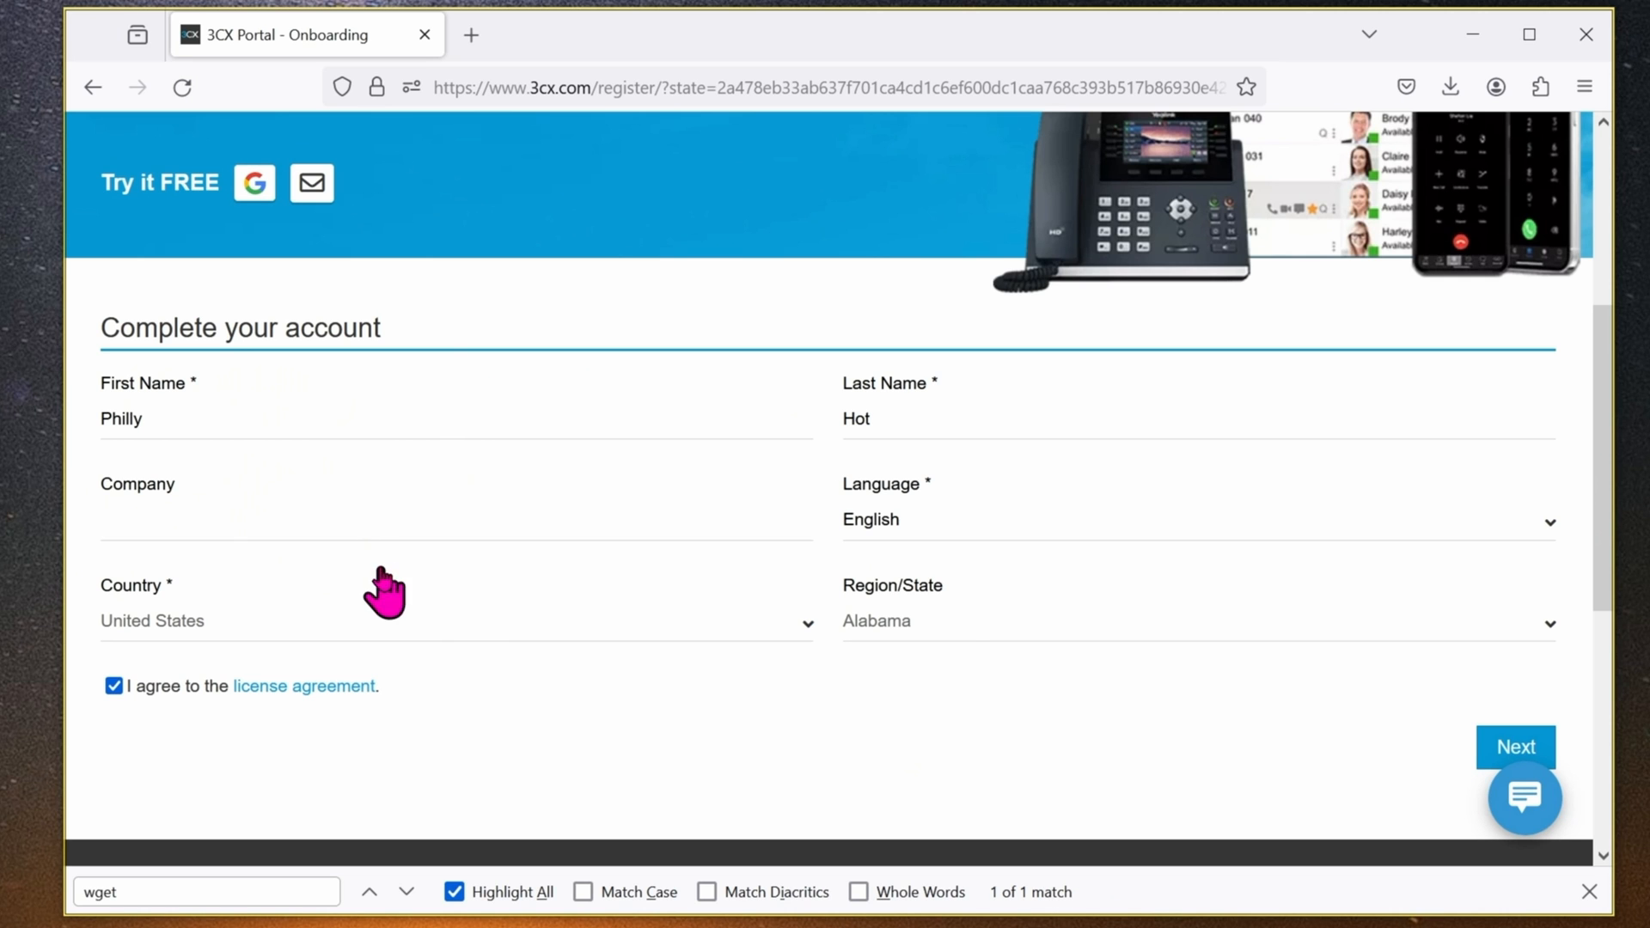
Submit the account details and proceed with the 3CX FREE edition.
{"action": "left_click", "coordinate": [1515, 747]}
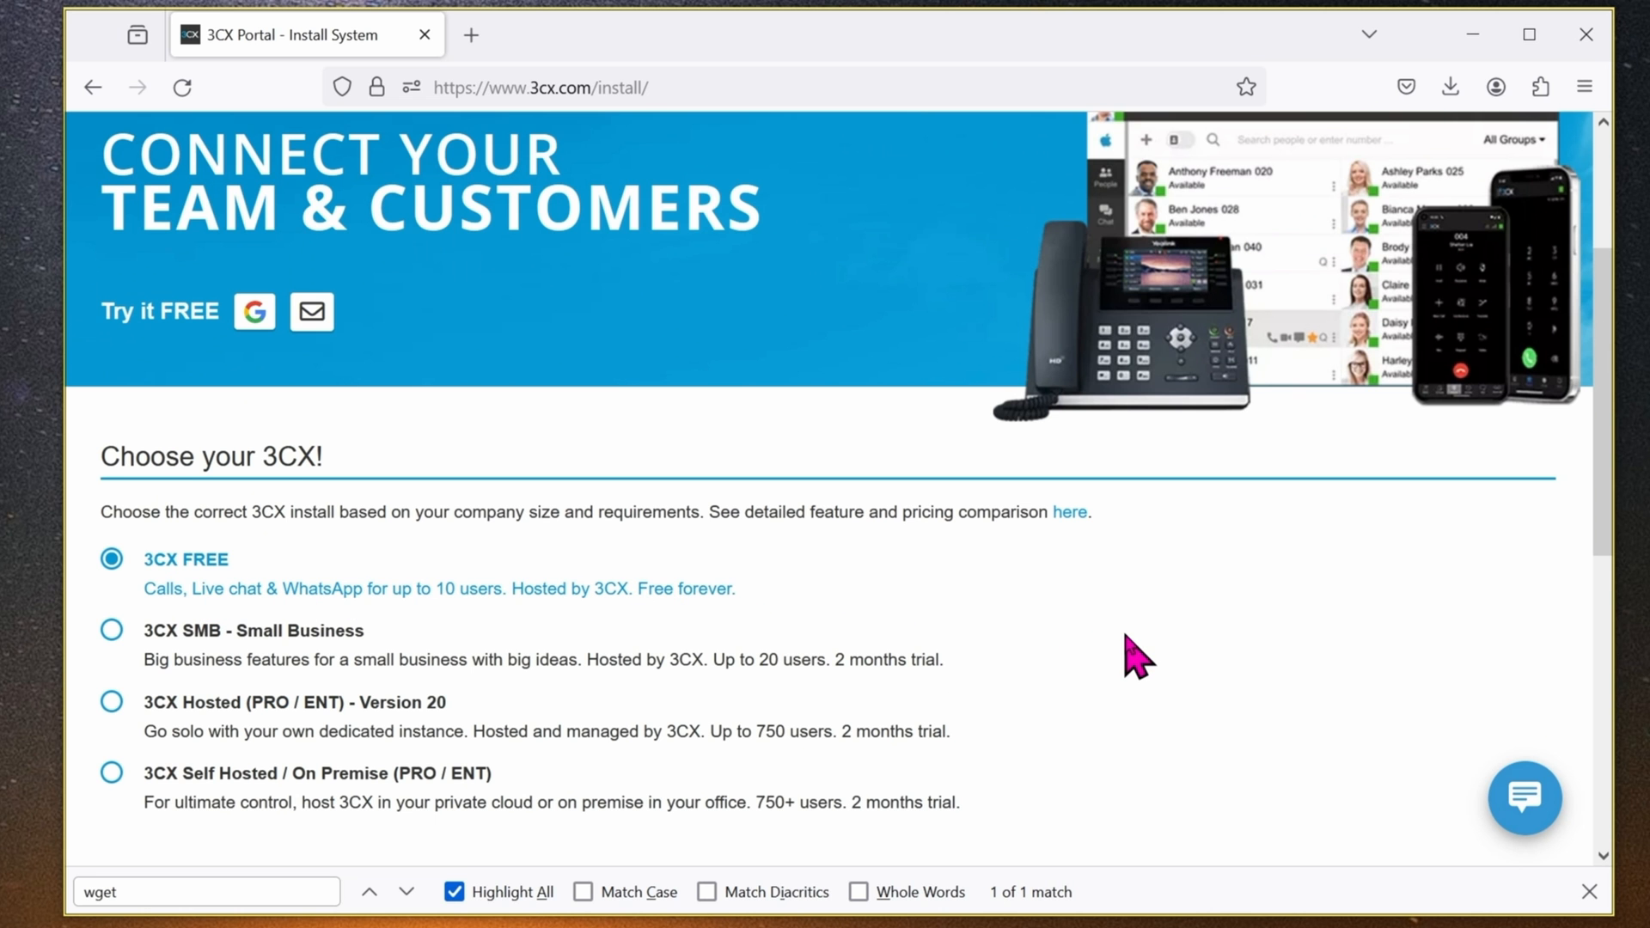
{"action": "scroll", "scroll_direction": "down", "scroll_amount": 3}
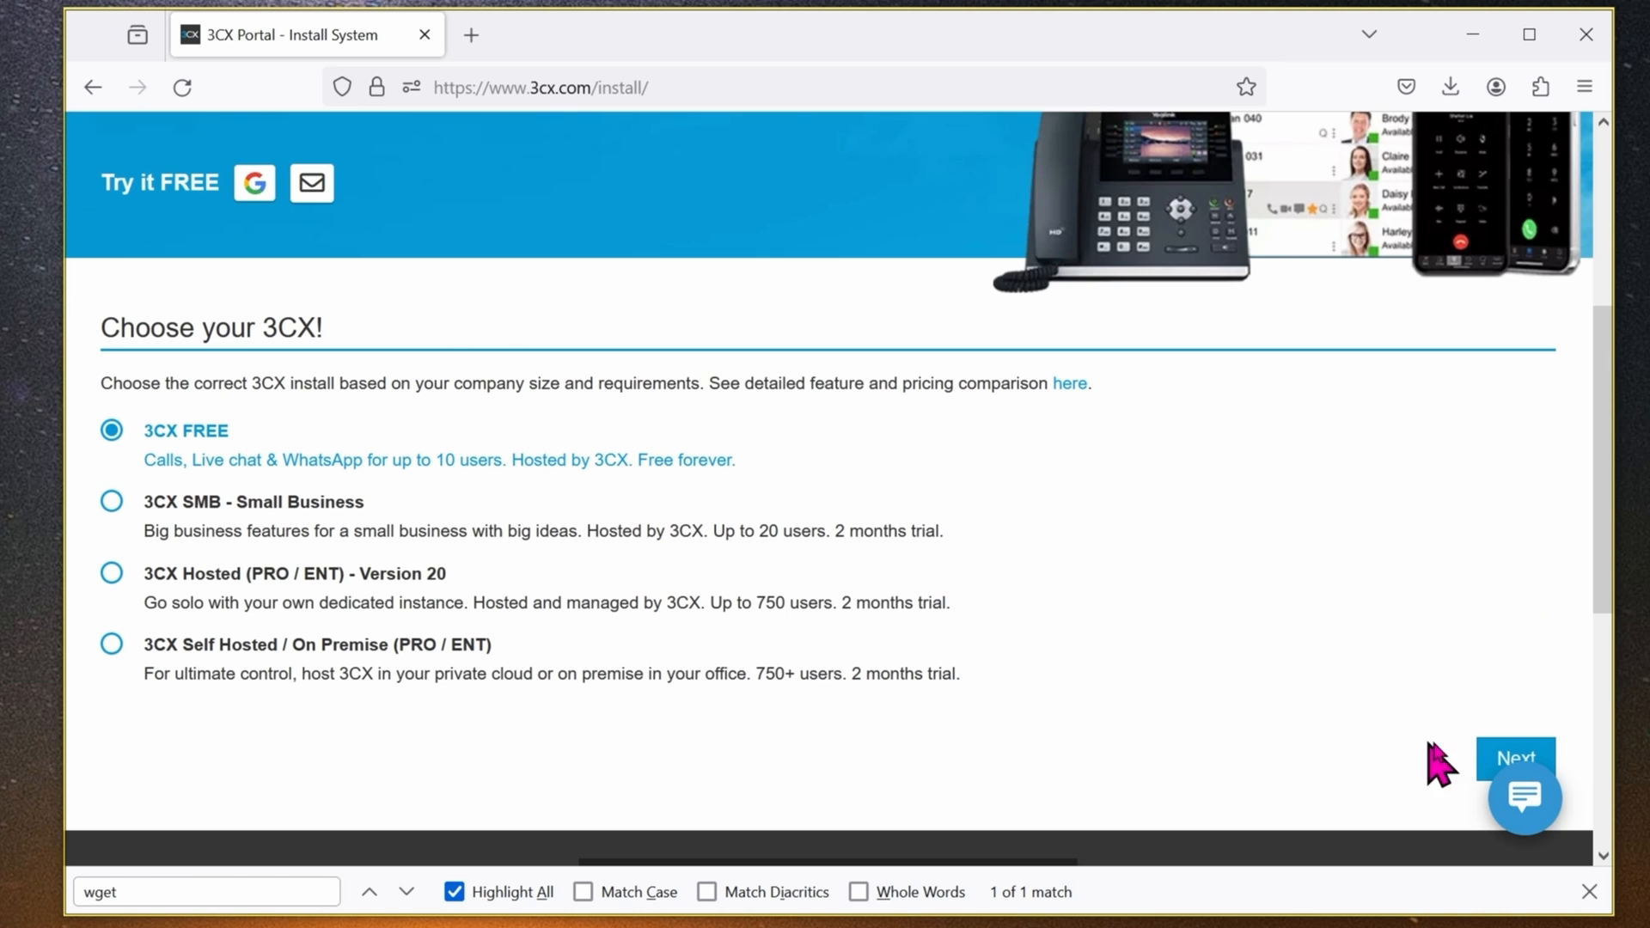
{"action": "left_click", "coordinate": [1516, 758]}
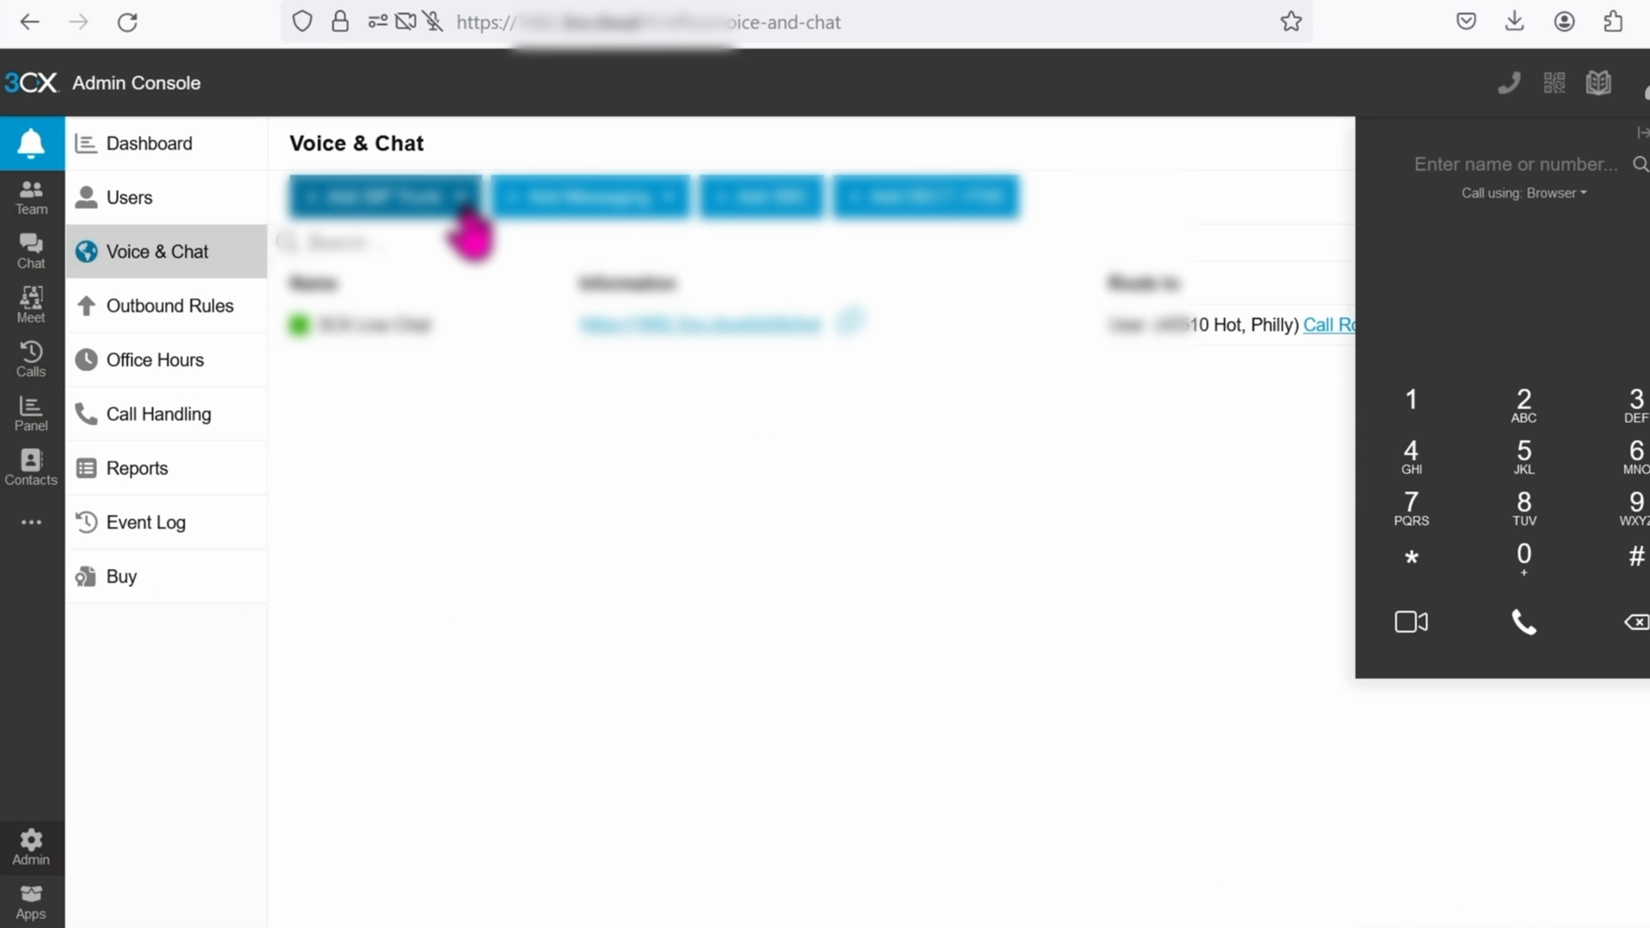
Go to the Voice & Chat page from the Admin Console sidebar.
{"action": "left_click", "coordinate": [31, 842]}
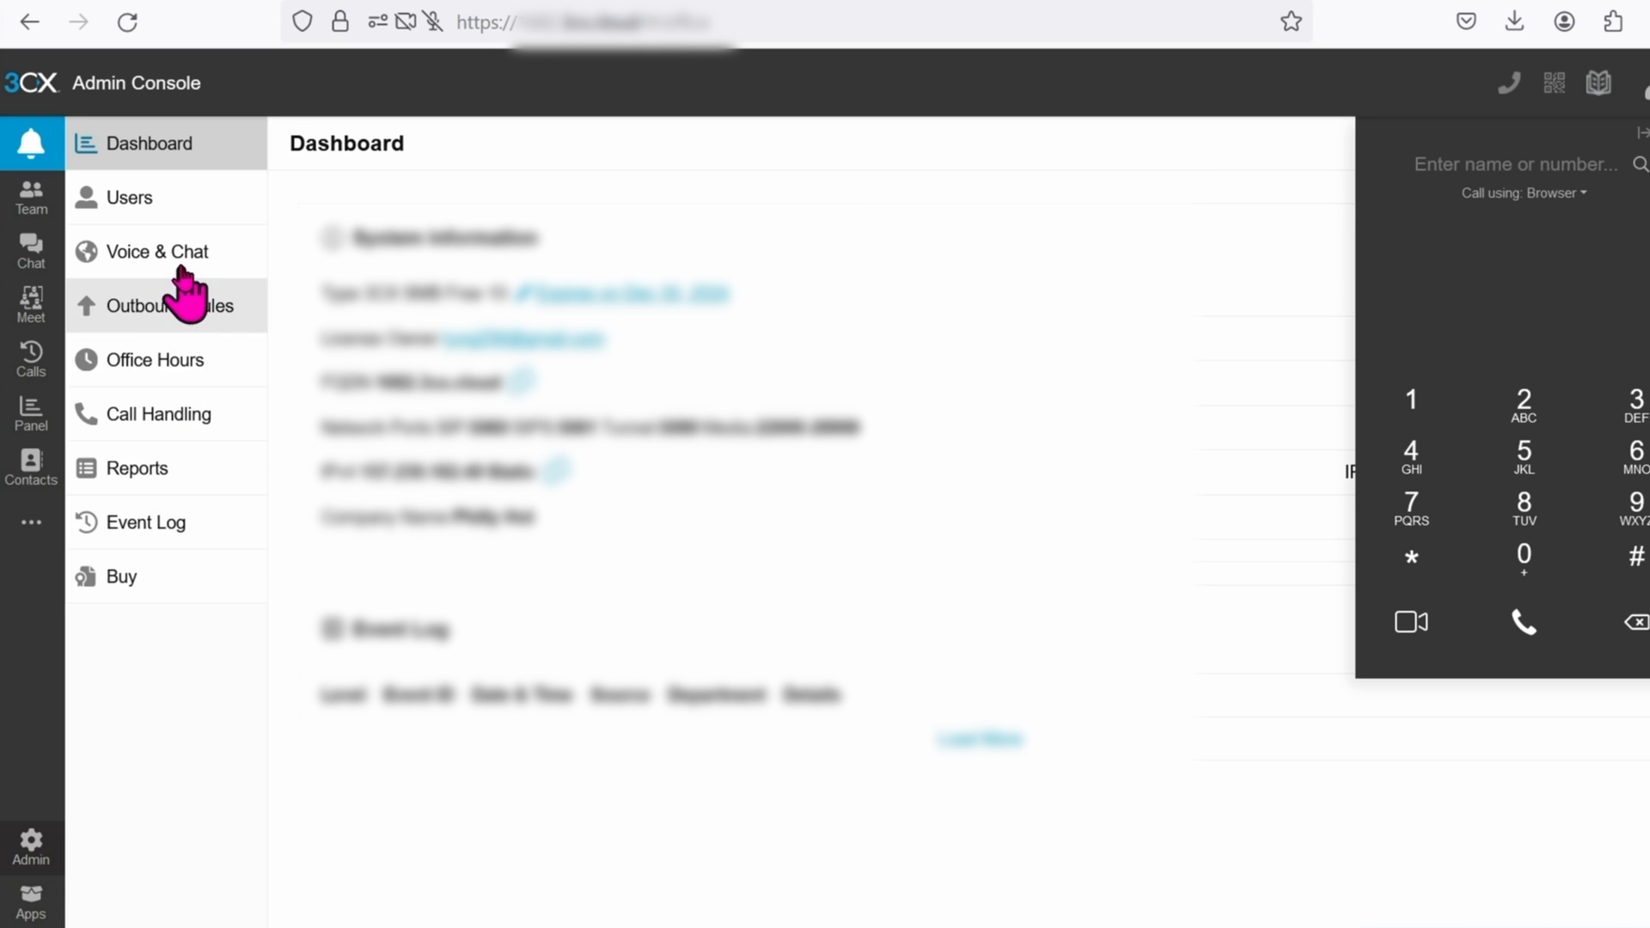
{"action": "left_click", "coordinate": [160, 251]}
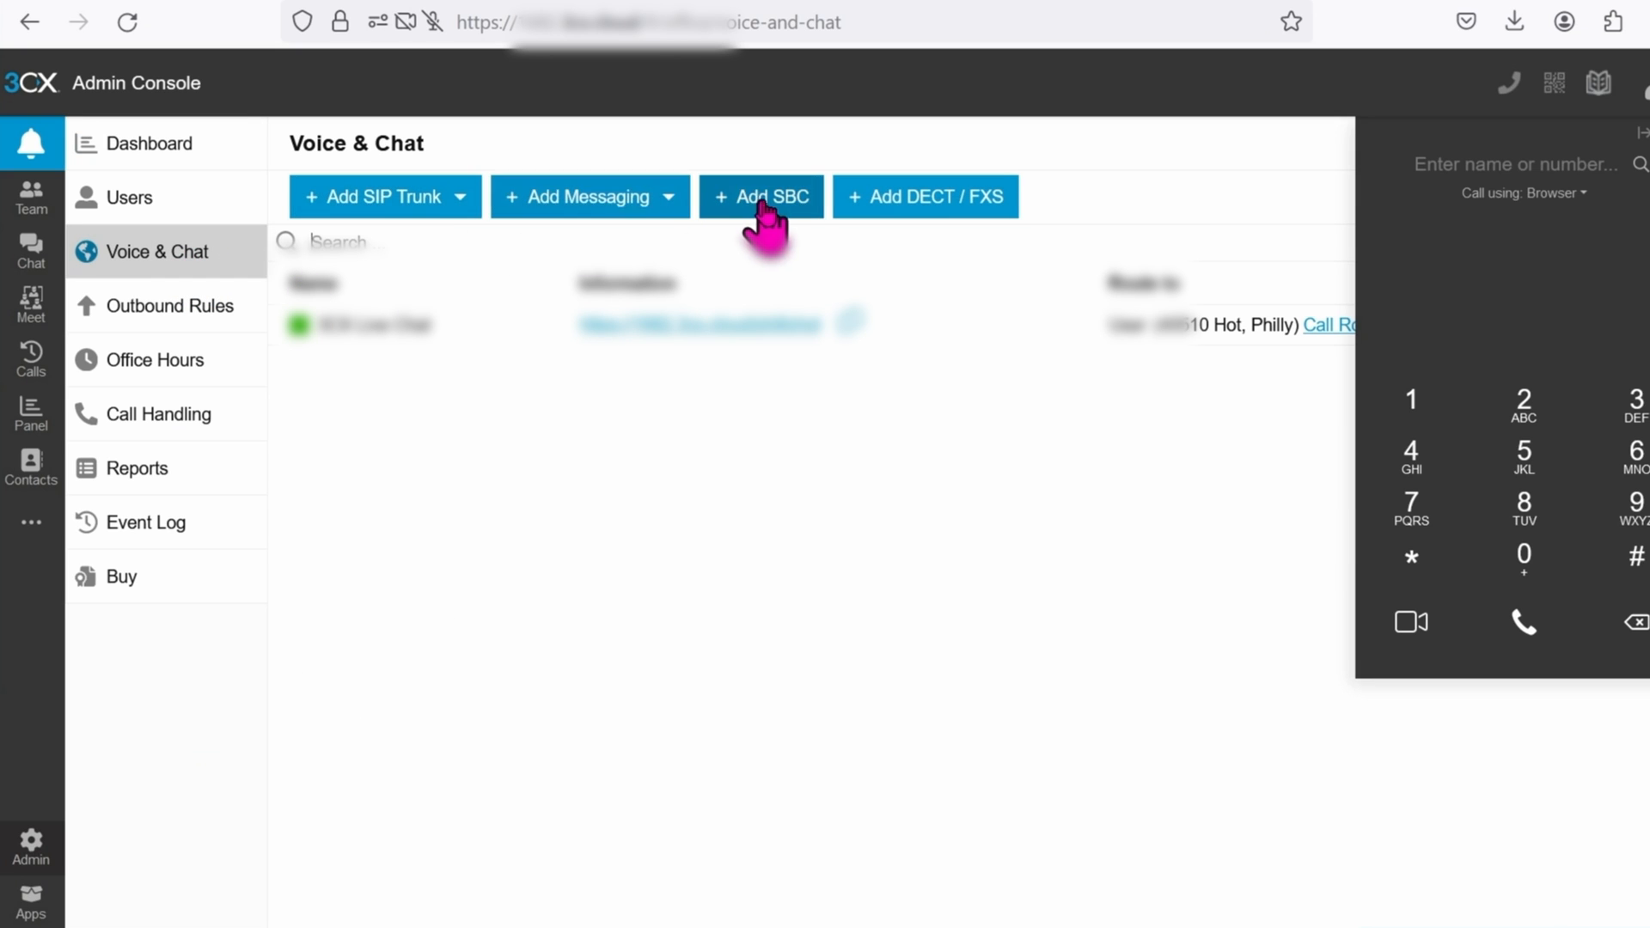
Add a Session Border Controller with Raspberry PI as the machine type.
{"action": "left_click", "coordinate": [761, 196]}
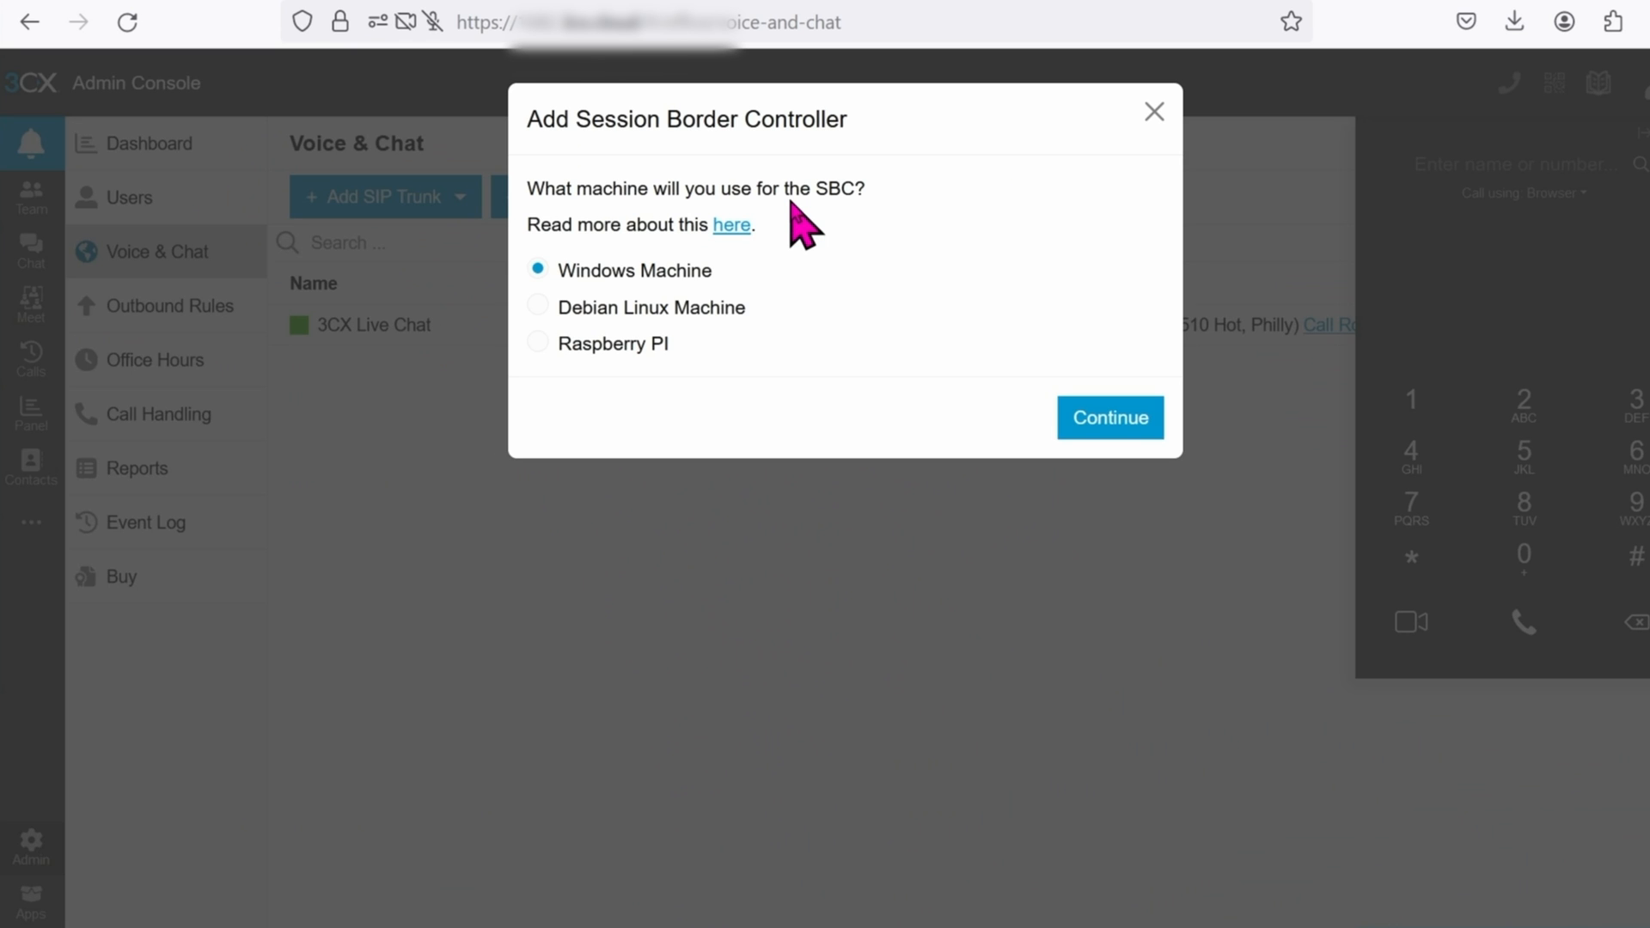
{"action": "left_click", "coordinate": [538, 342]}
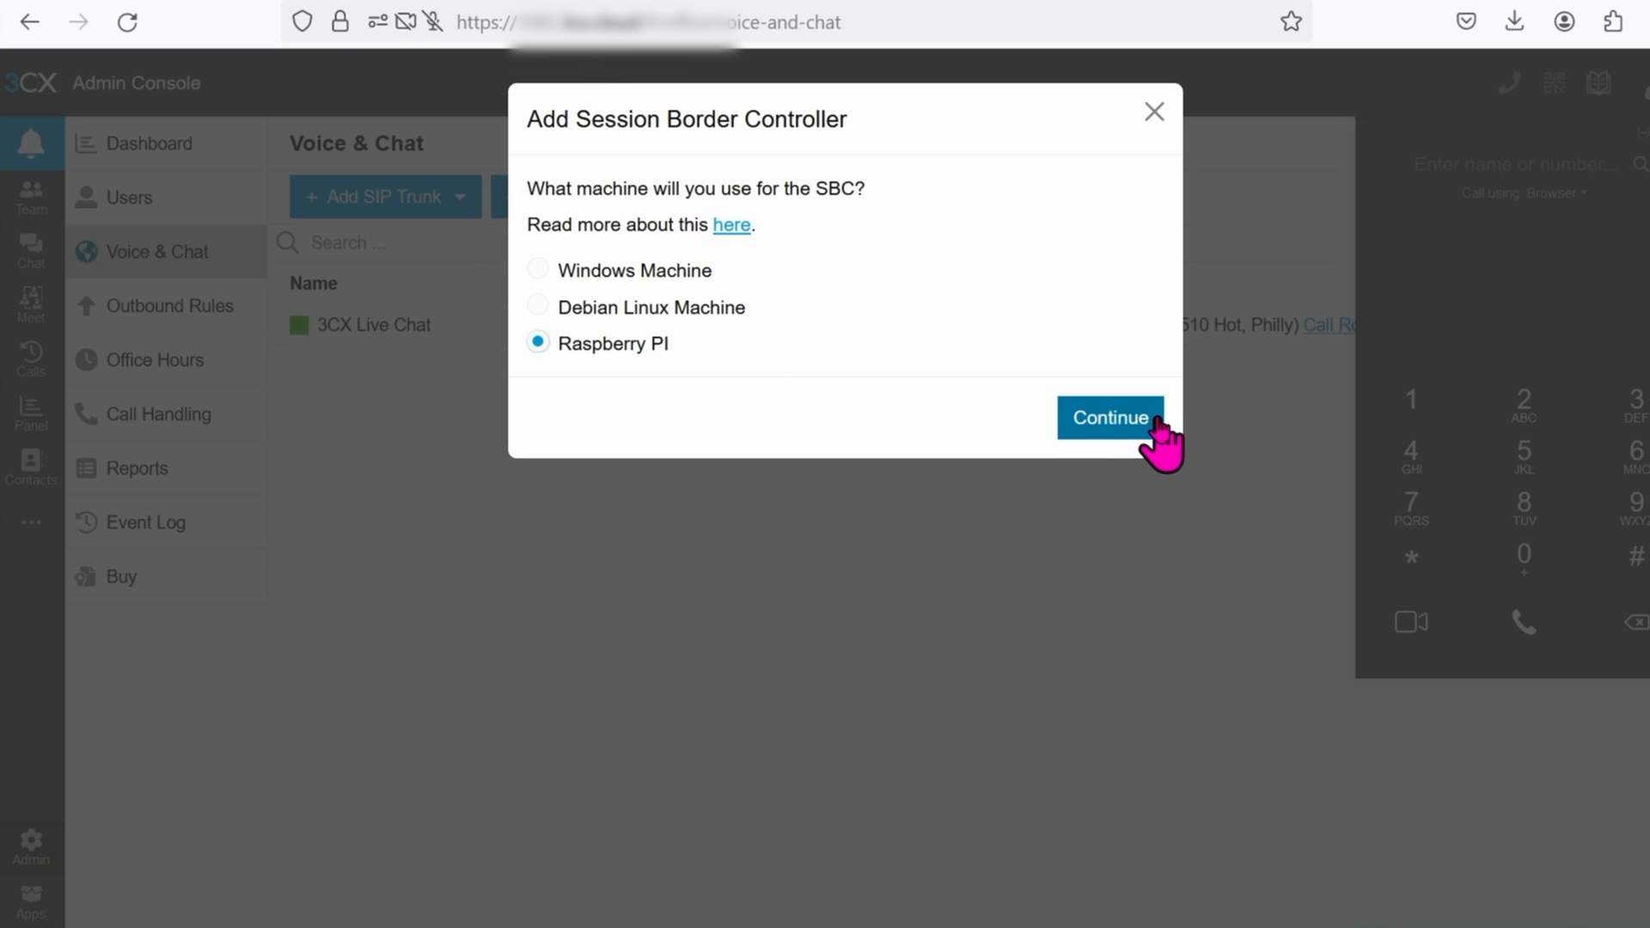
{"action": "left_click", "coordinate": [1110, 418]}
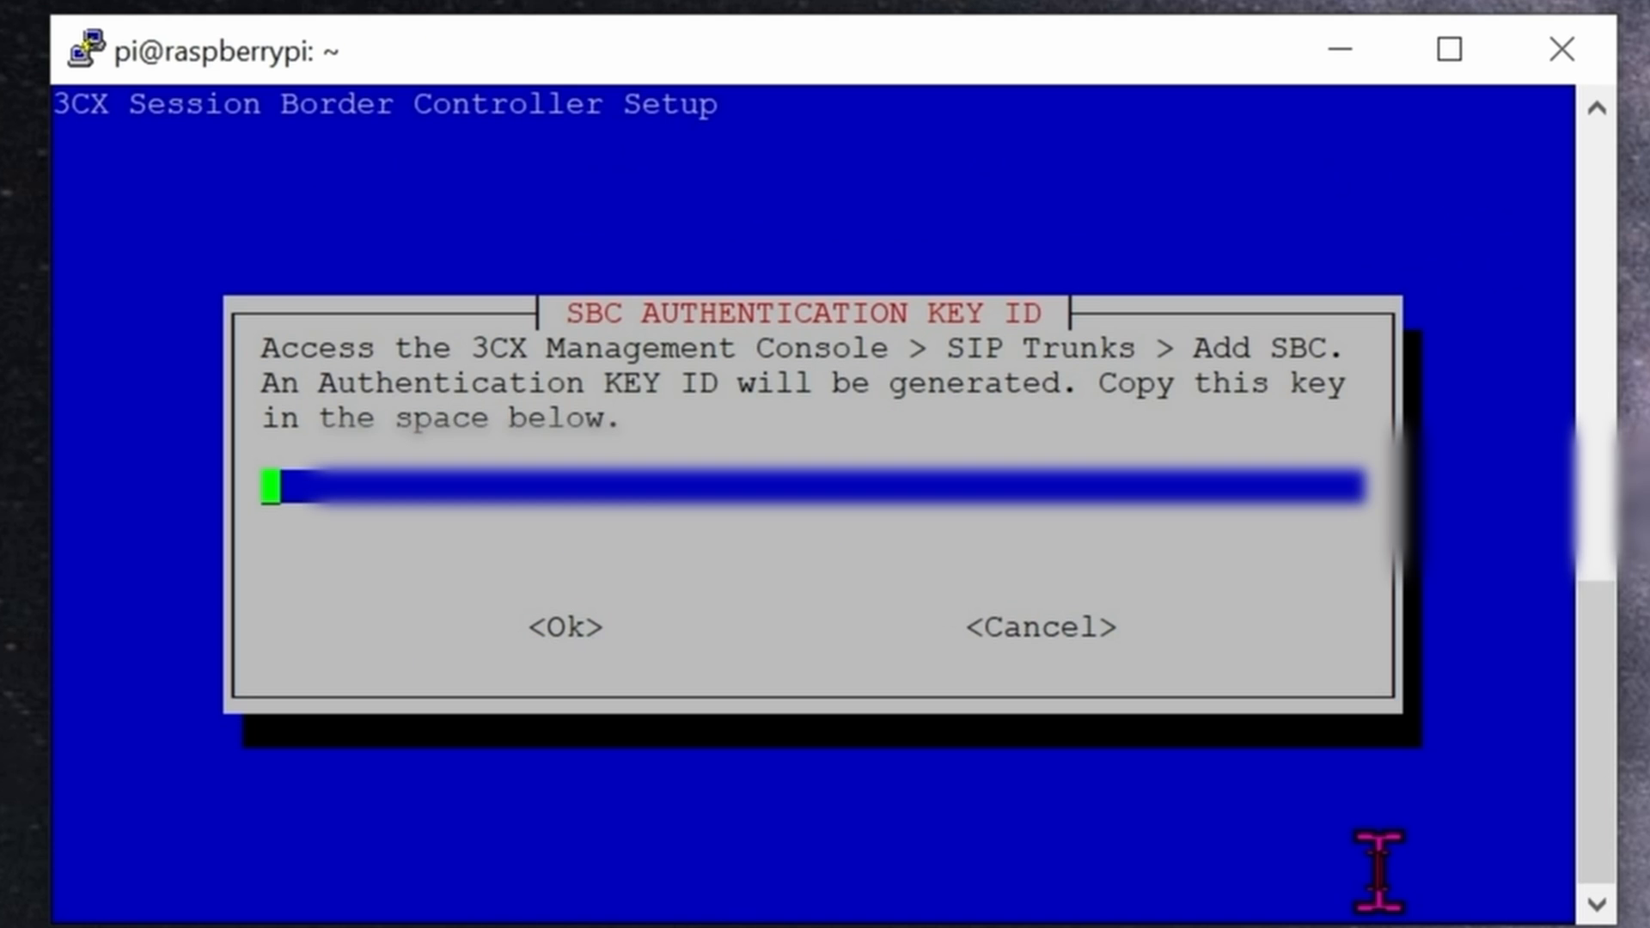
Enter the SBC authentication key in the installer and confirm with Ok.
{"action": "type", "text": "p6"}
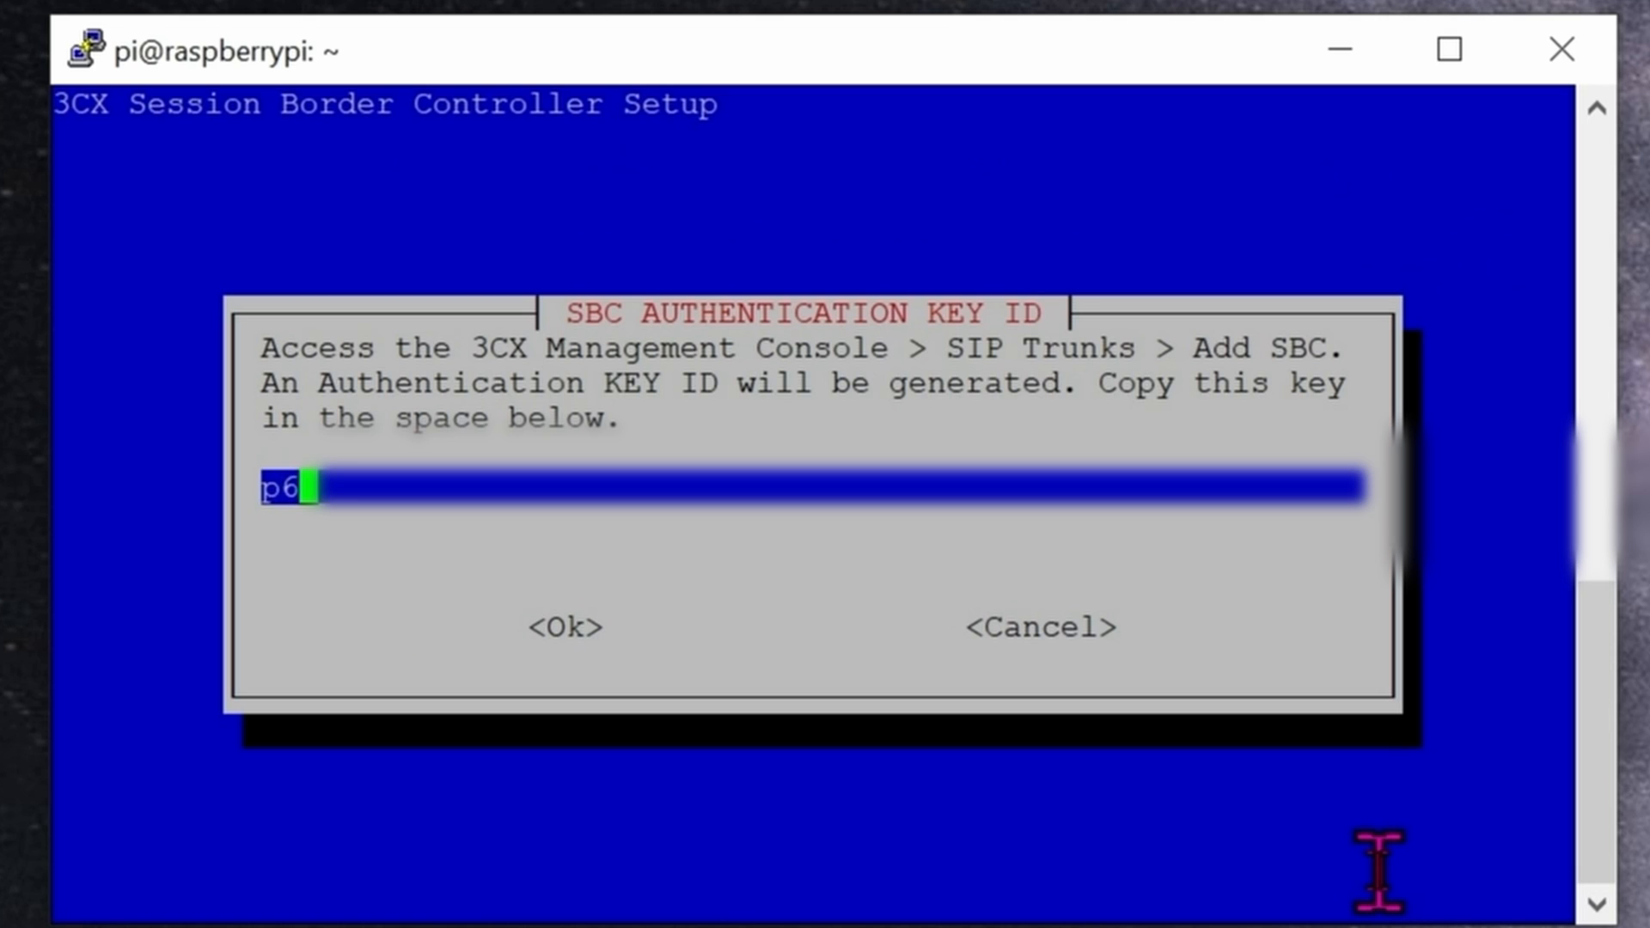
{"action": "type", "text": "a"}
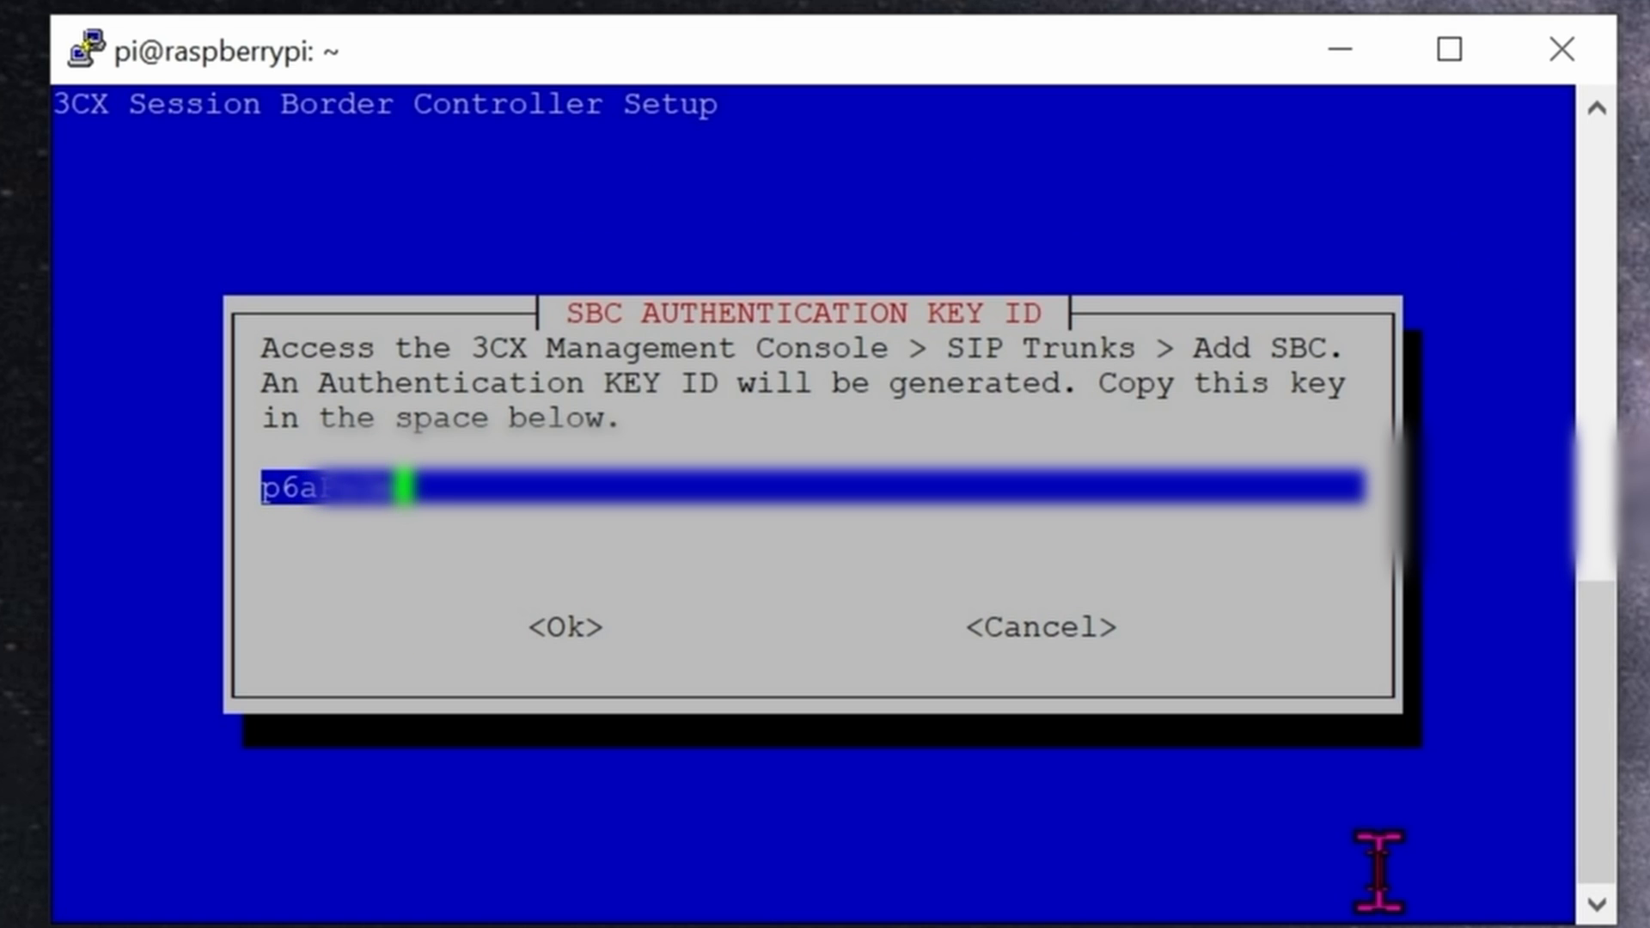
{"action": "left_click", "coordinate": [565, 628]}
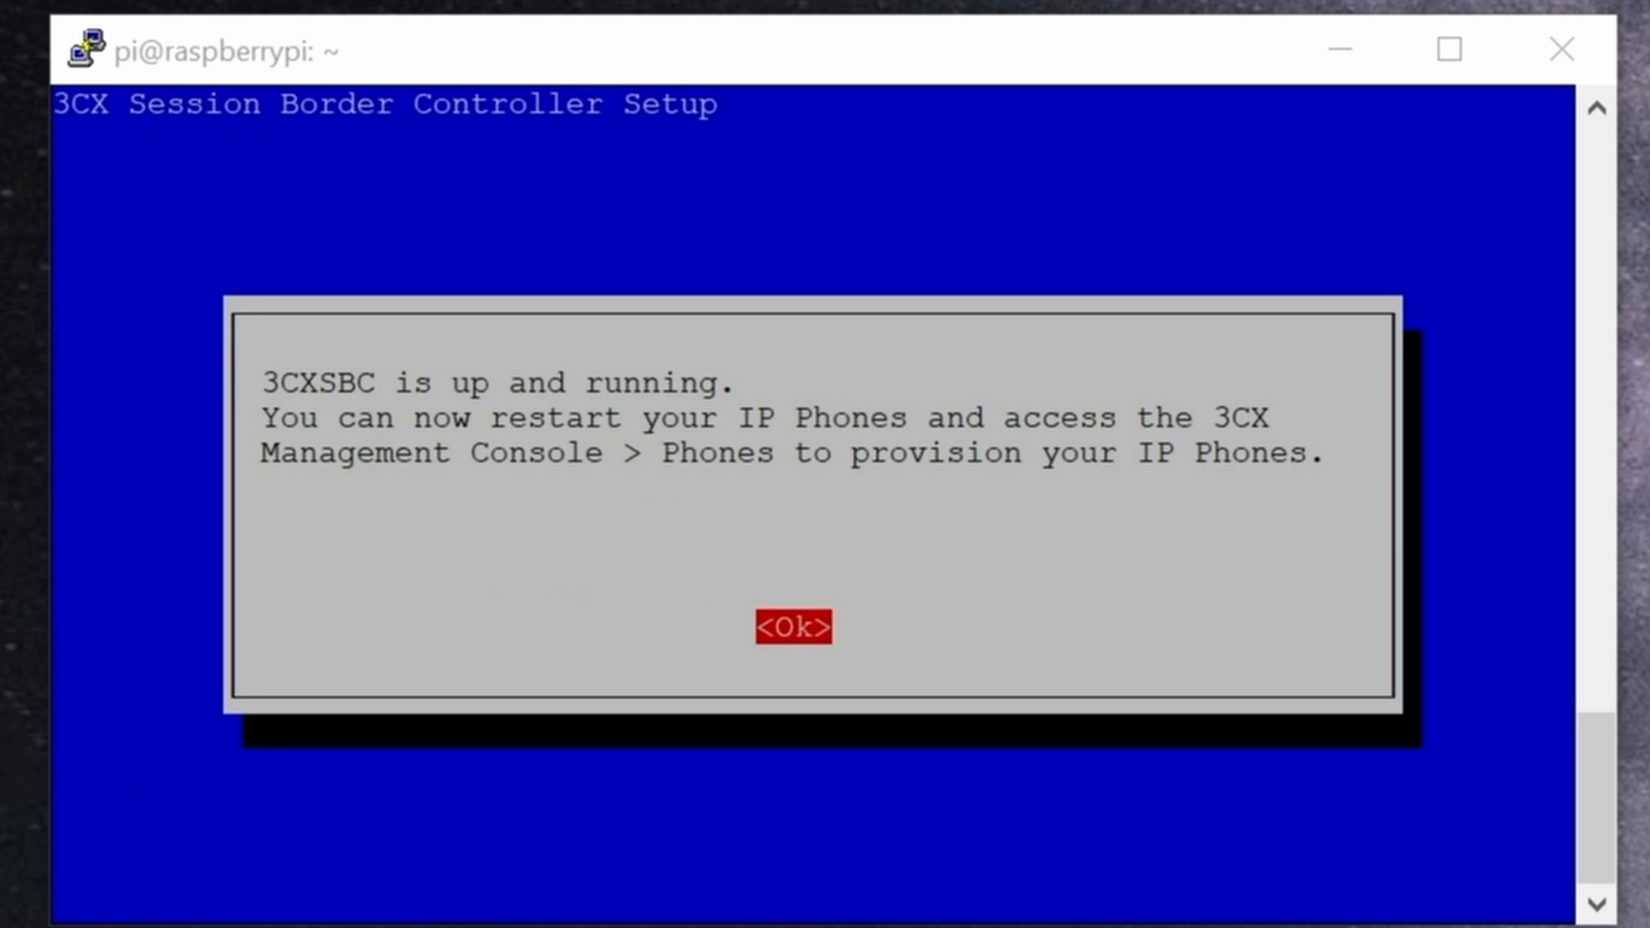
{"action": "mouse_move", "coordinate": [968, 84]}
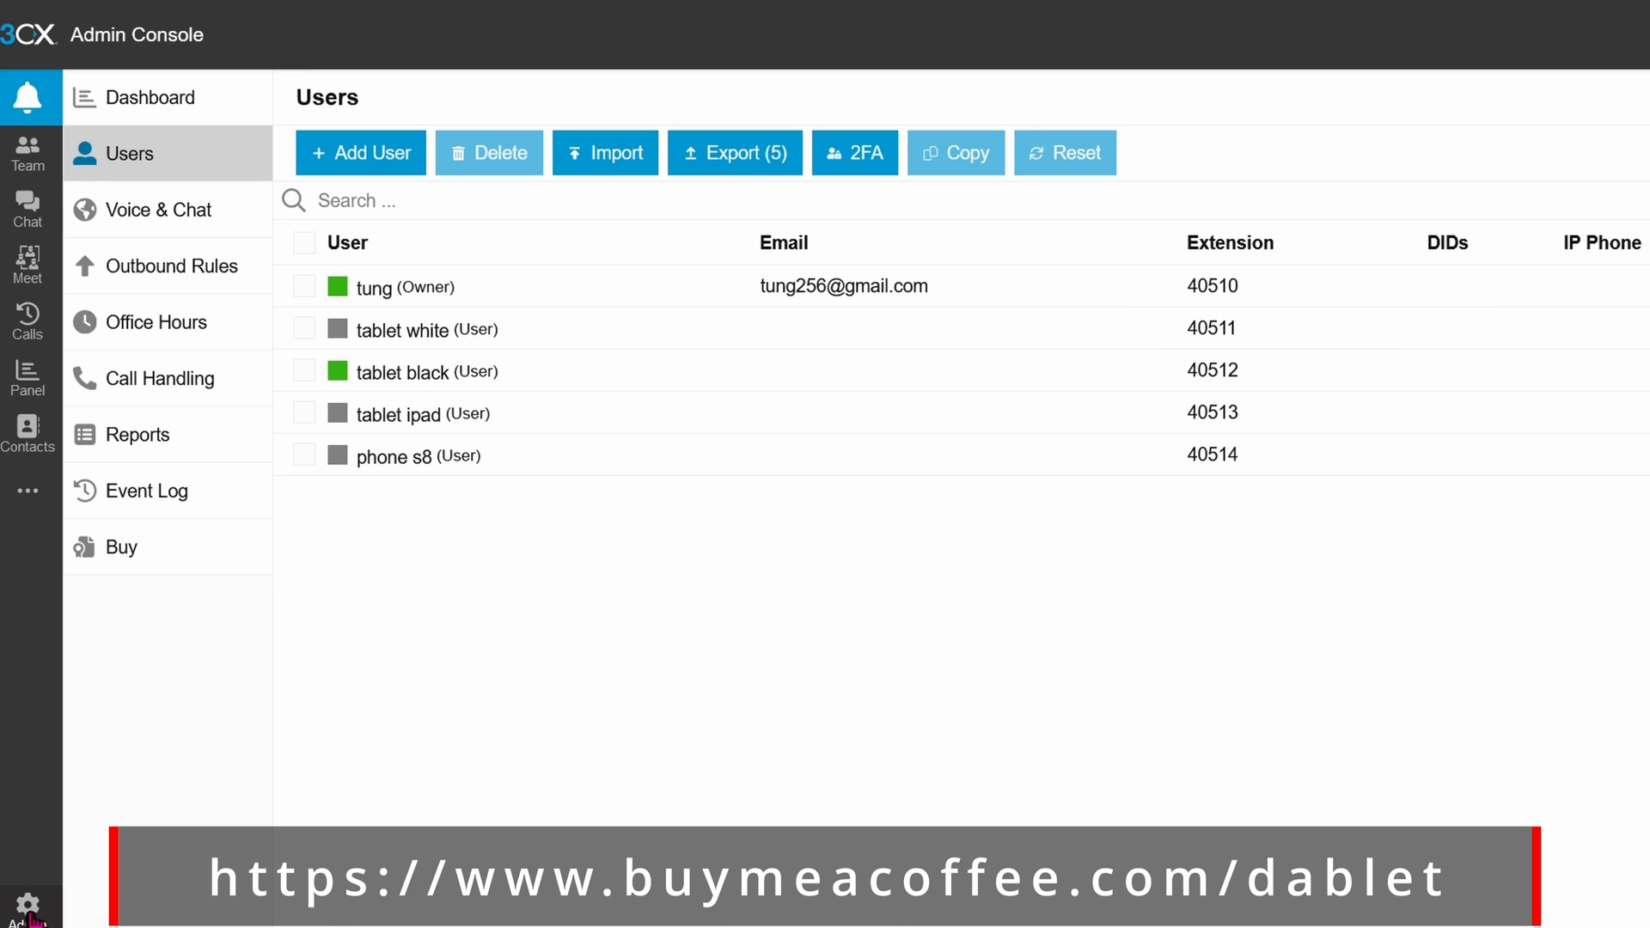
Start a new user named tablet in Users, then leave the unsaved Add User form.
{"action": "left_click", "coordinate": [148, 96]}
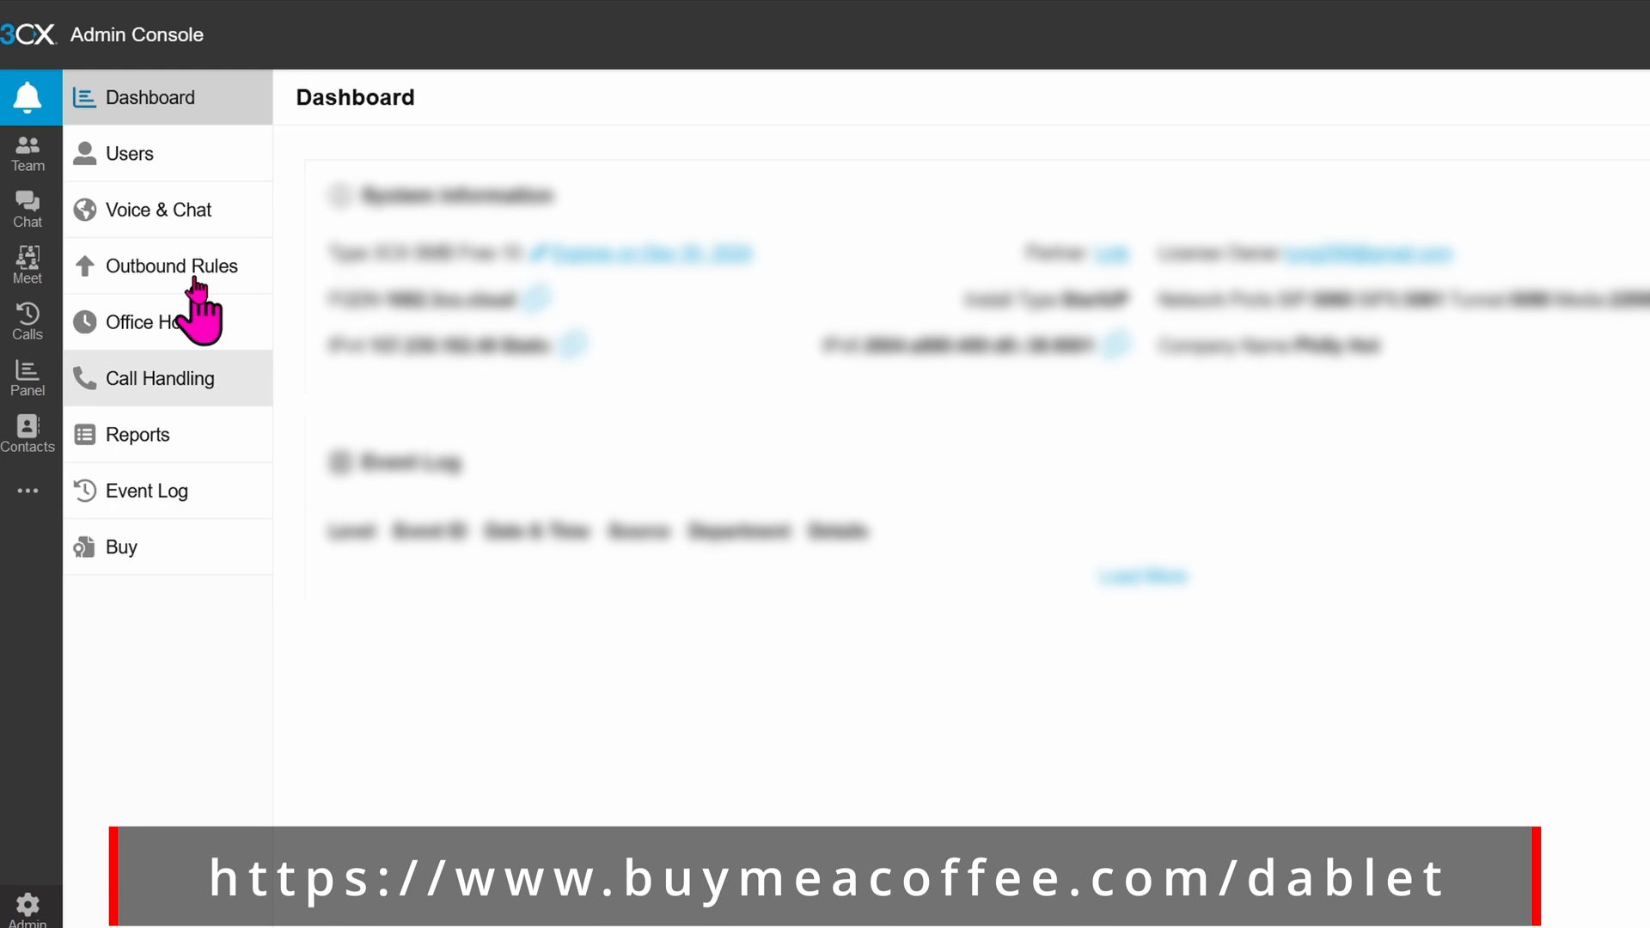
{"action": "left_click", "coordinate": [129, 153]}
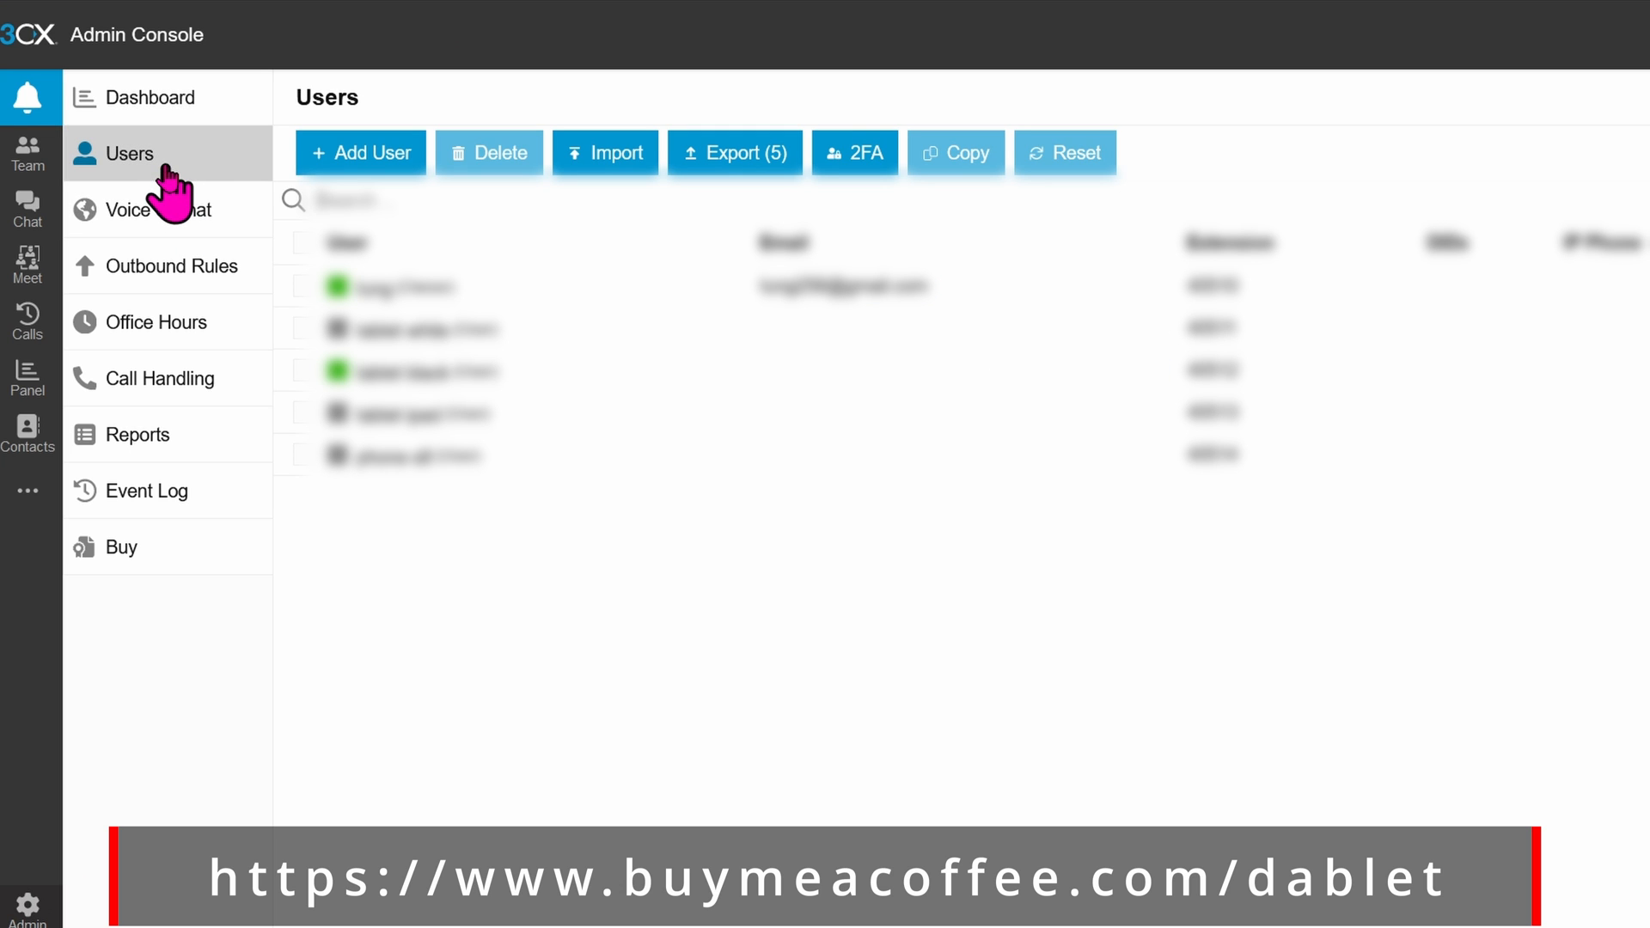
{"action": "left_click", "coordinate": [359, 153]}
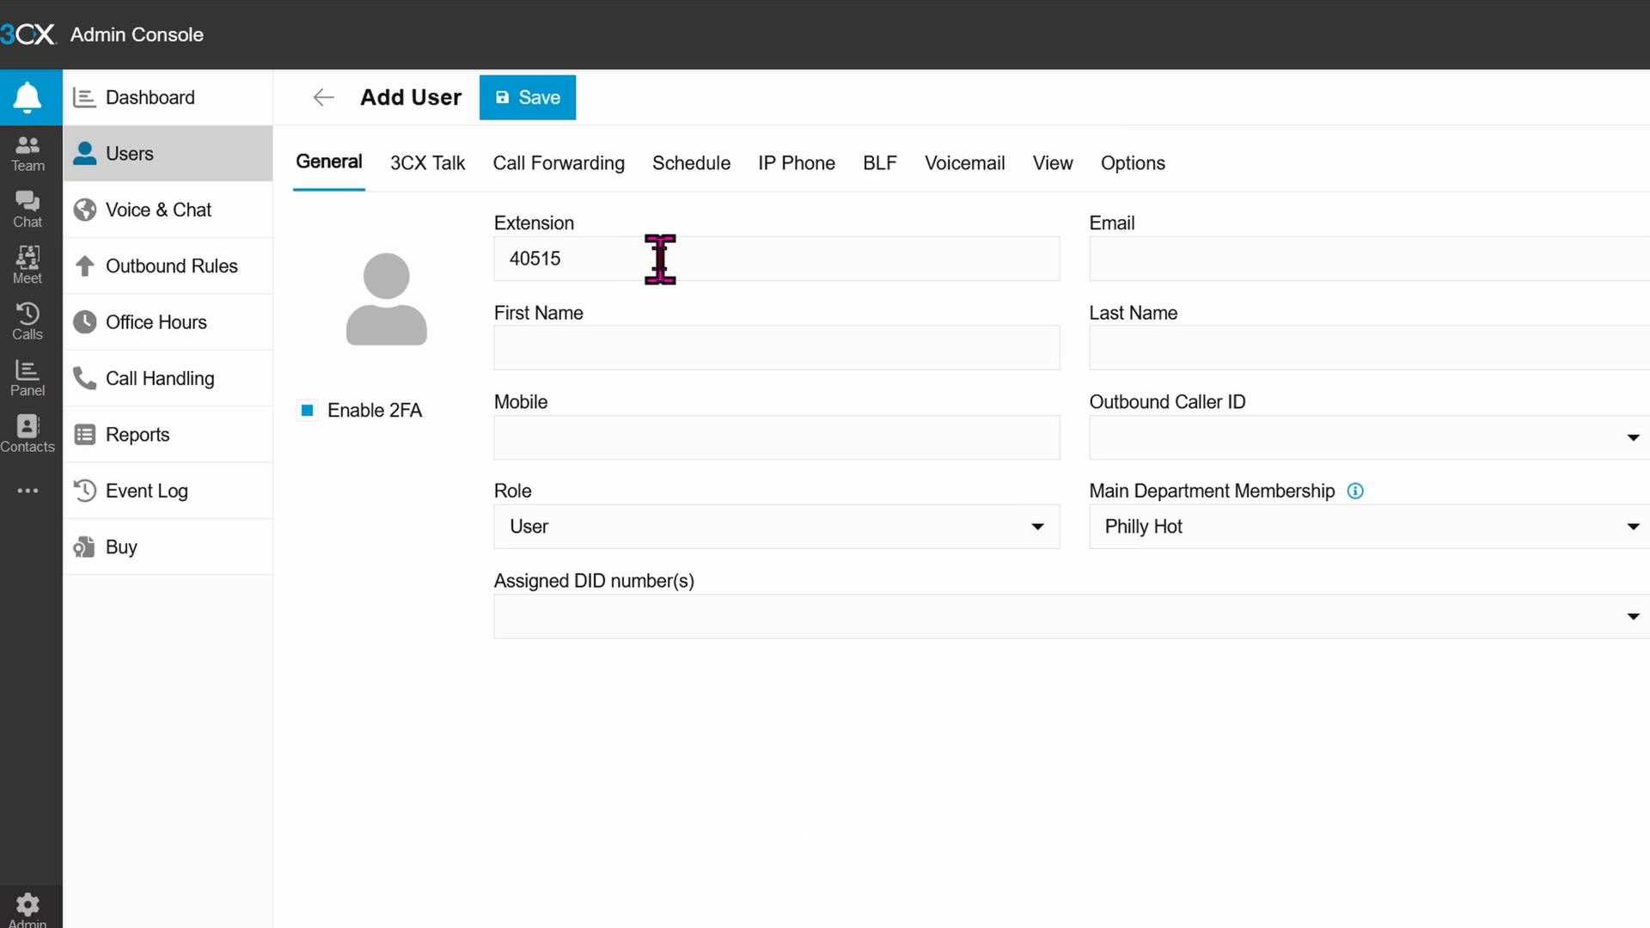
{"action": "type", "text": "tablet"}
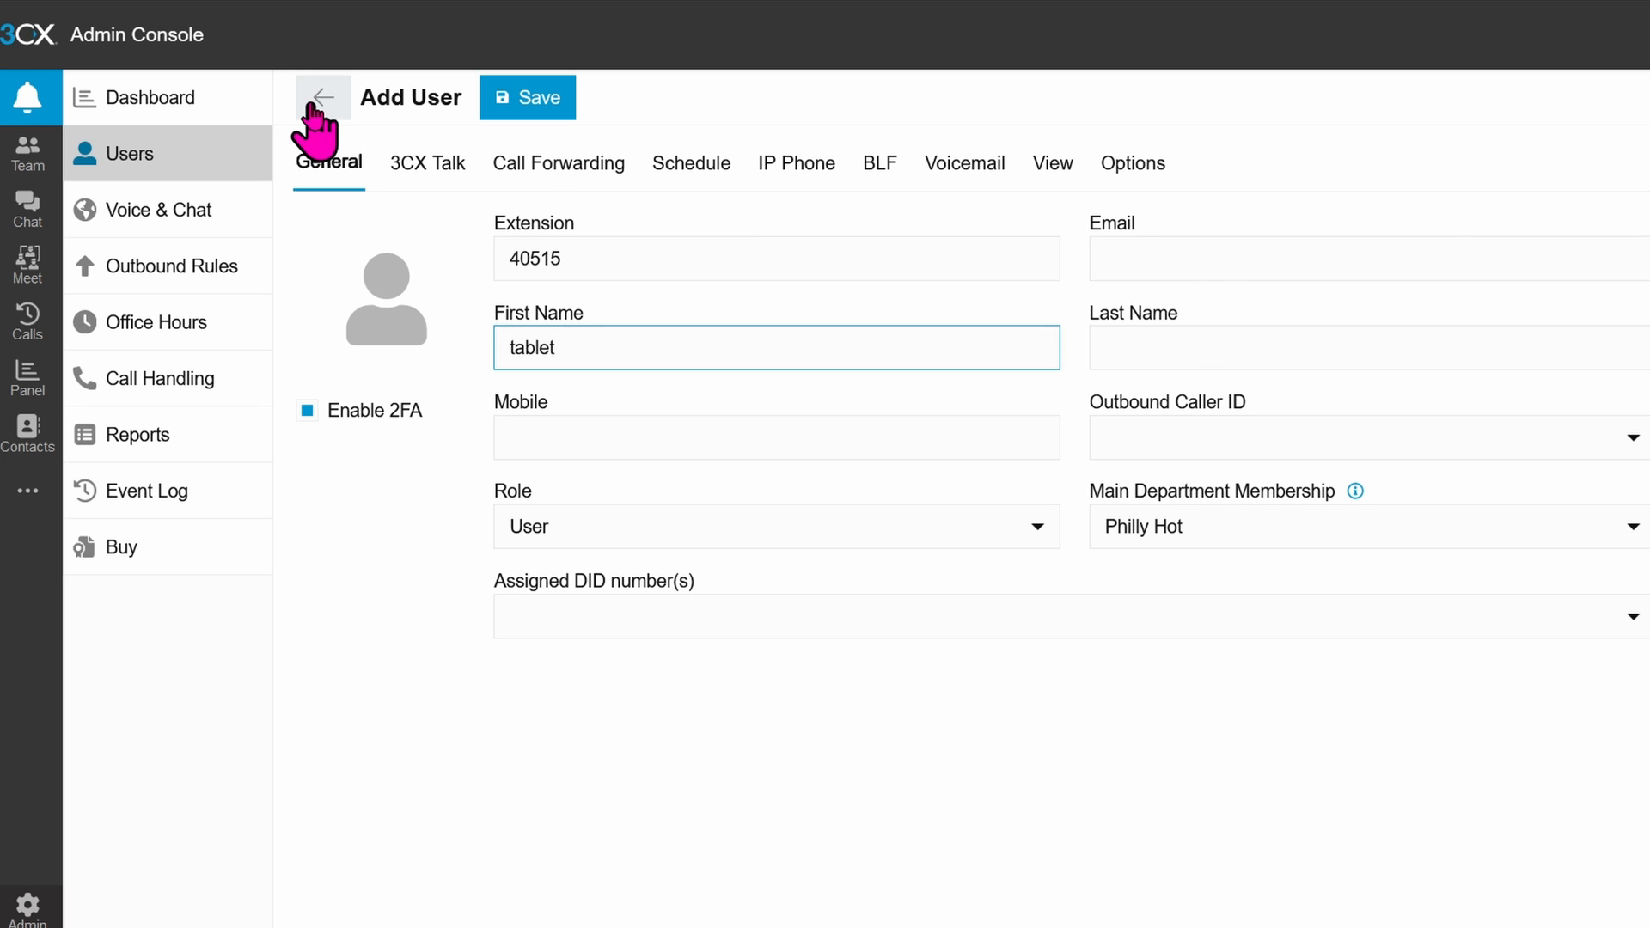
{"action": "left_click", "coordinate": [323, 96]}
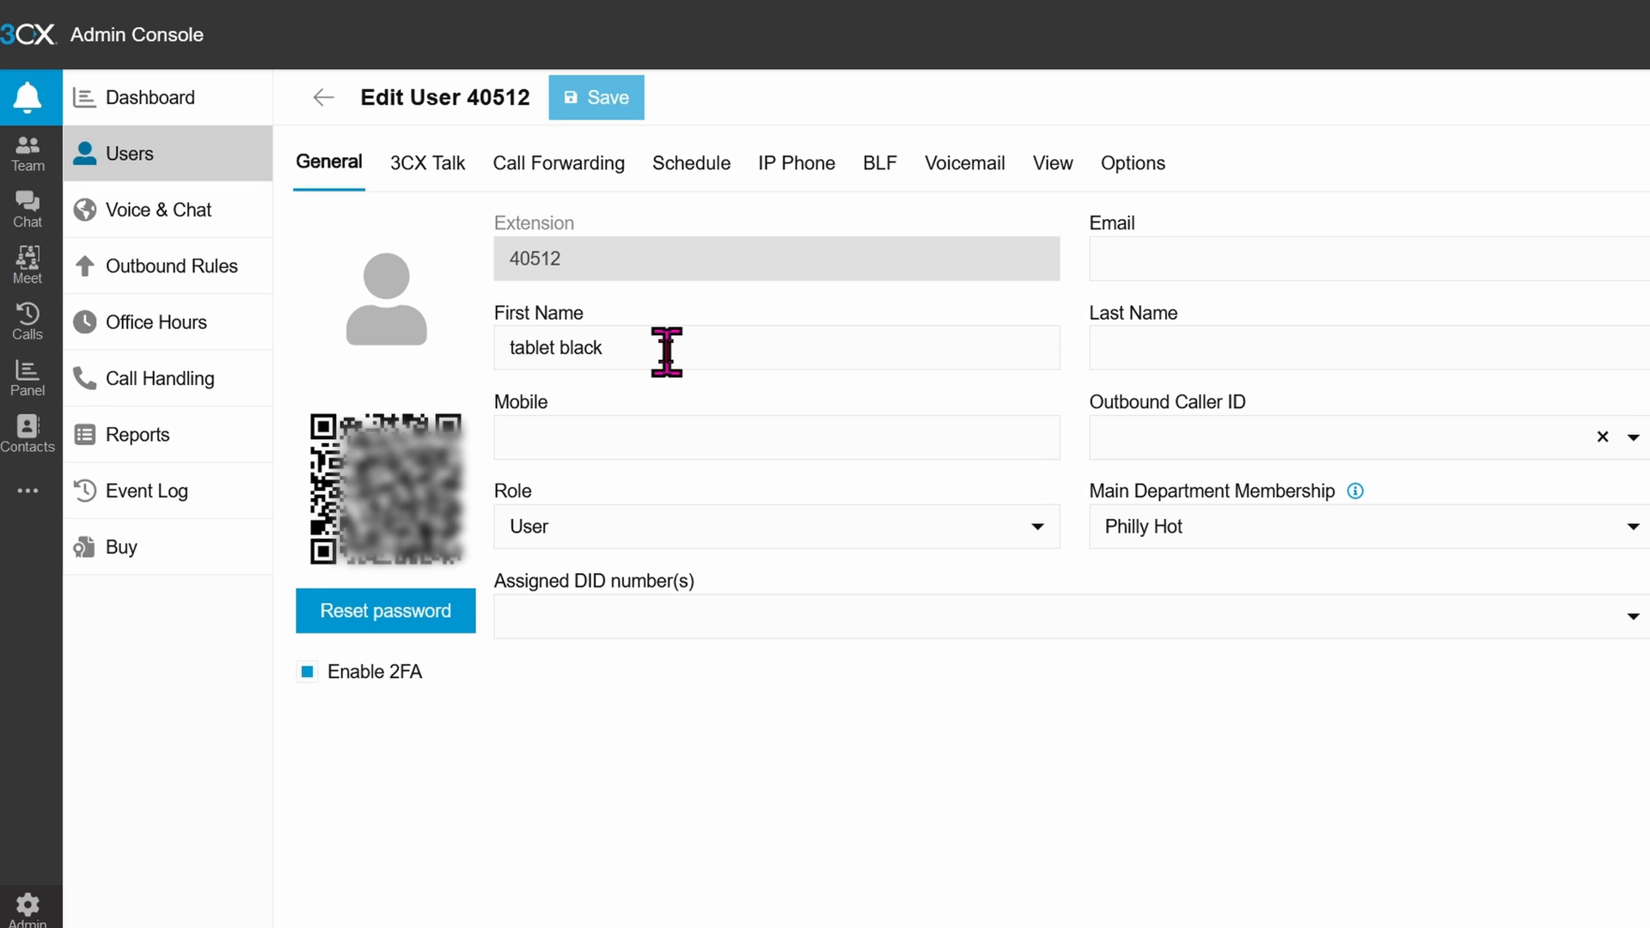
{"action": "mouse_move", "coordinate": [501, 557]}
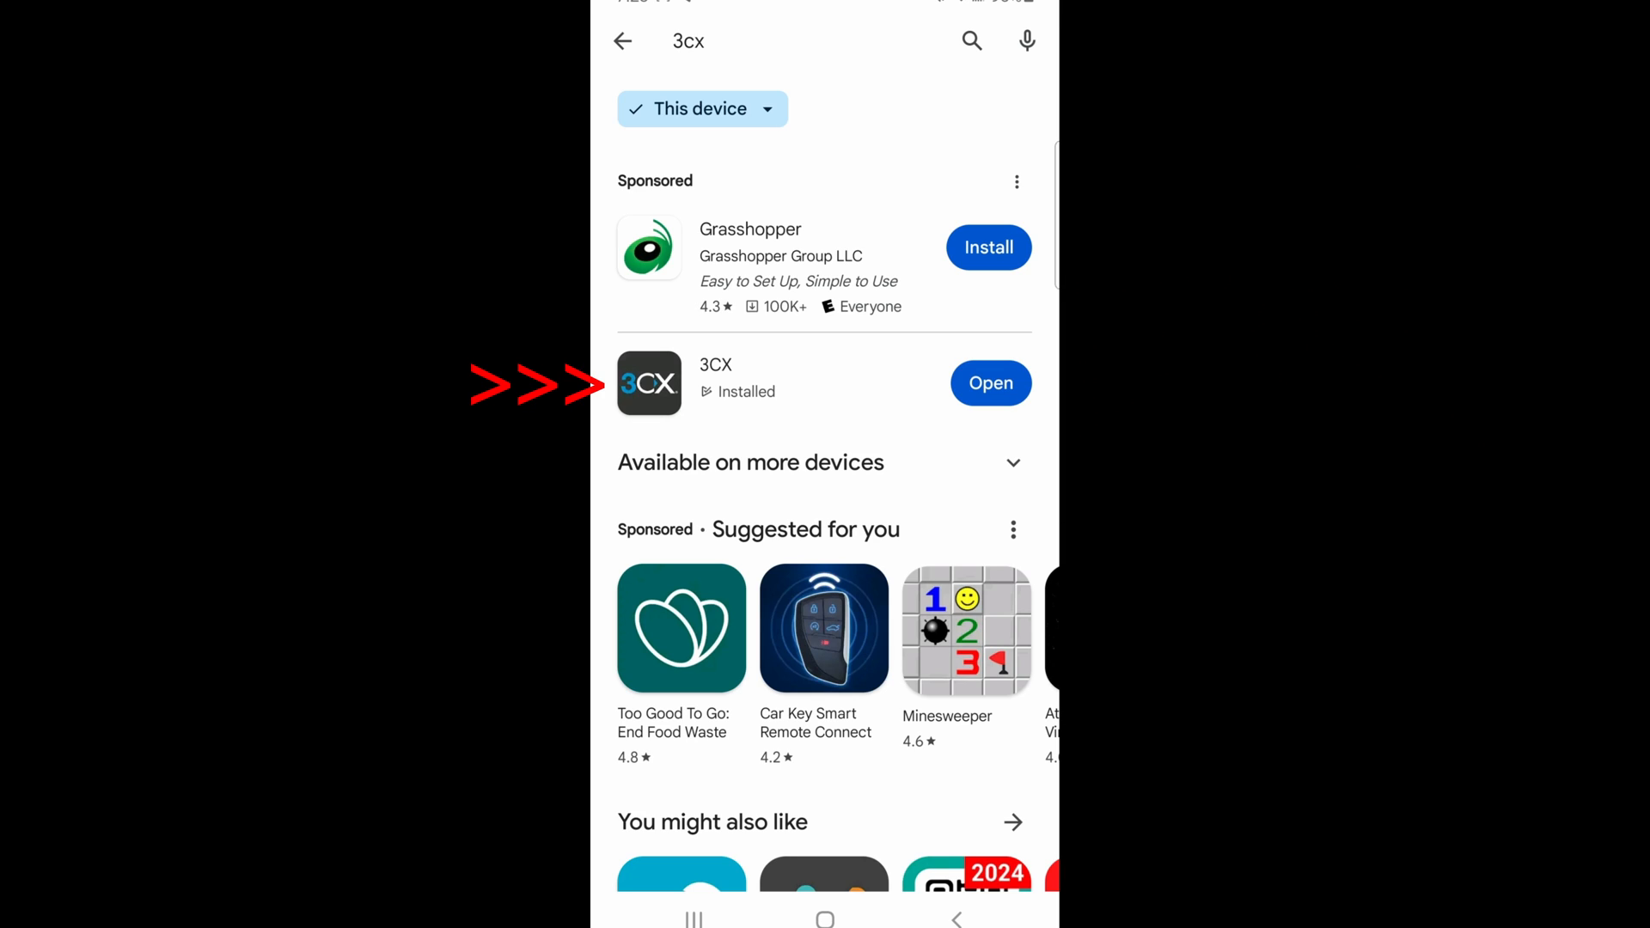
Launch 3CX, accept the licence, scan the login QR code and allow camera and audio access.
{"action": "left_click", "coordinate": [990, 383]}
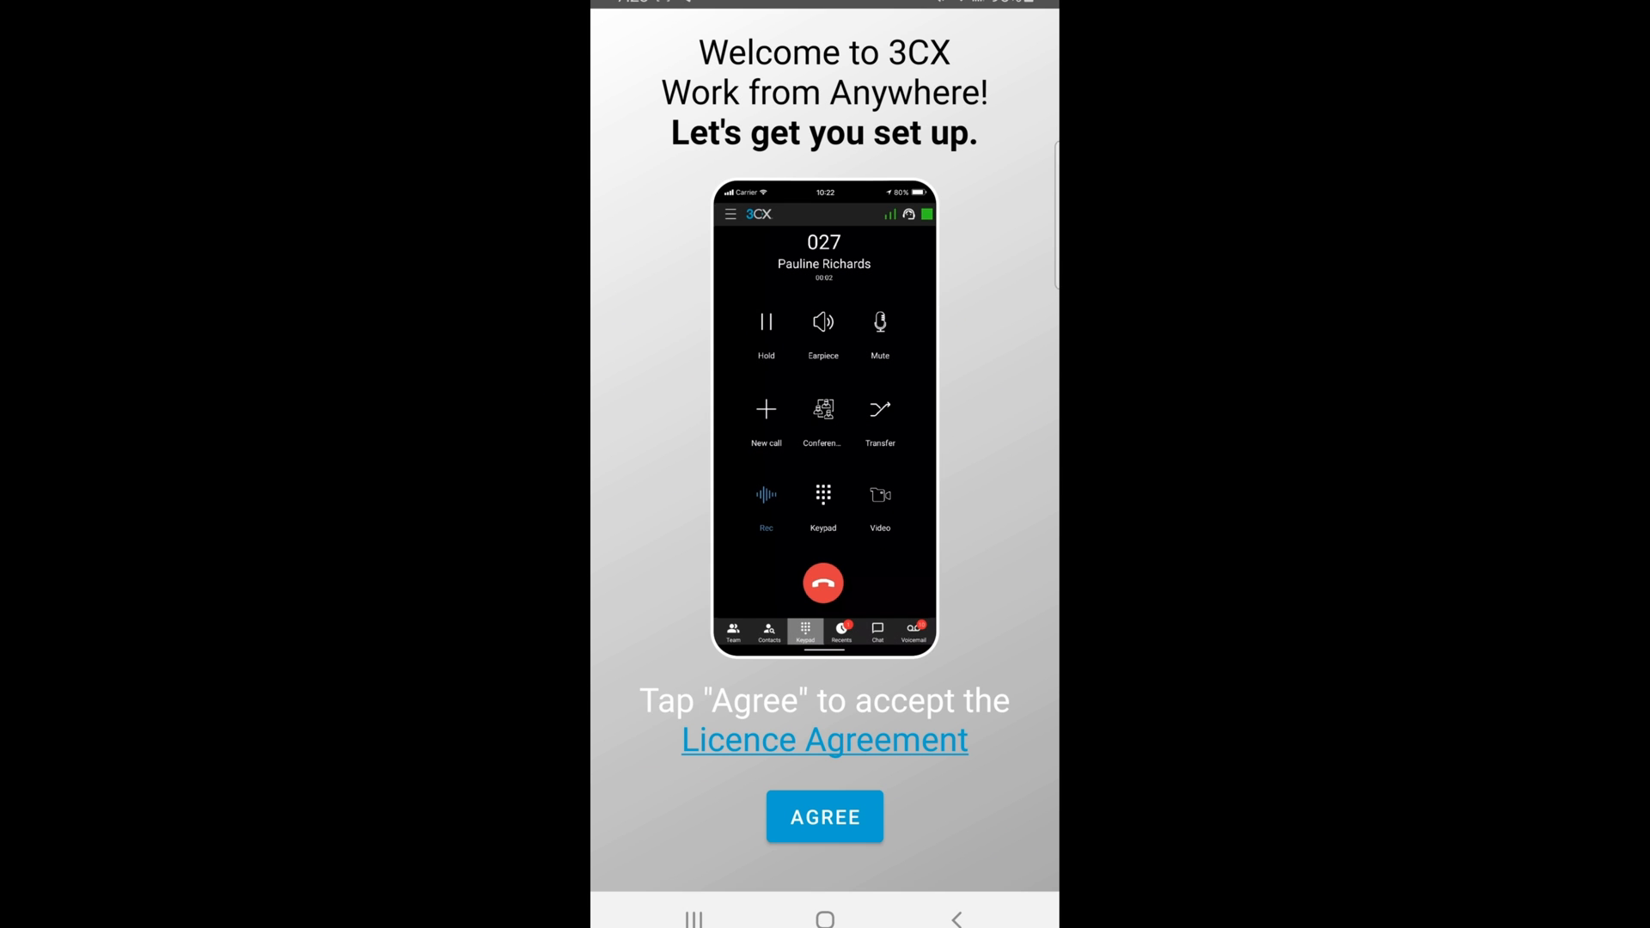
{"action": "left_click", "coordinate": [823, 817]}
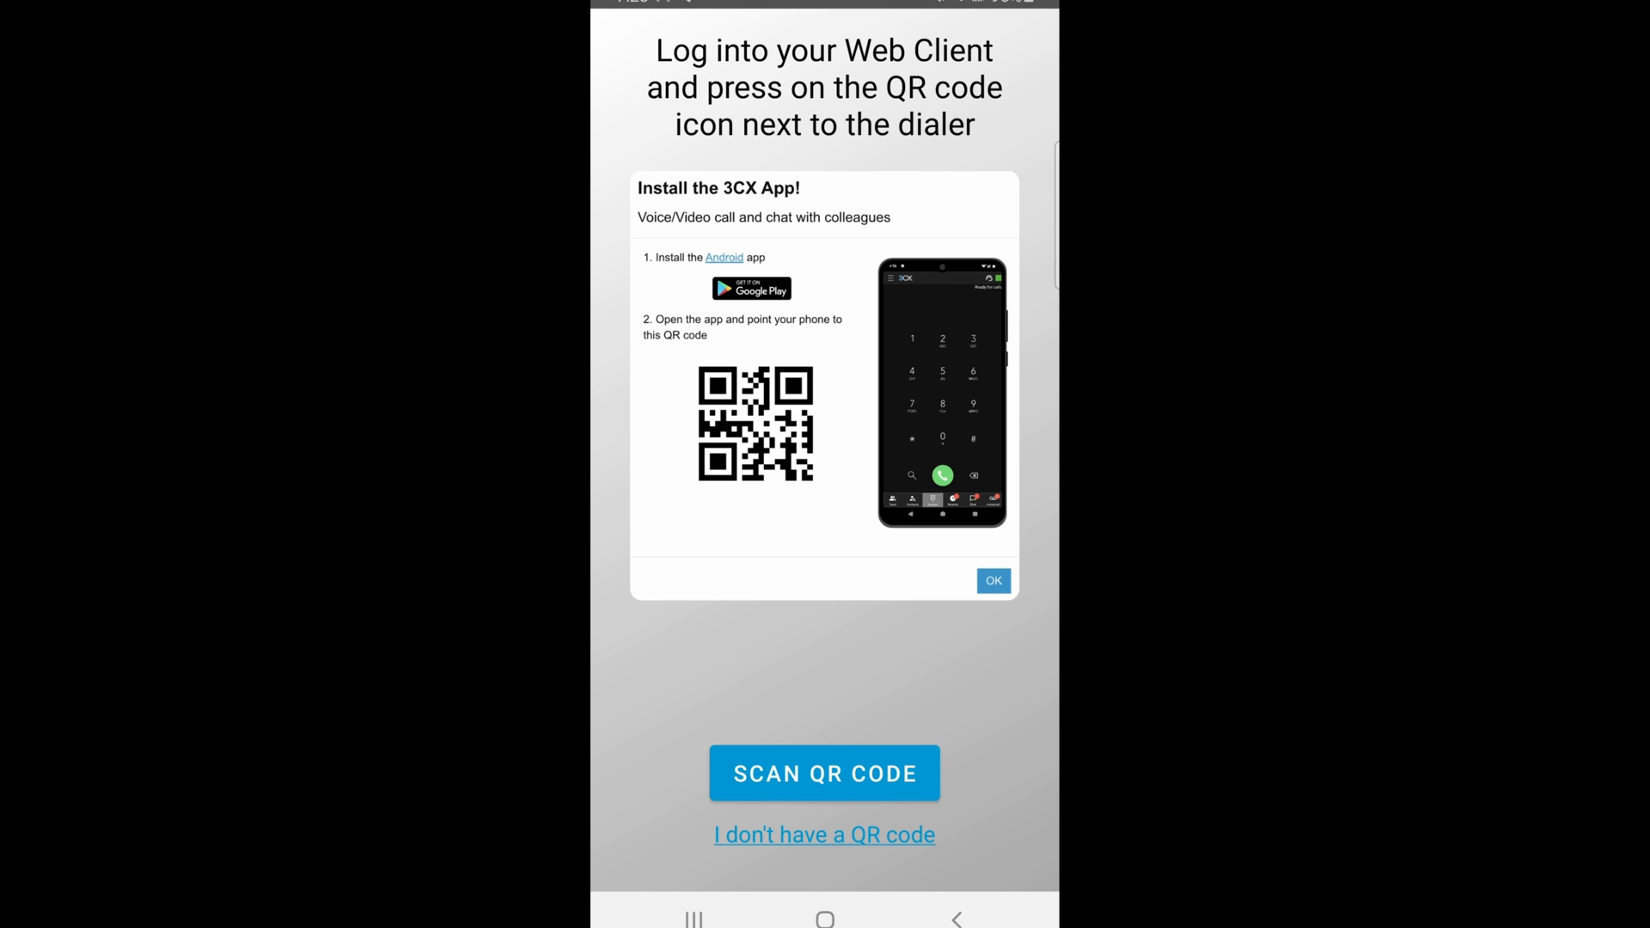
{"action": "left_click", "coordinate": [823, 773]}
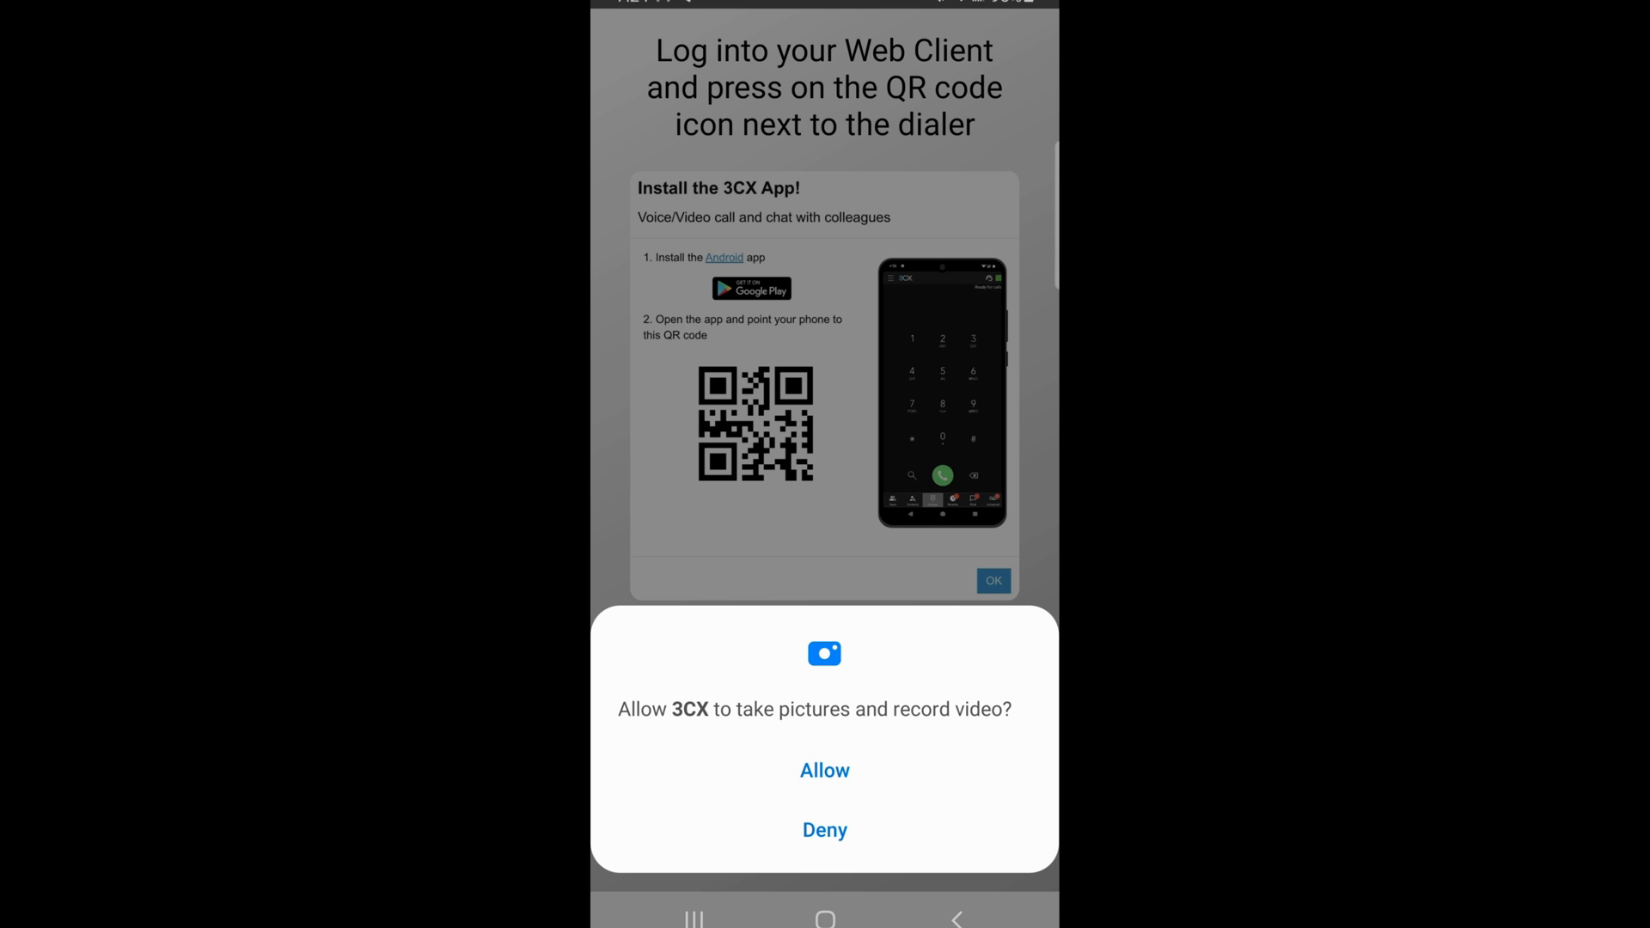
{"action": "left_click", "coordinate": [823, 770]}
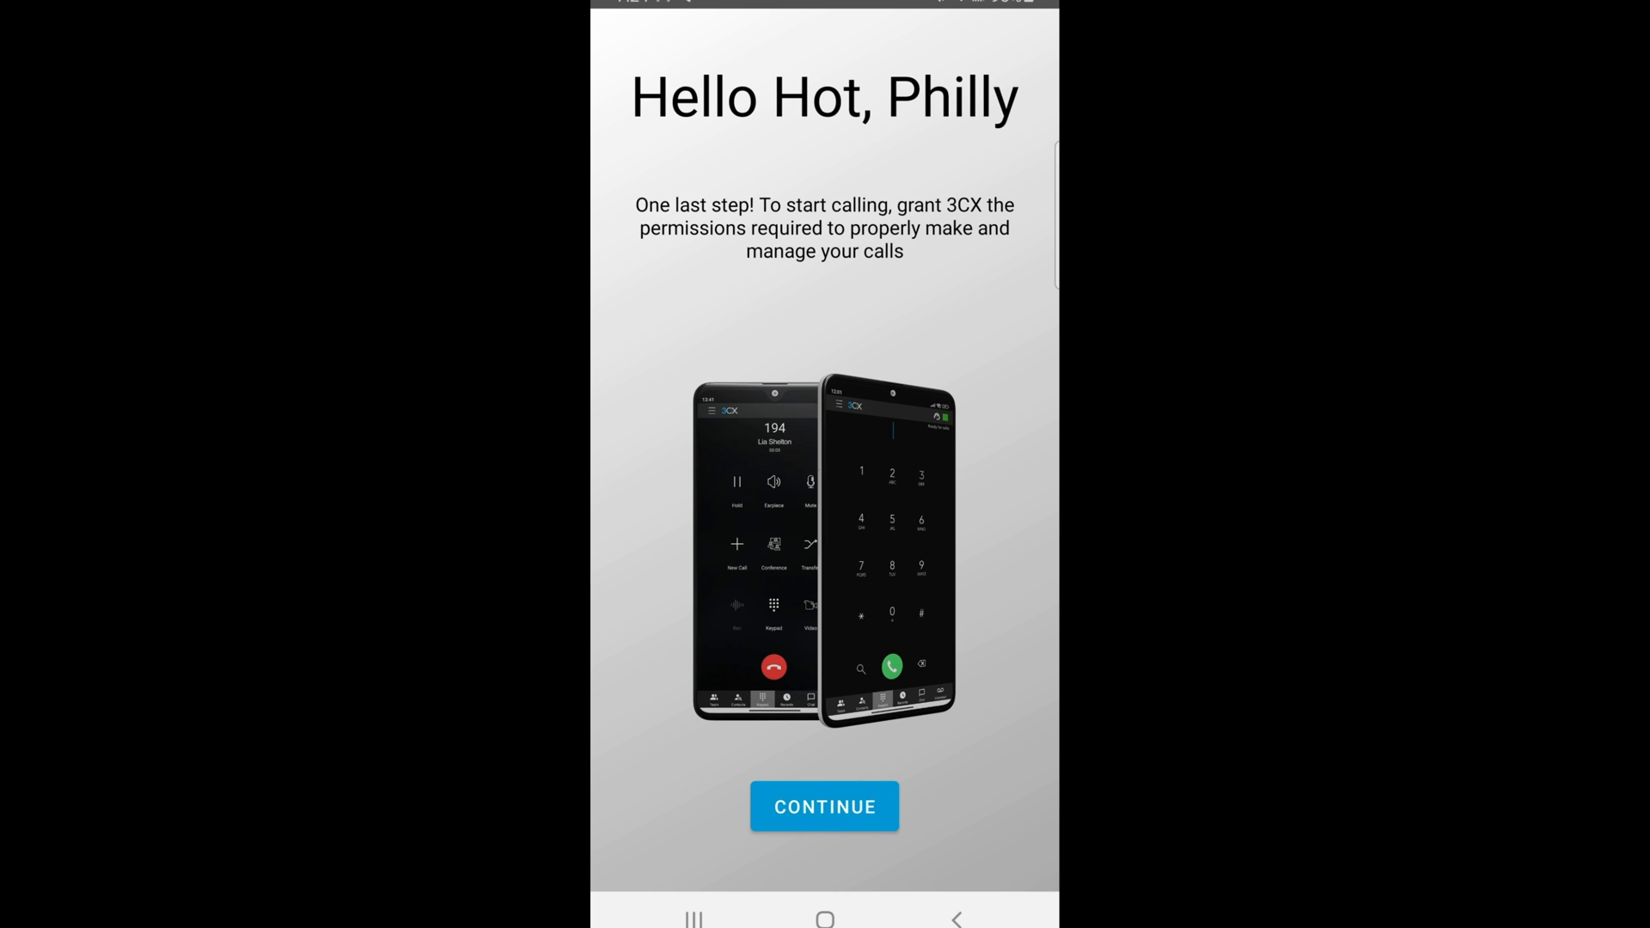
{"action": "left_click", "coordinate": [824, 806]}
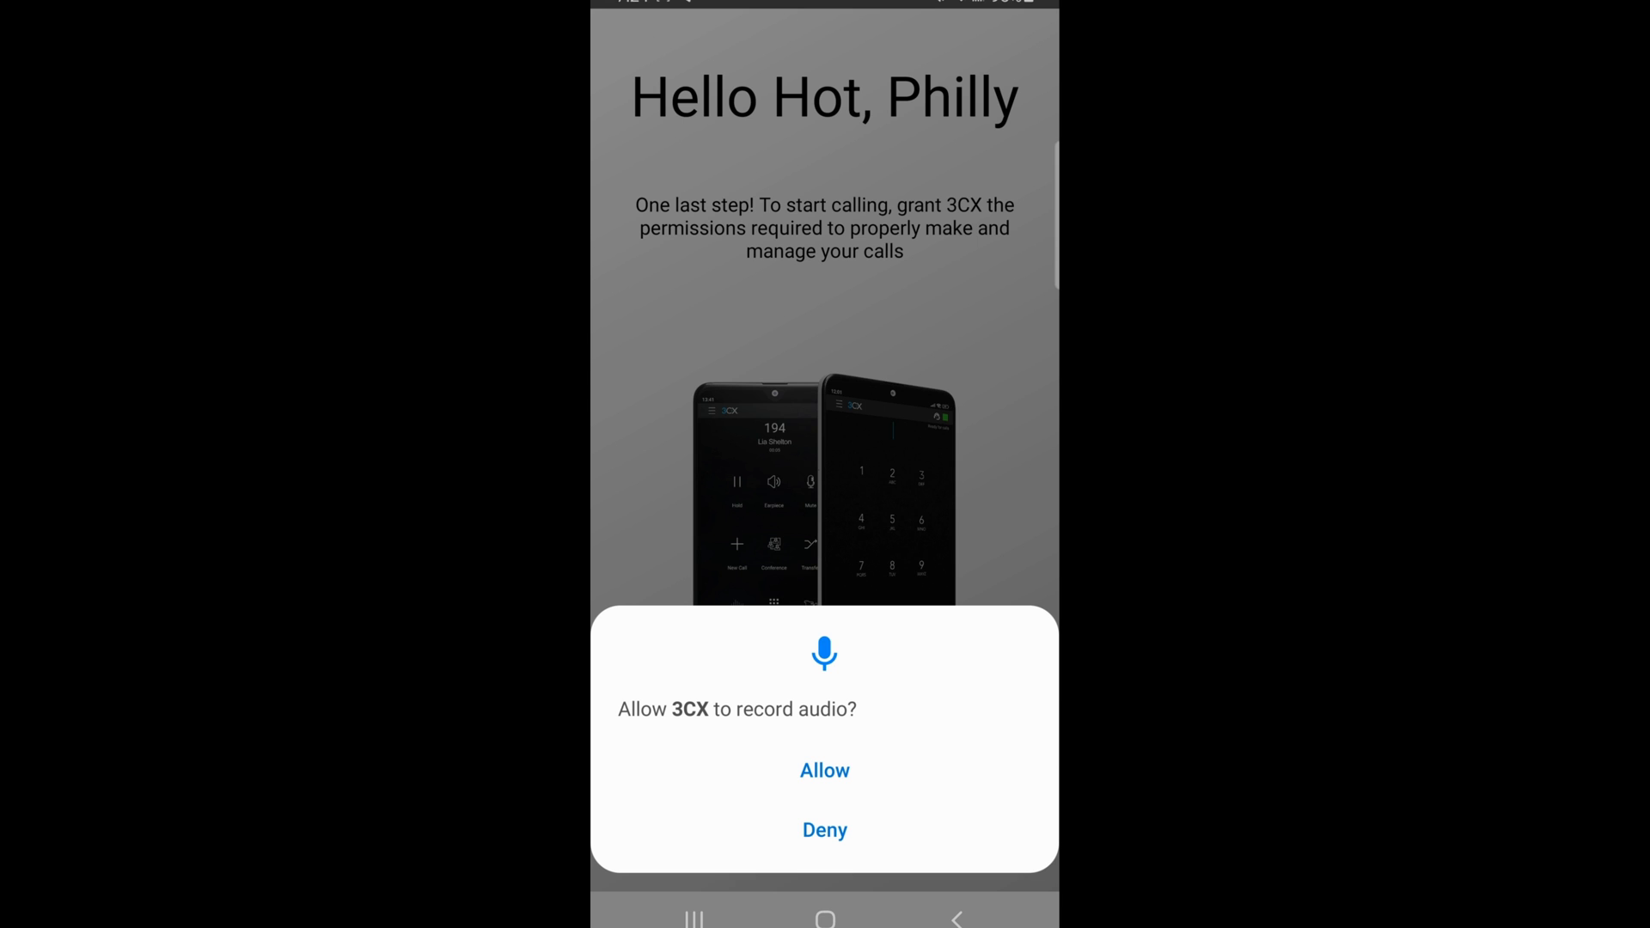
{"action": "left_click", "coordinate": [825, 770]}
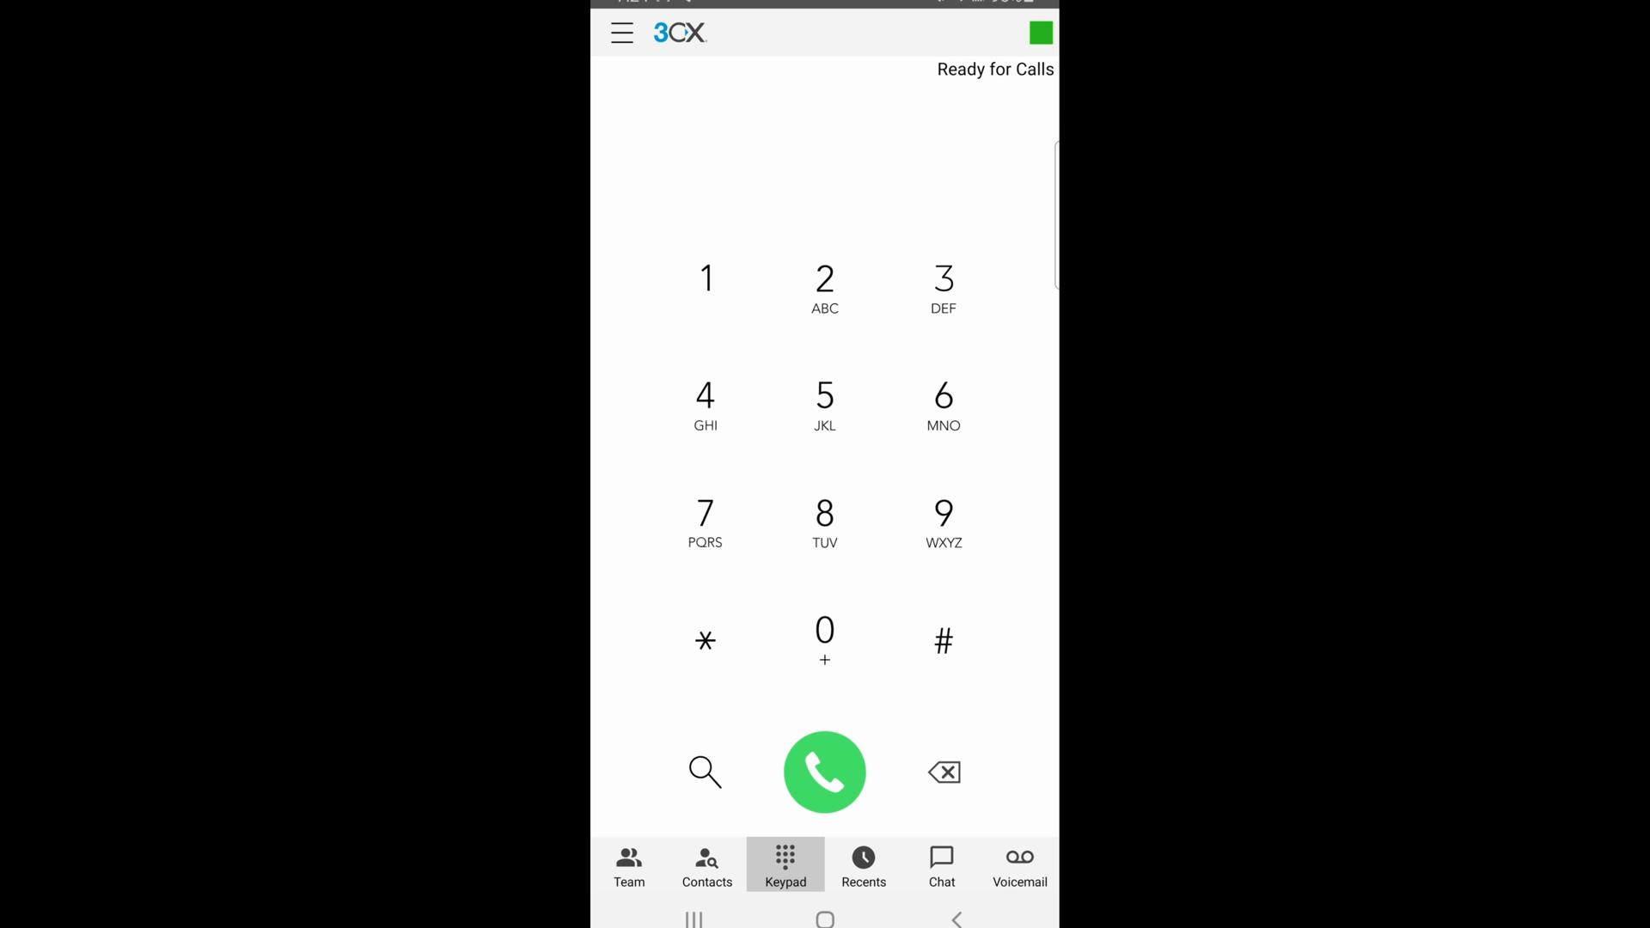
Show the Contacts list with tablet black available and tablet white not registered.
{"action": "left_click", "coordinate": [707, 867]}
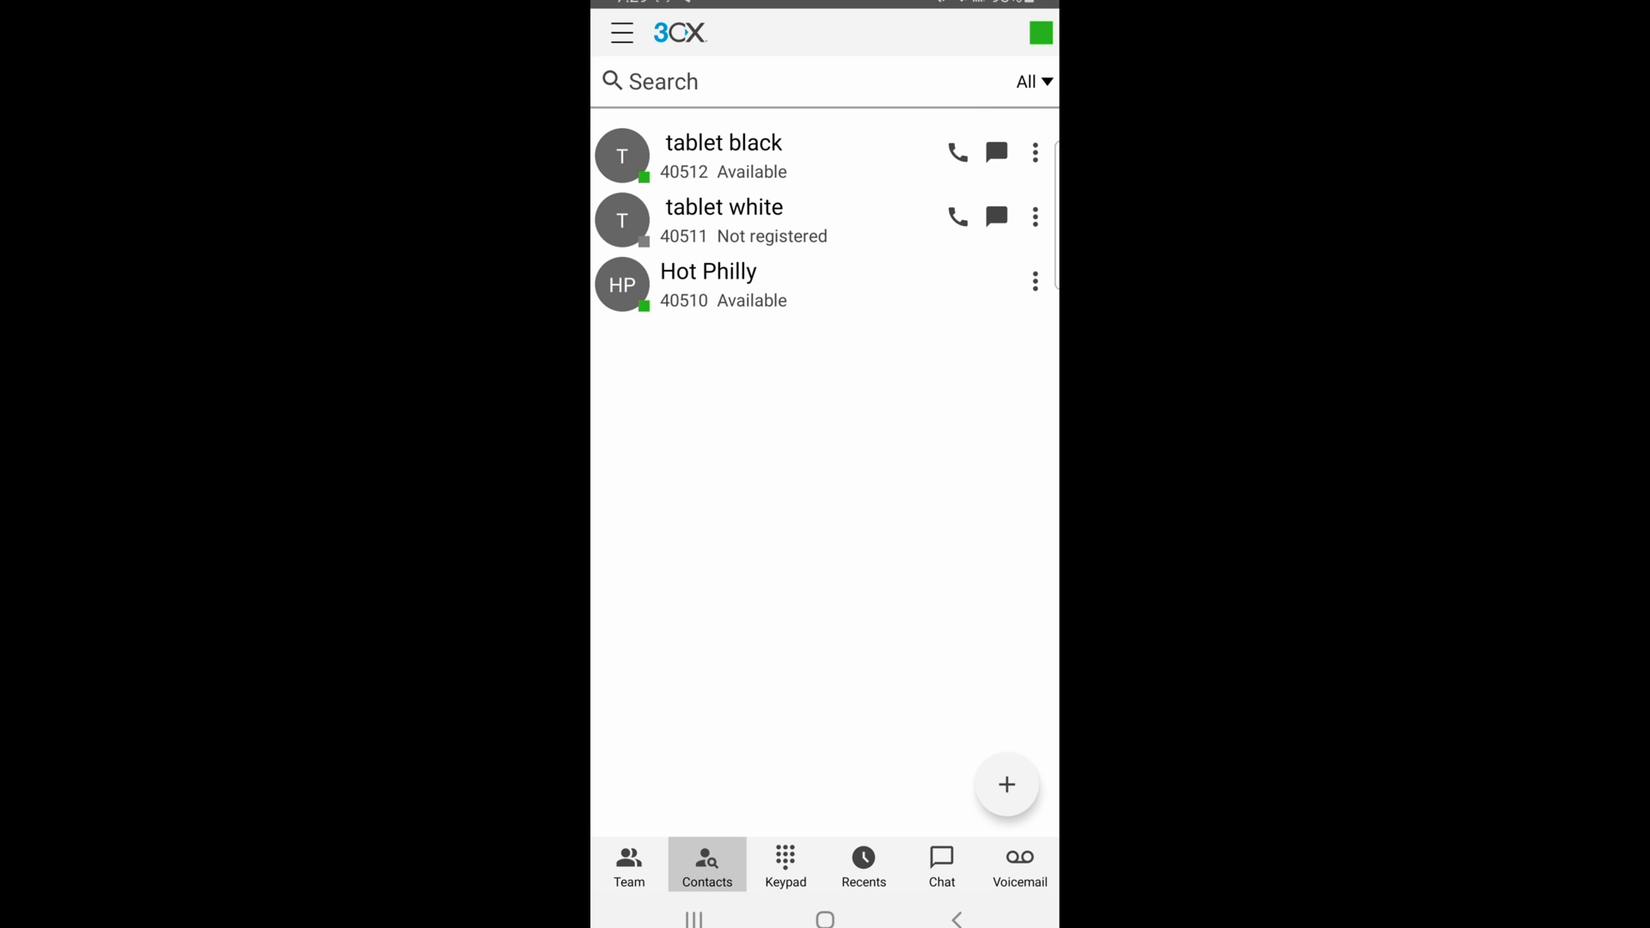
{"action": "mouse_move", "coordinate": [725, 868]}
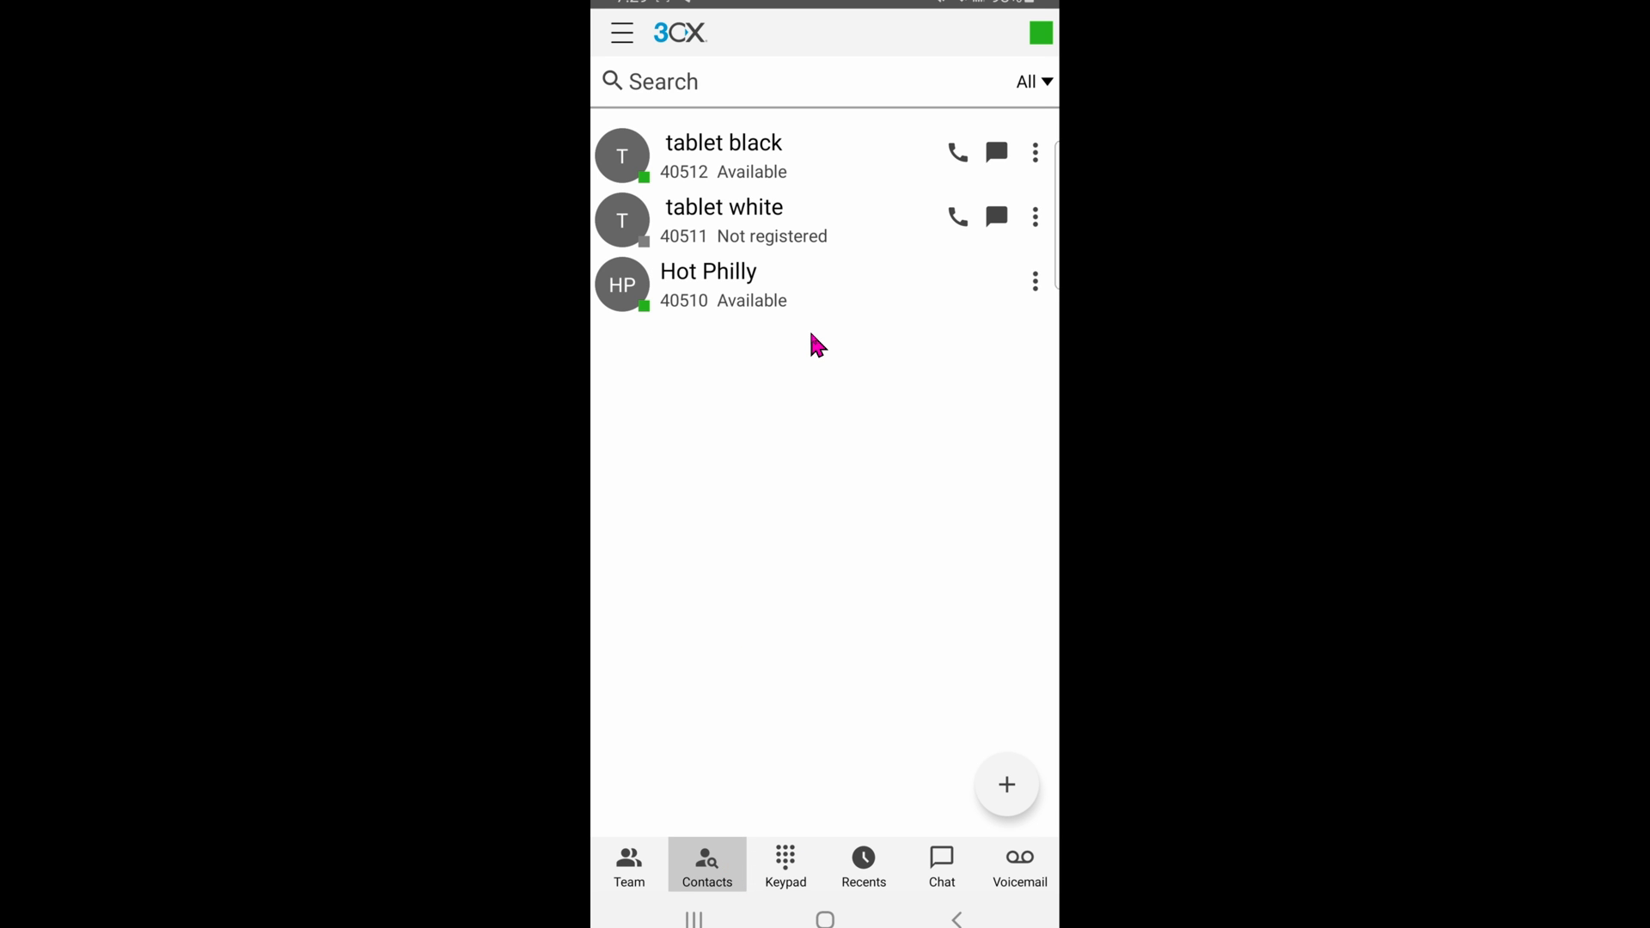
{"action": "mouse_move", "coordinate": [795, 908]}
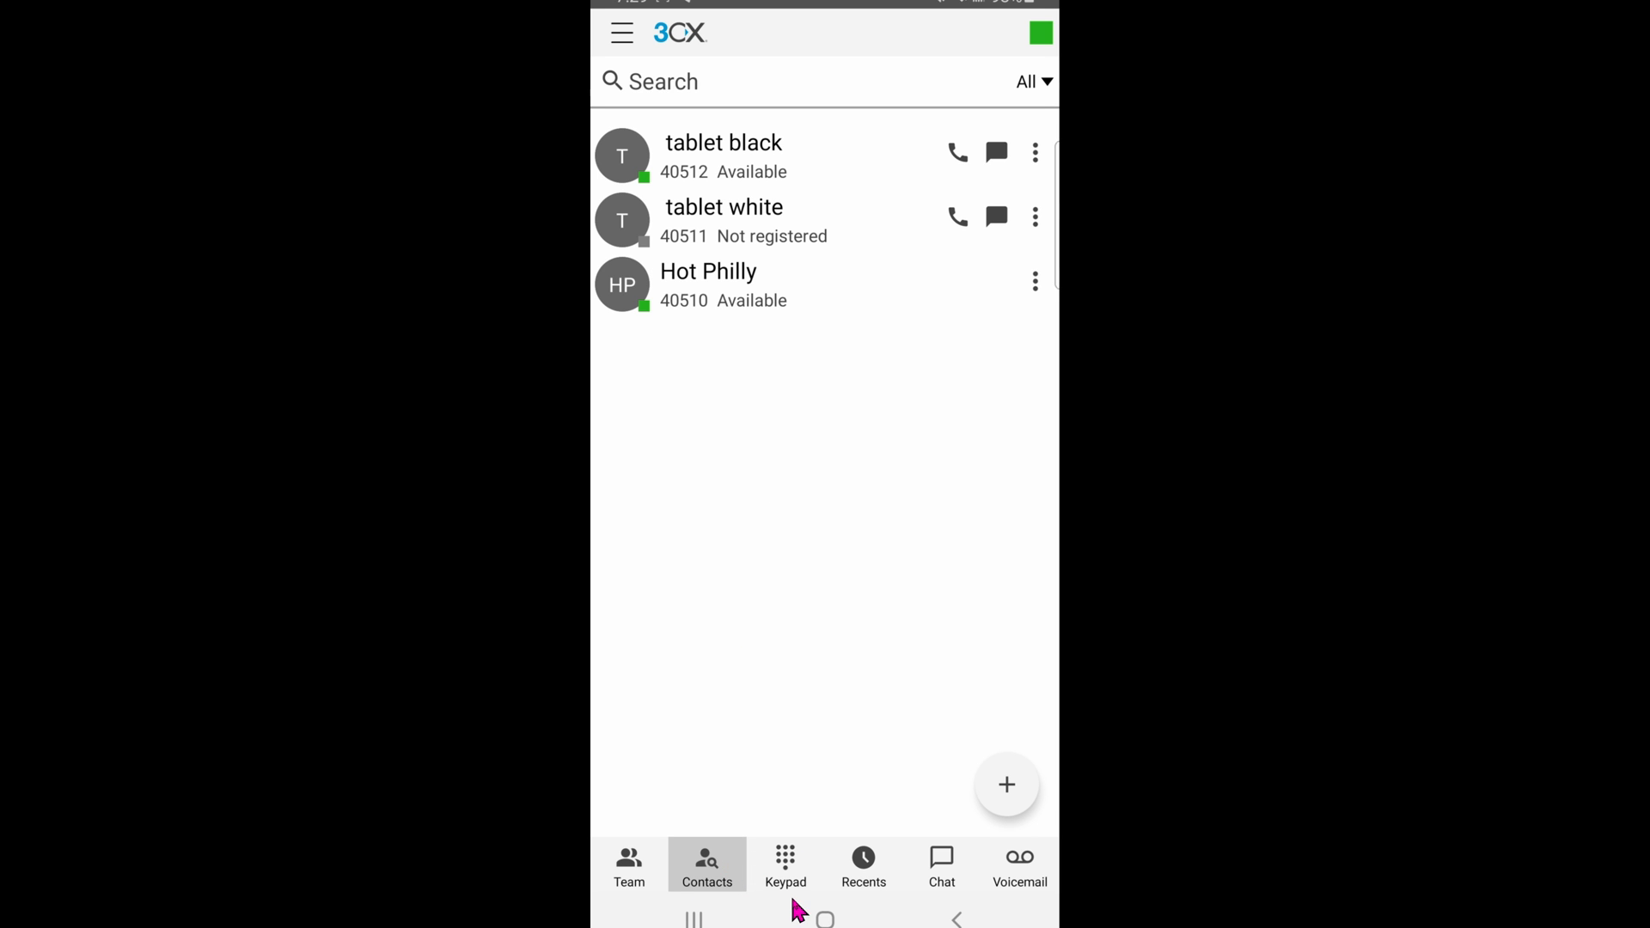
{"action": "mouse_move", "coordinate": [804, 898]}
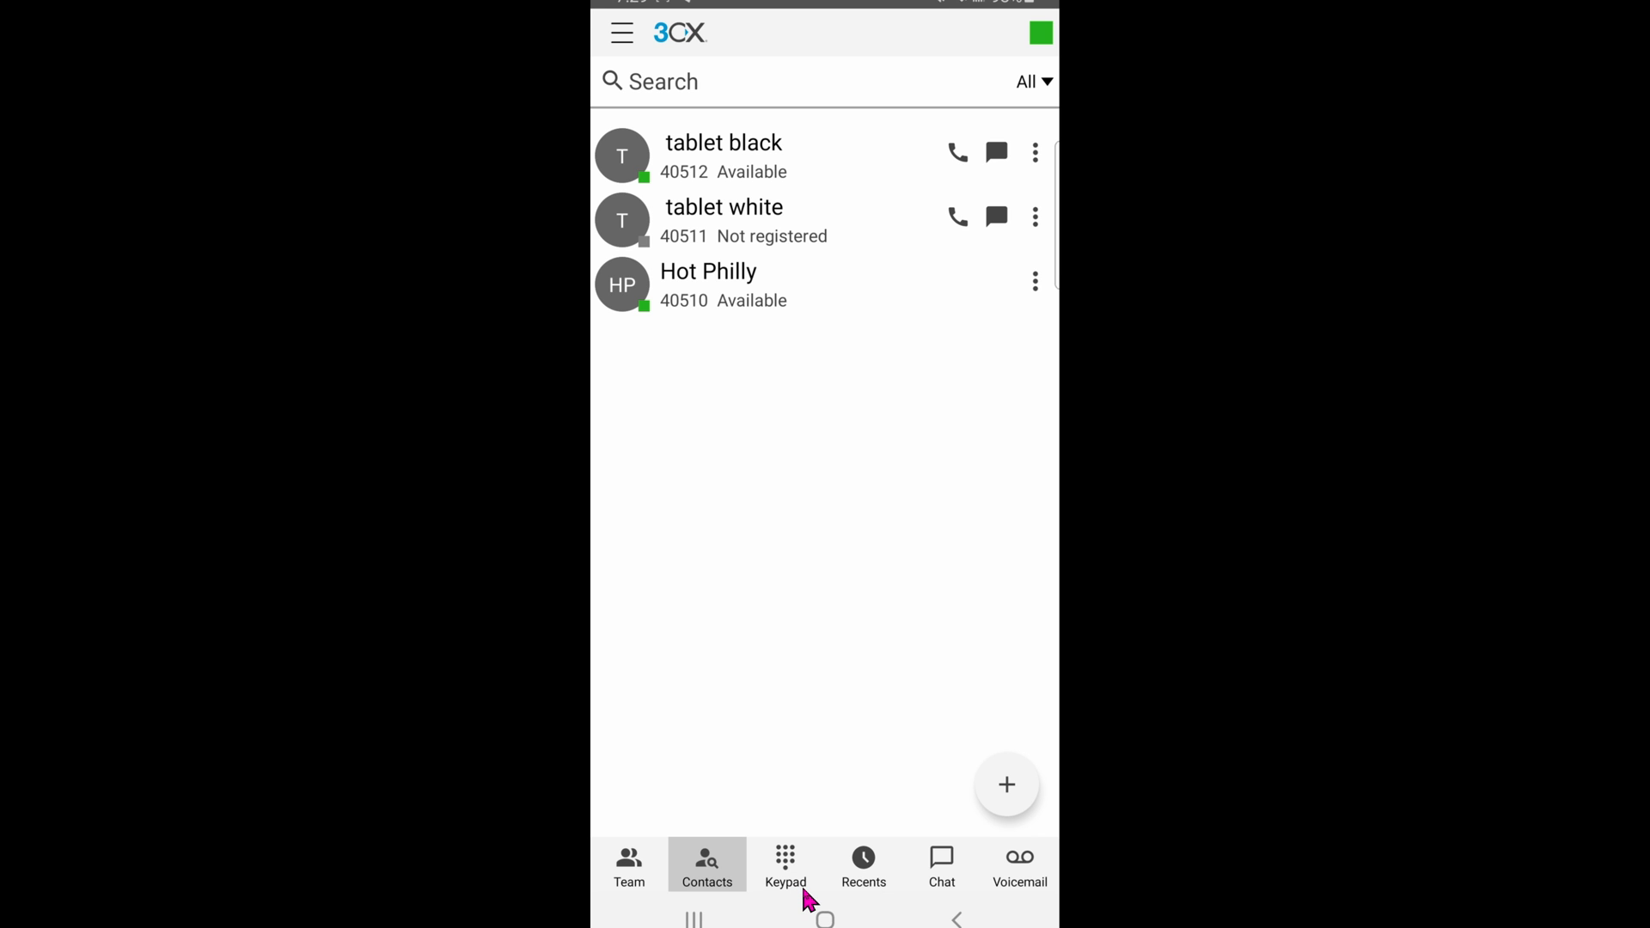
{"action": "mouse_move", "coordinate": [935, 168]}
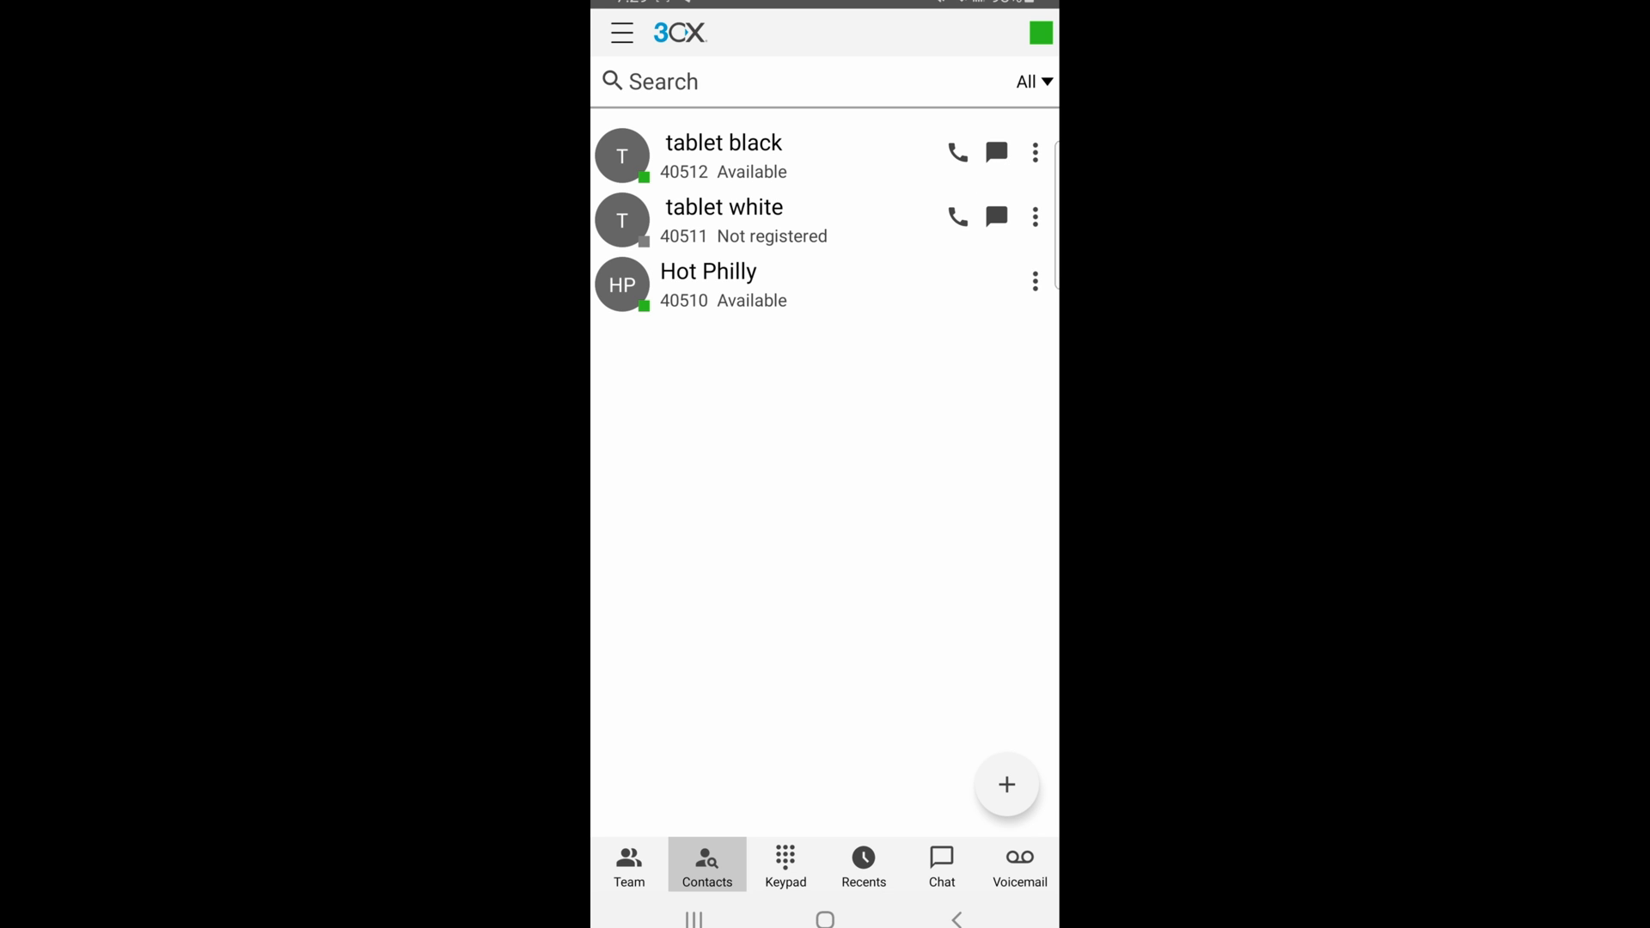
{"action": "mouse_move", "coordinate": [1049, 170]}
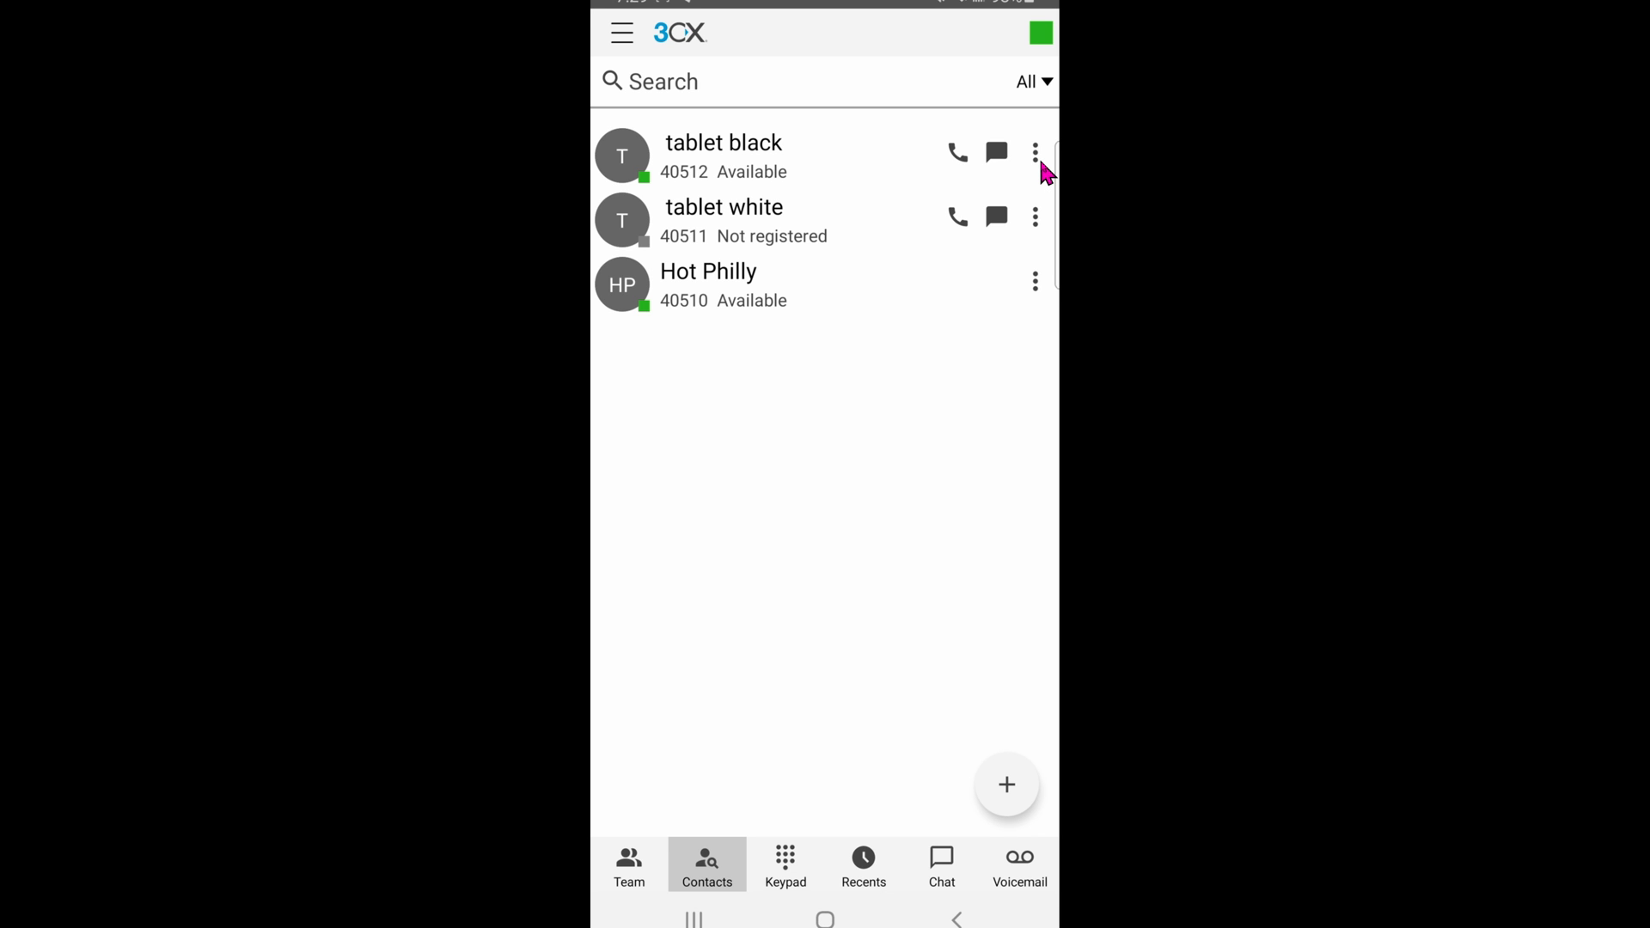
{"action": "mouse_move", "coordinate": [1045, 872]}
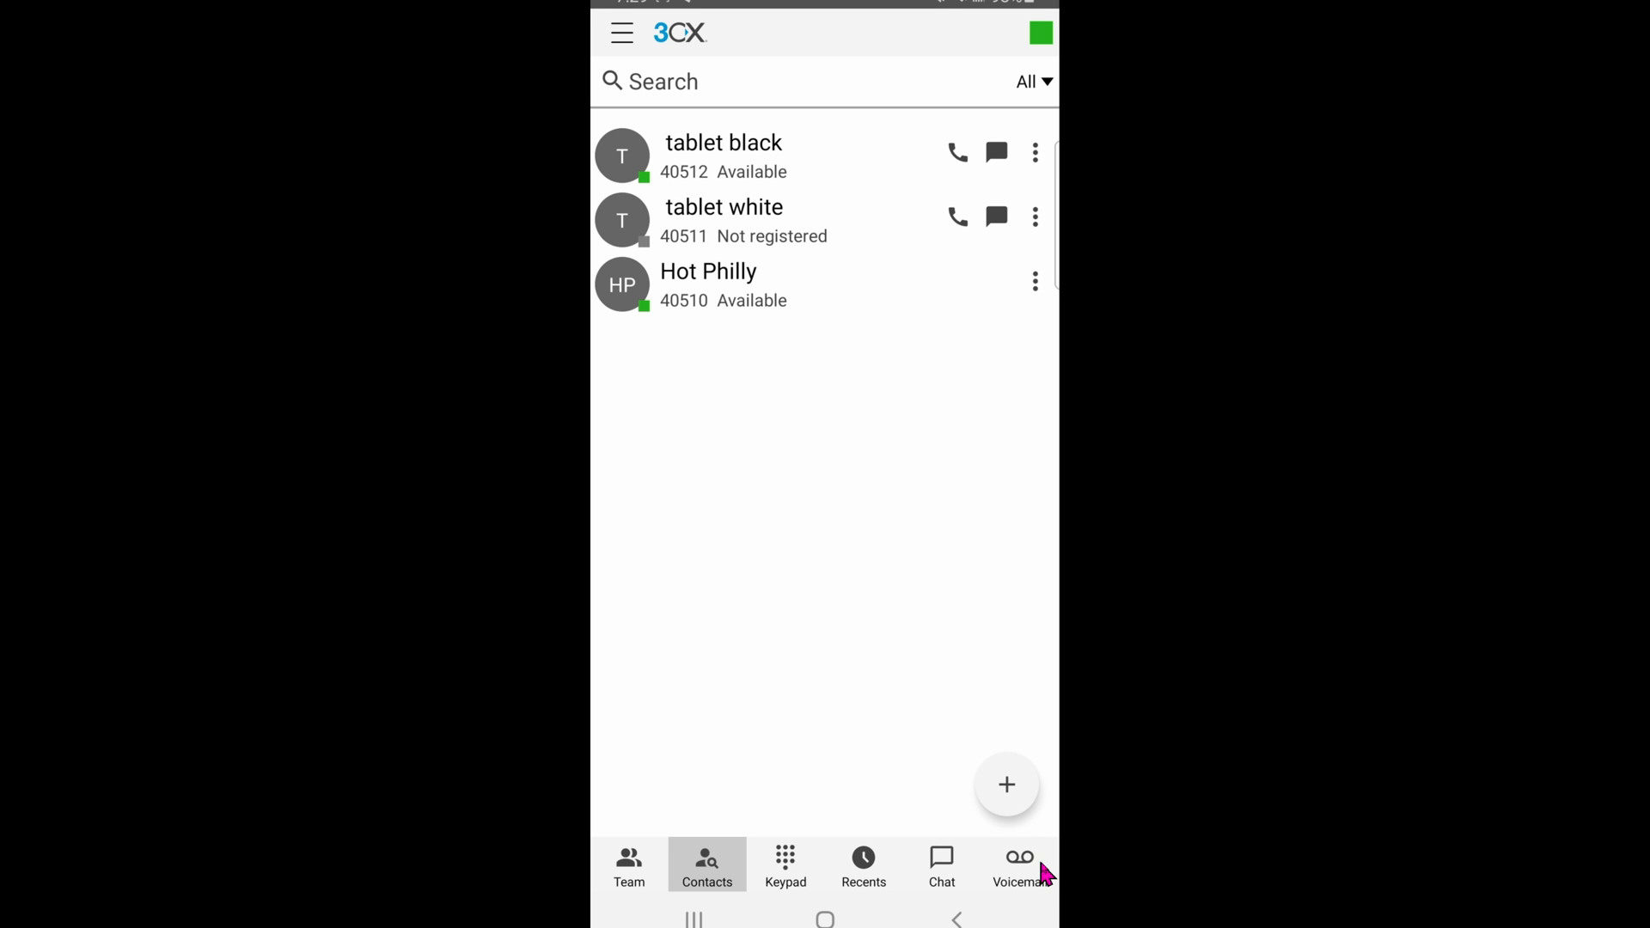
{"action": "mouse_move", "coordinate": [1047, 872]}
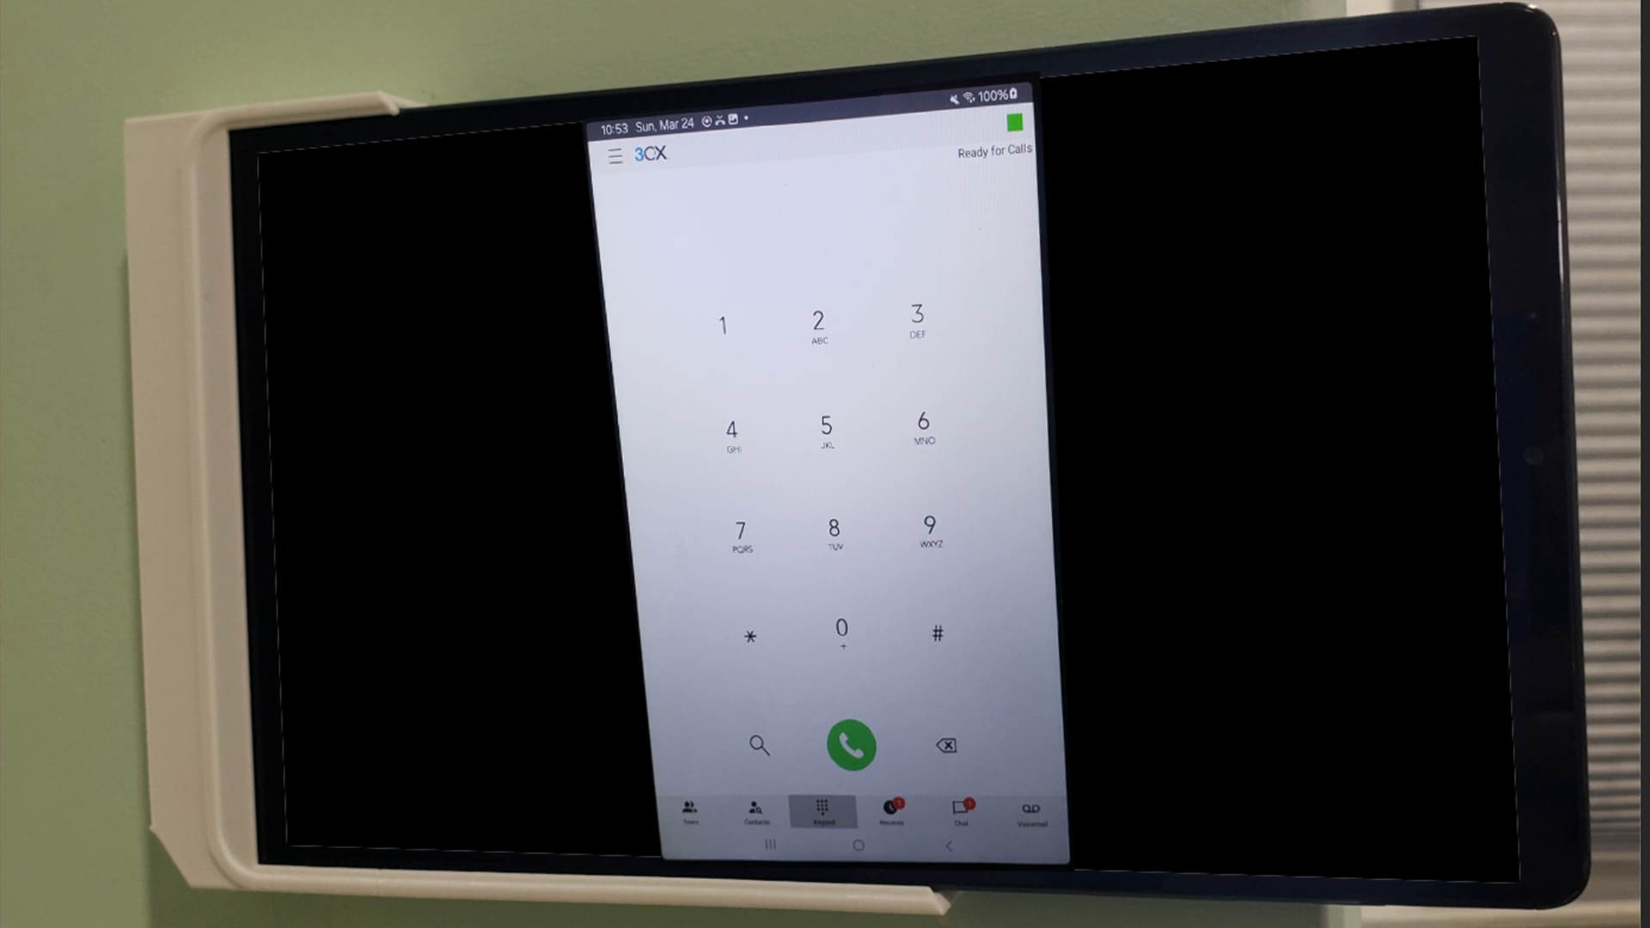
{"action": "mouse_move", "coordinate": [505, 657]}
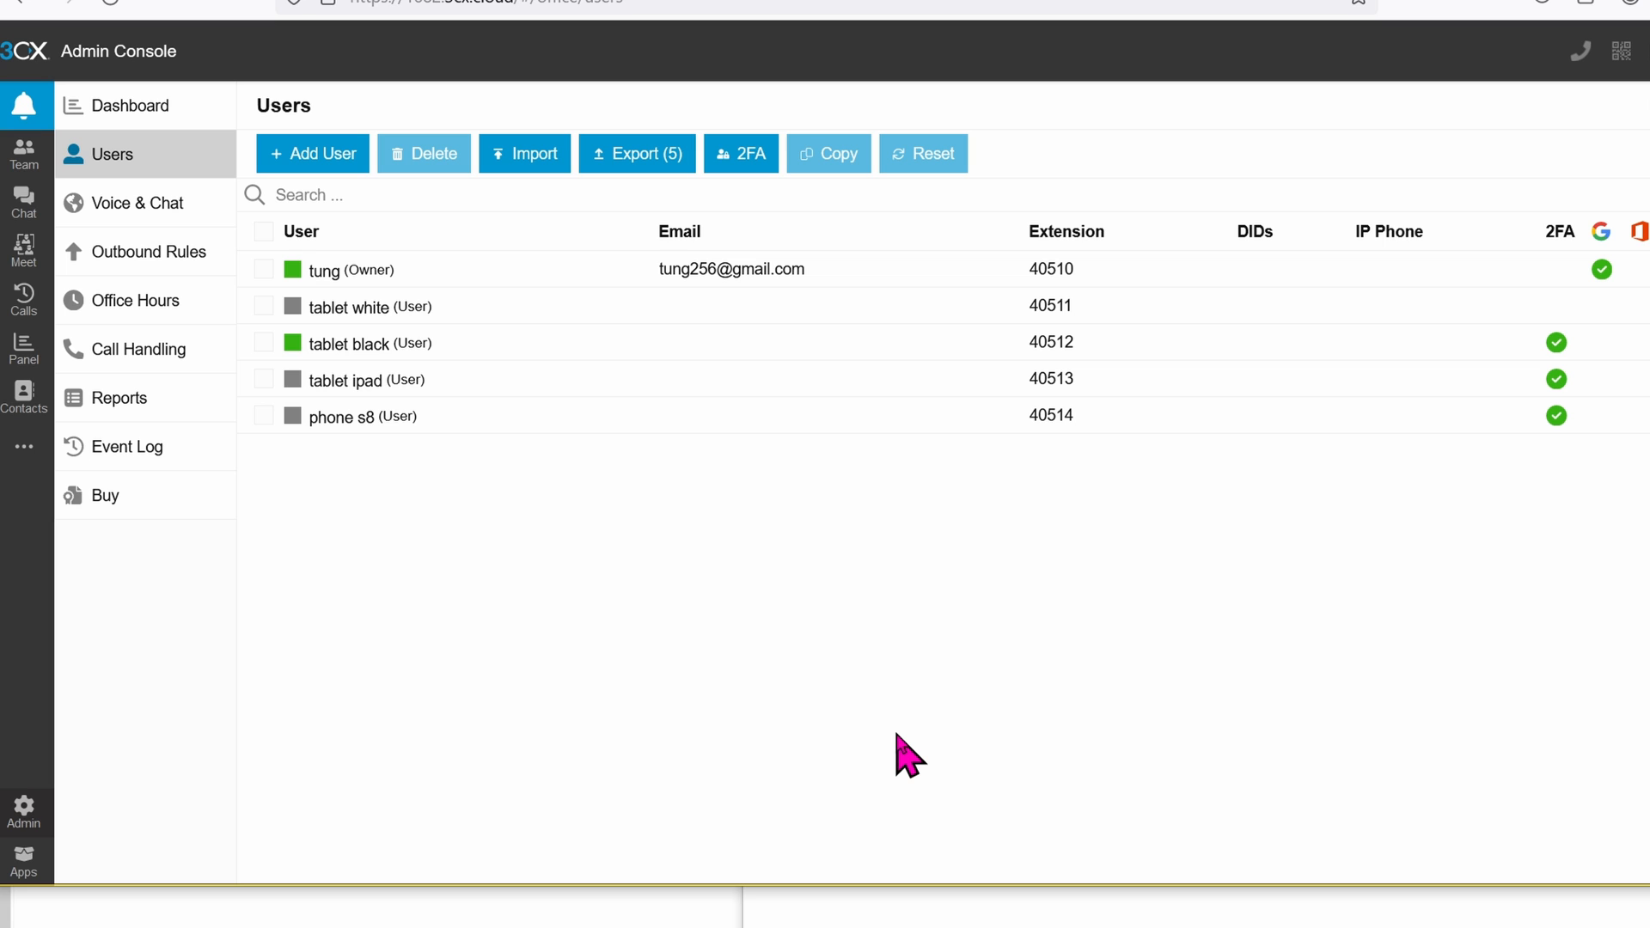
{"action": "mouse_move", "coordinate": [551, 457]}
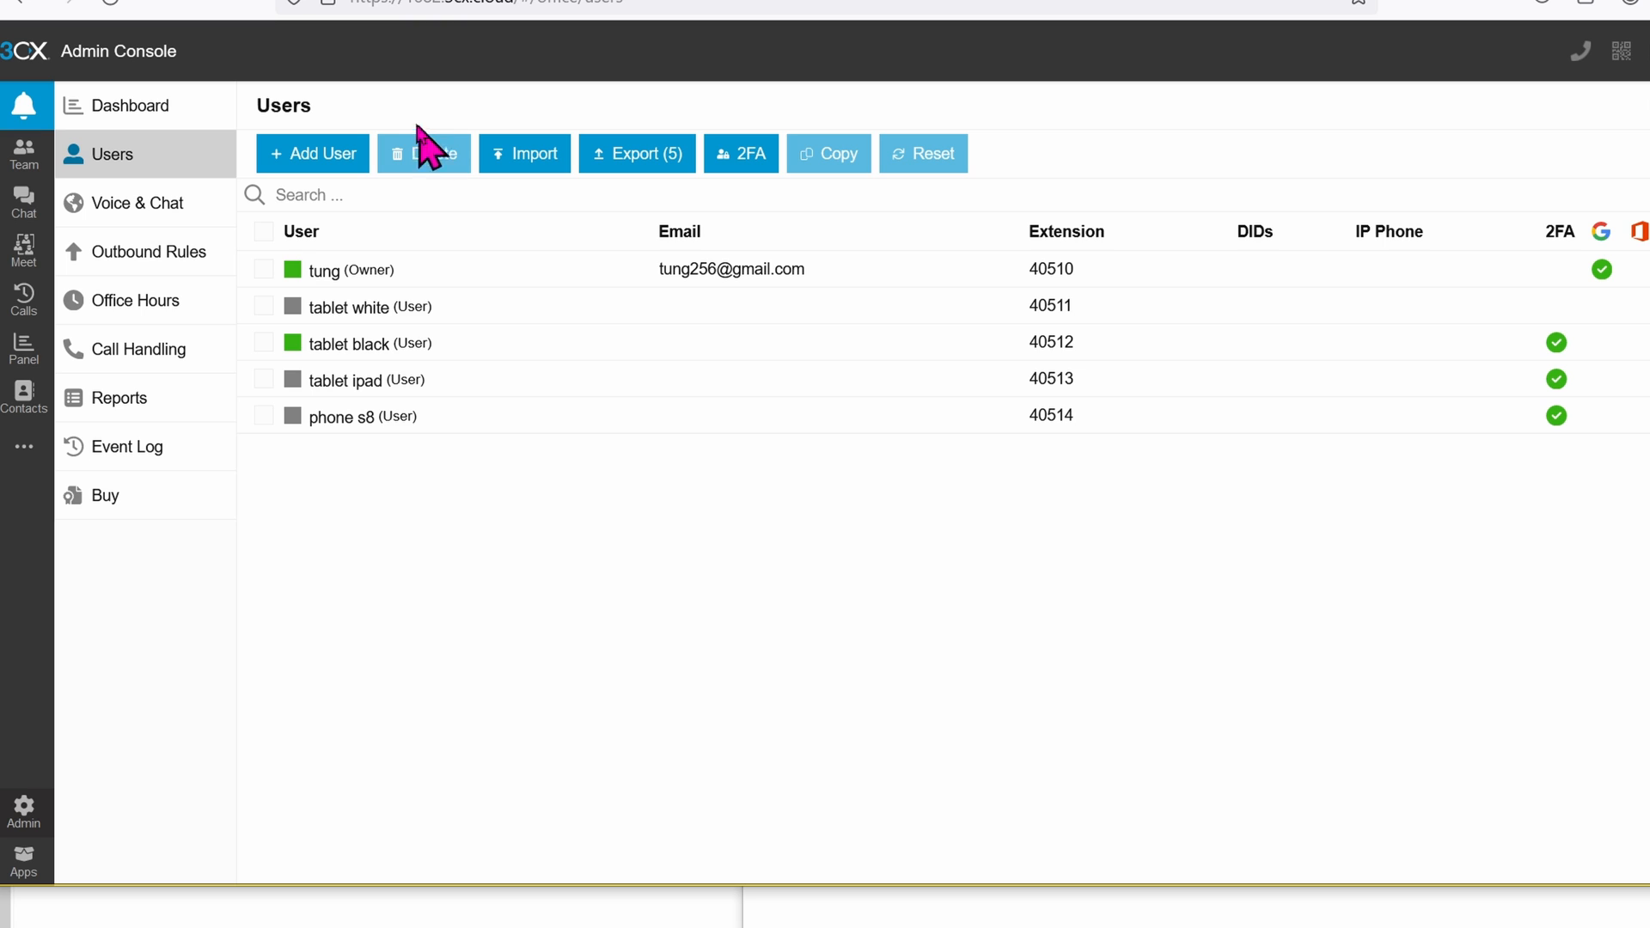
{"action": "mouse_move", "coordinate": [600, 401]}
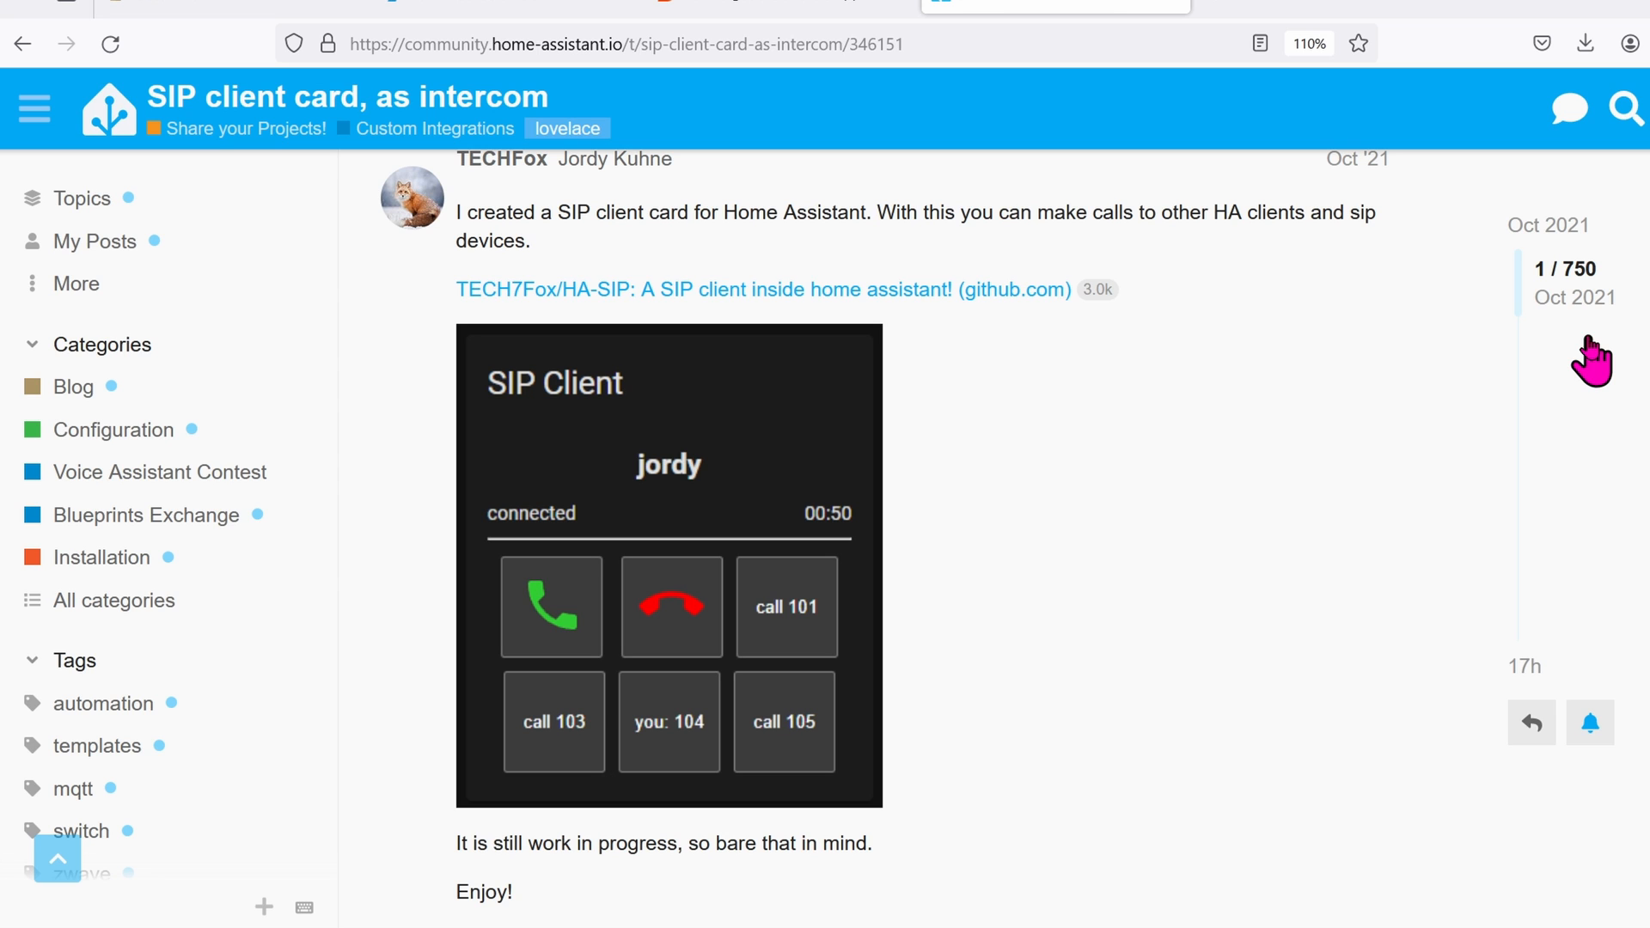
{"action": "mouse_move", "coordinate": [1466, 494]}
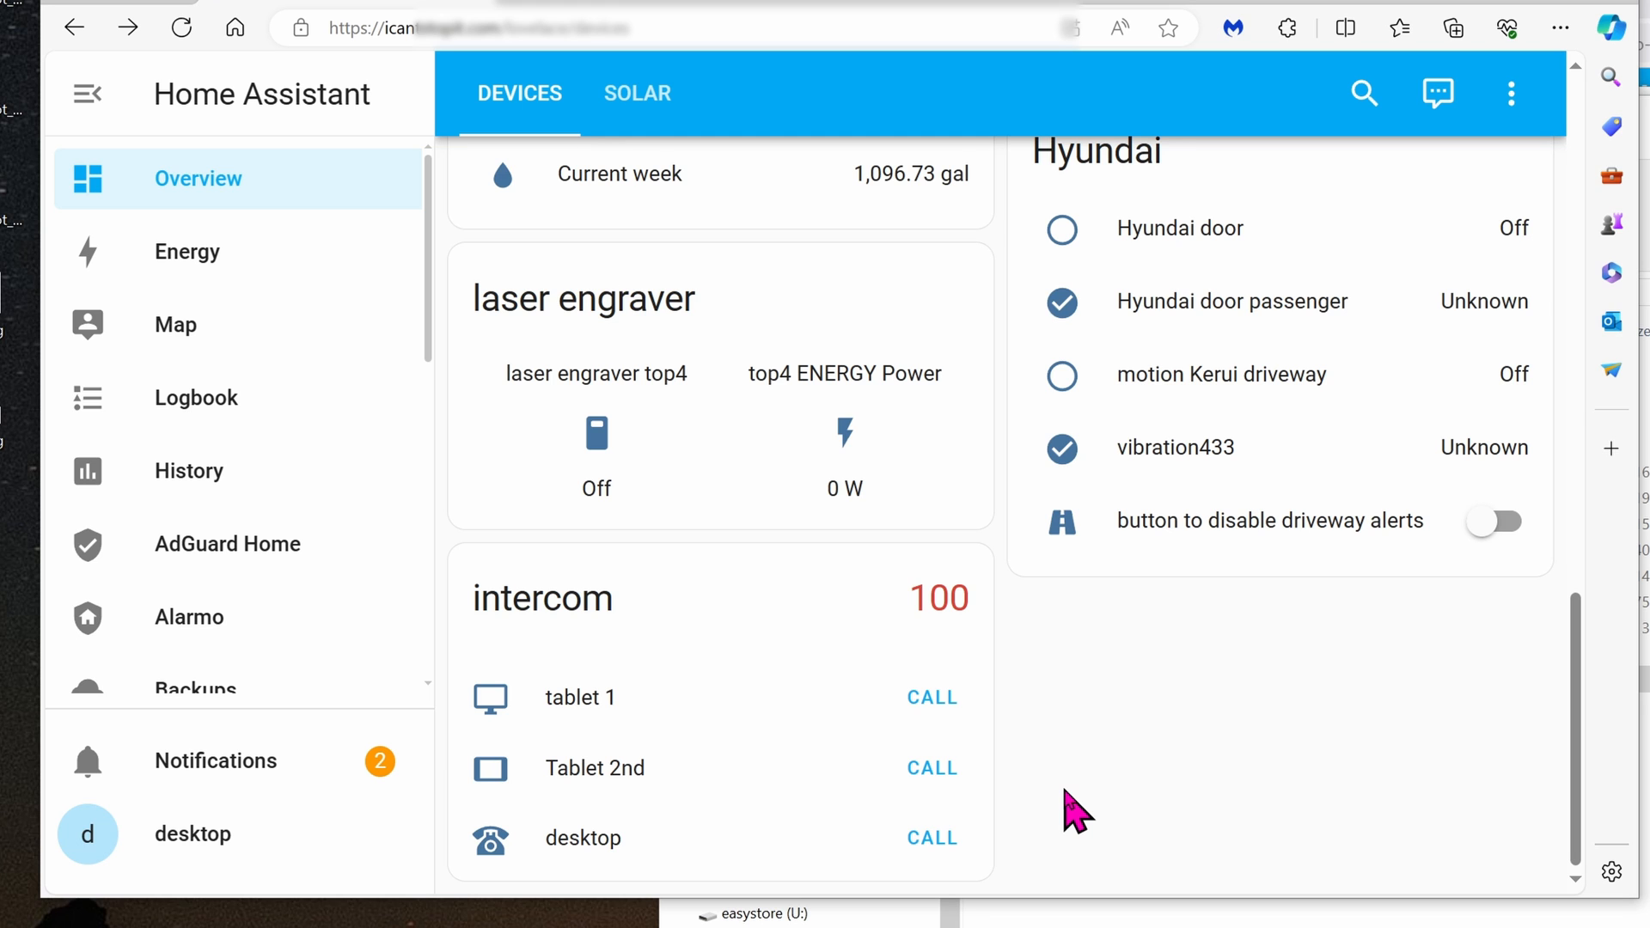
{"action": "mouse_move", "coordinate": [932, 768]}
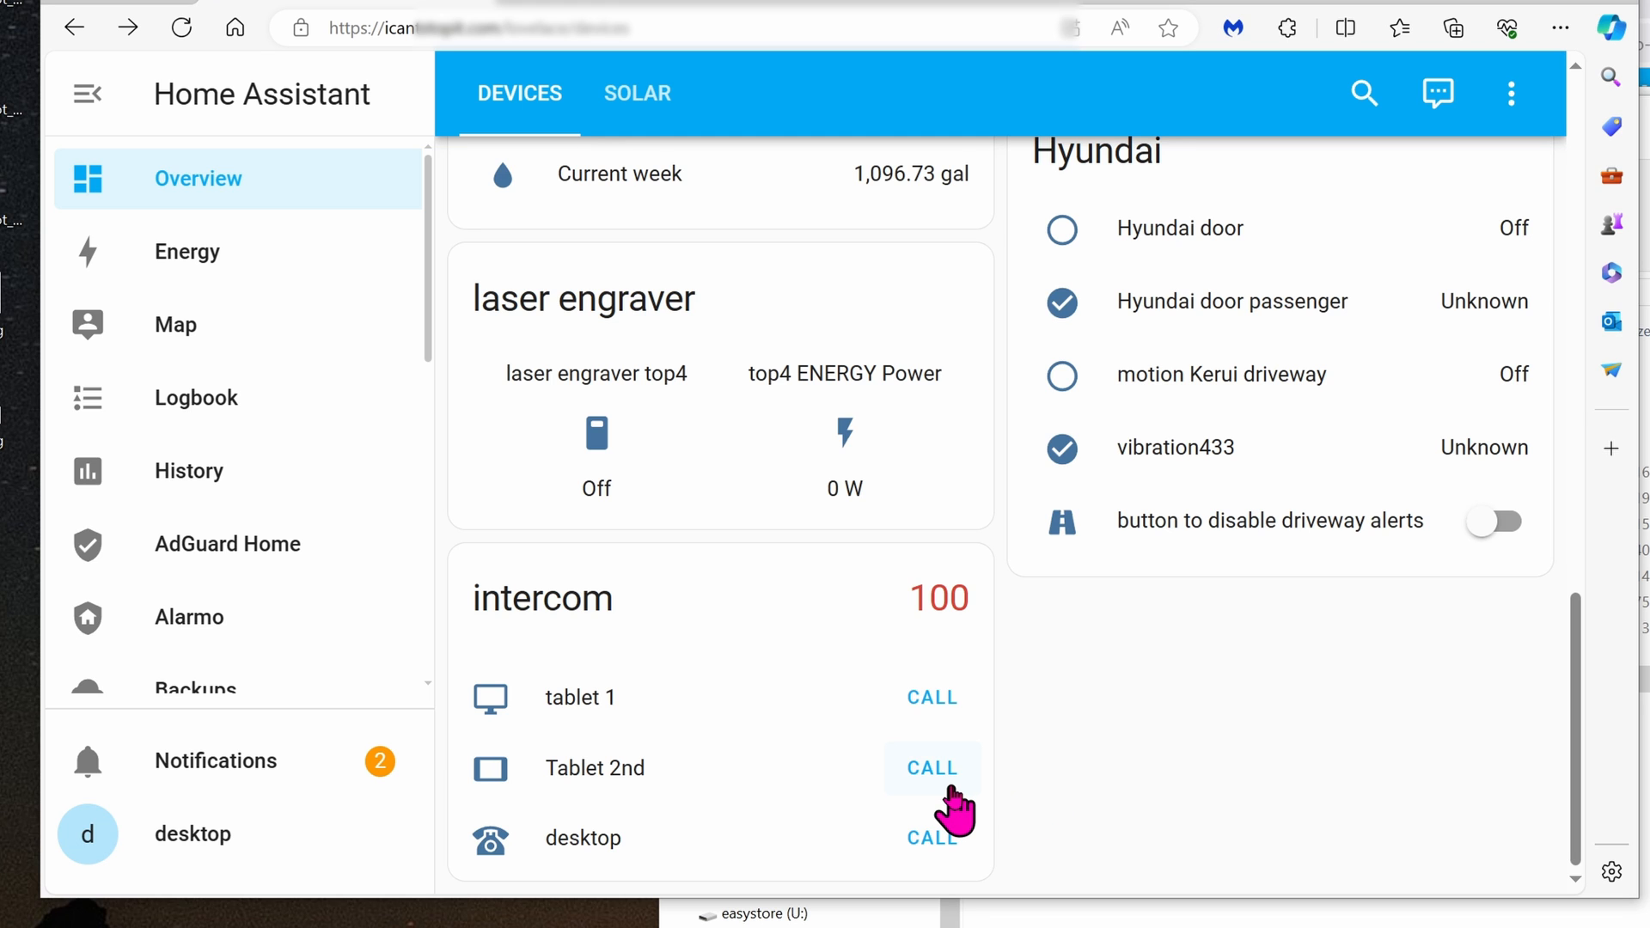
Call Tablet 2nd from the dashboard's intercom card.
{"action": "left_click", "coordinate": [930, 768]}
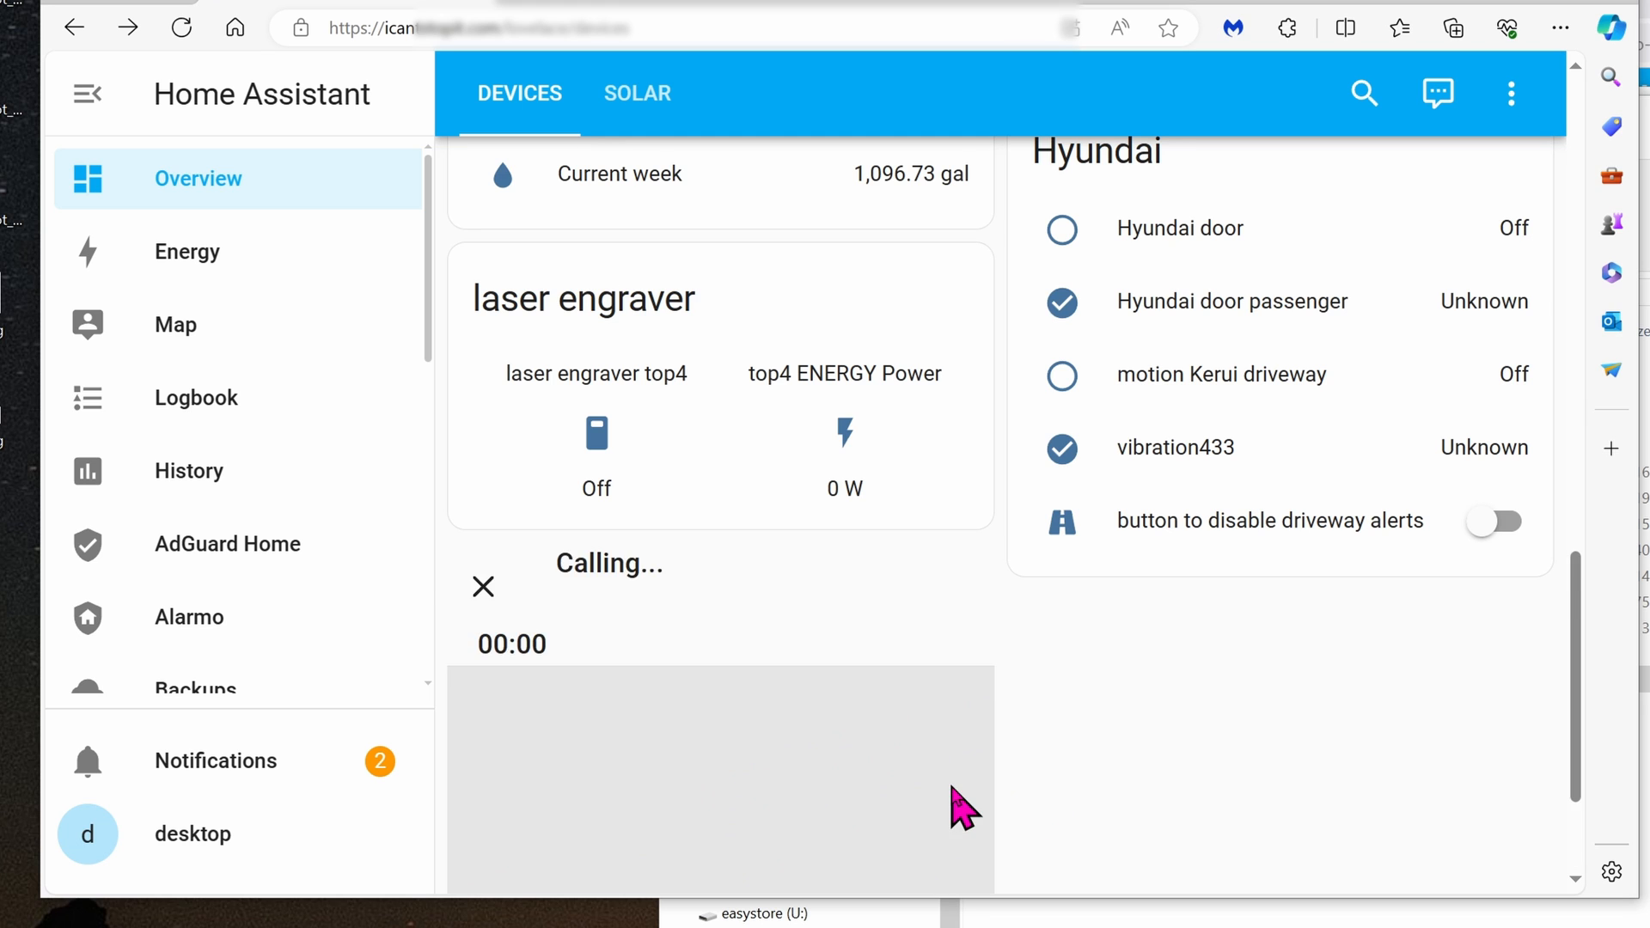